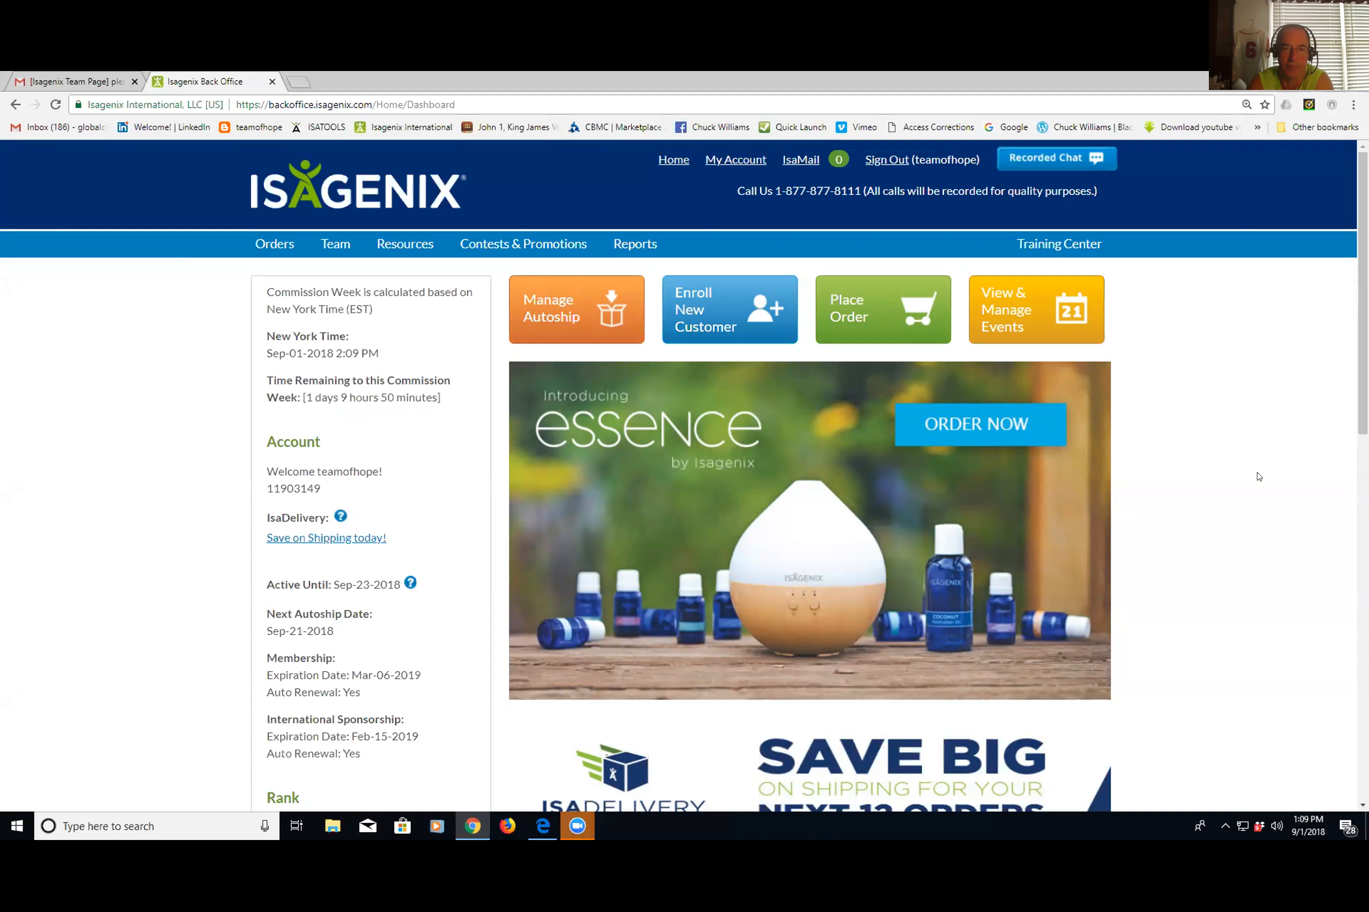
{"action": "mouse_move", "coordinate": [1029, 276]}
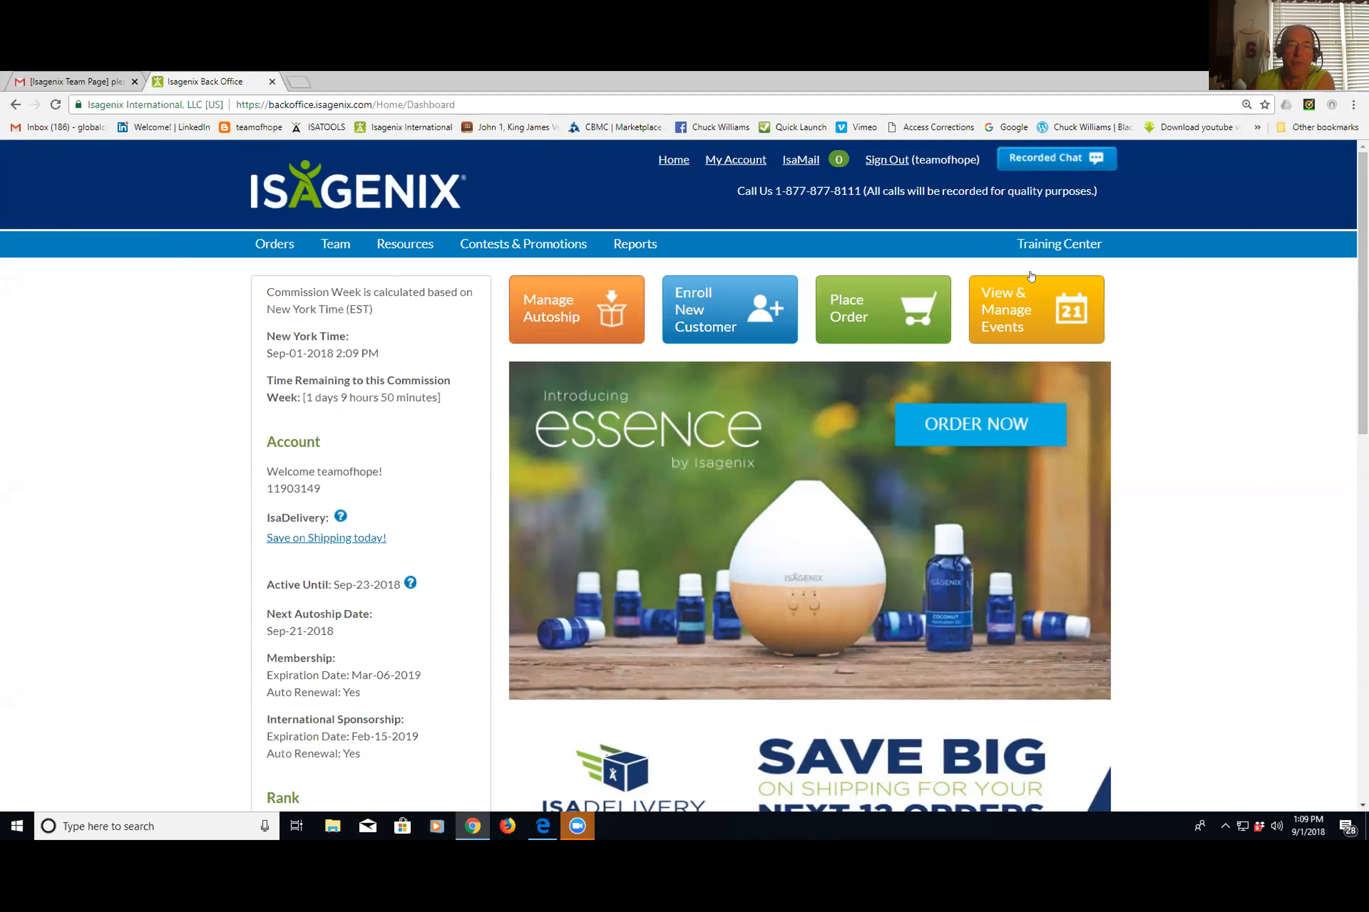
Reach Manage My Website from the Resources menu, showing the IsaMovie link and layout choices
{"action": "left_click", "coordinate": [404, 243]}
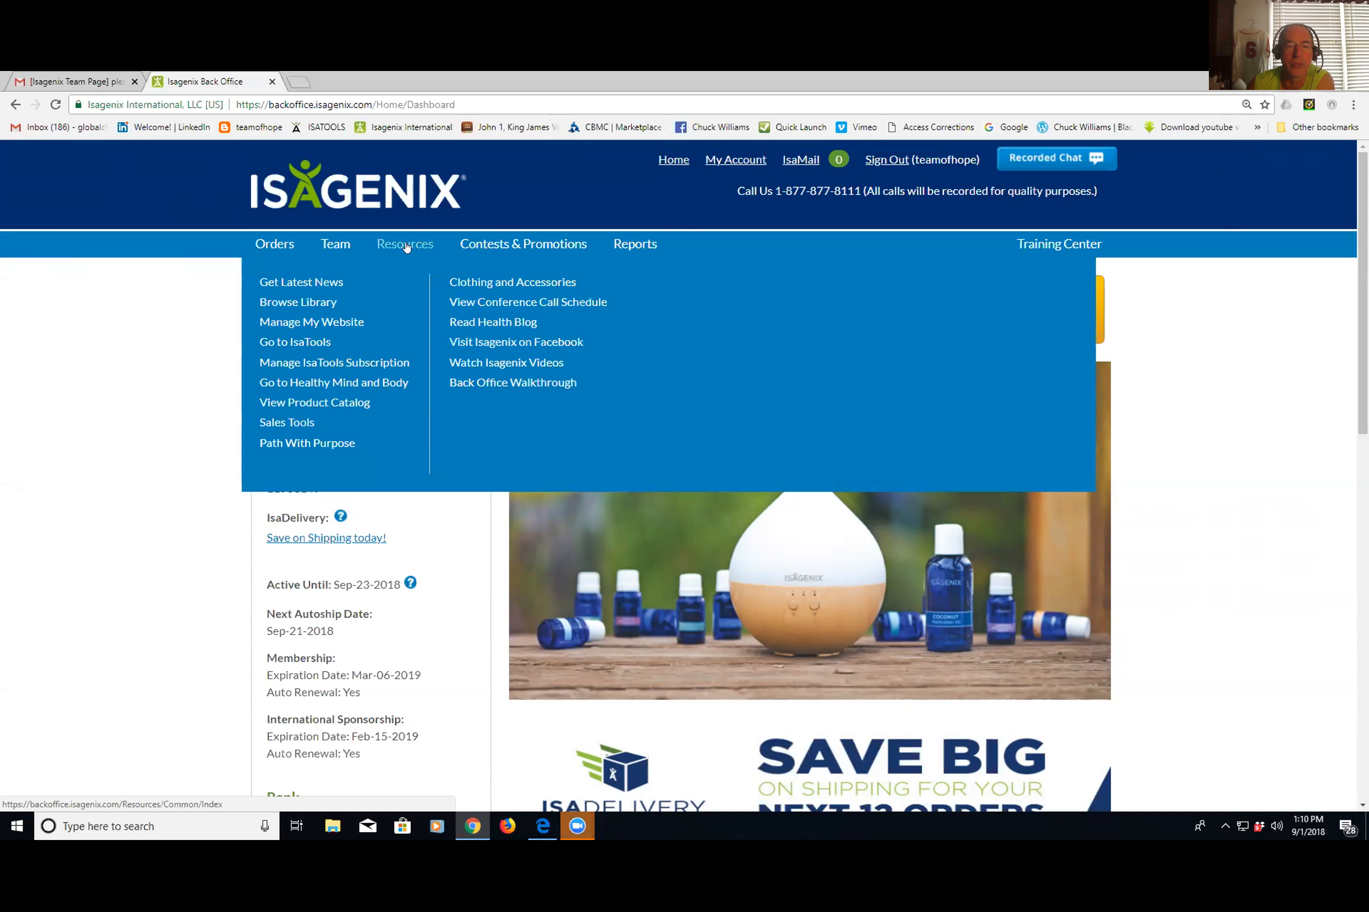
{"action": "mouse_move", "coordinate": [311, 322]}
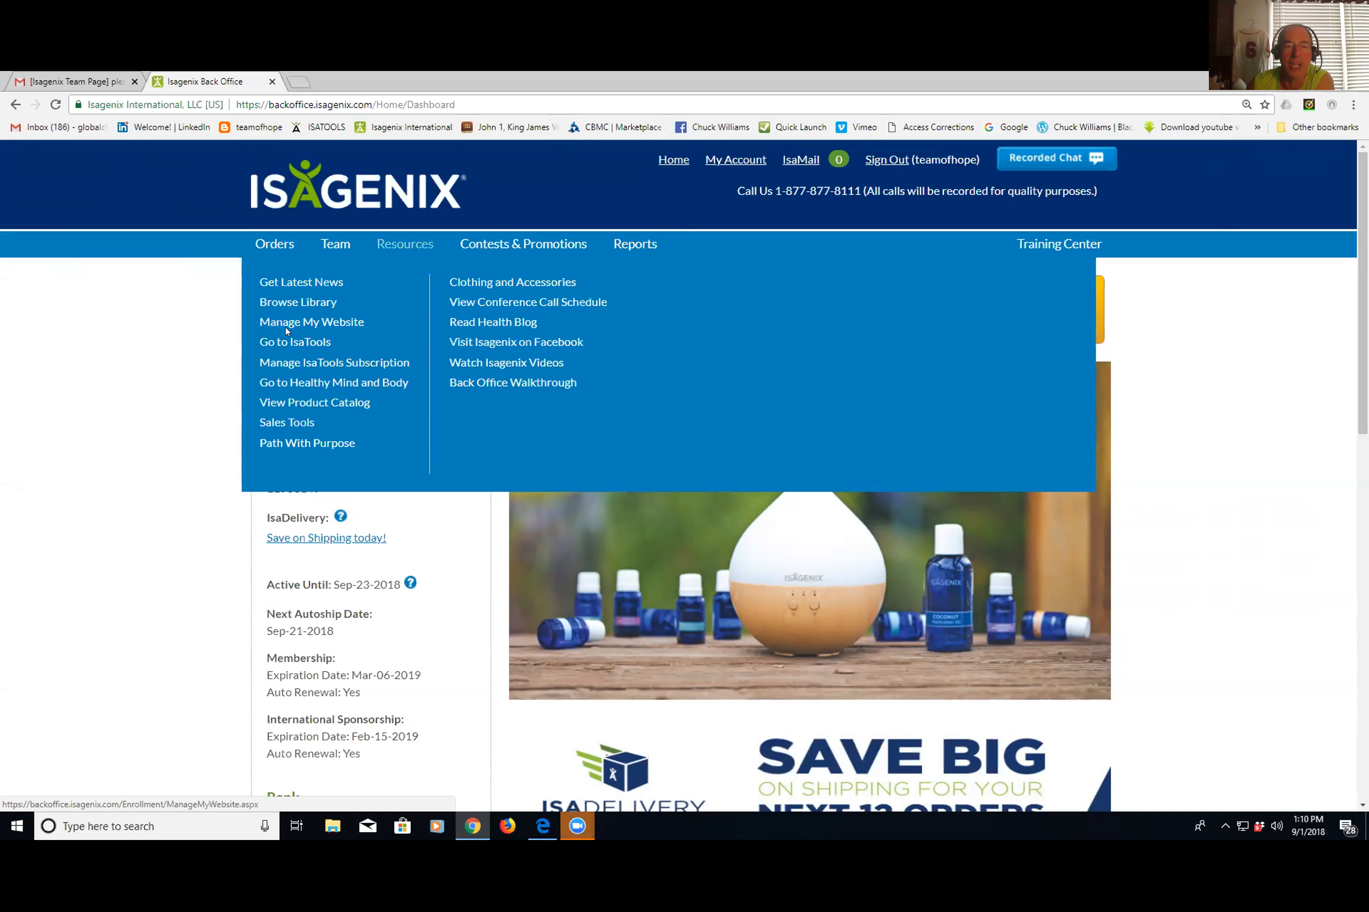
{"action": "mouse_move", "coordinate": [311, 325]}
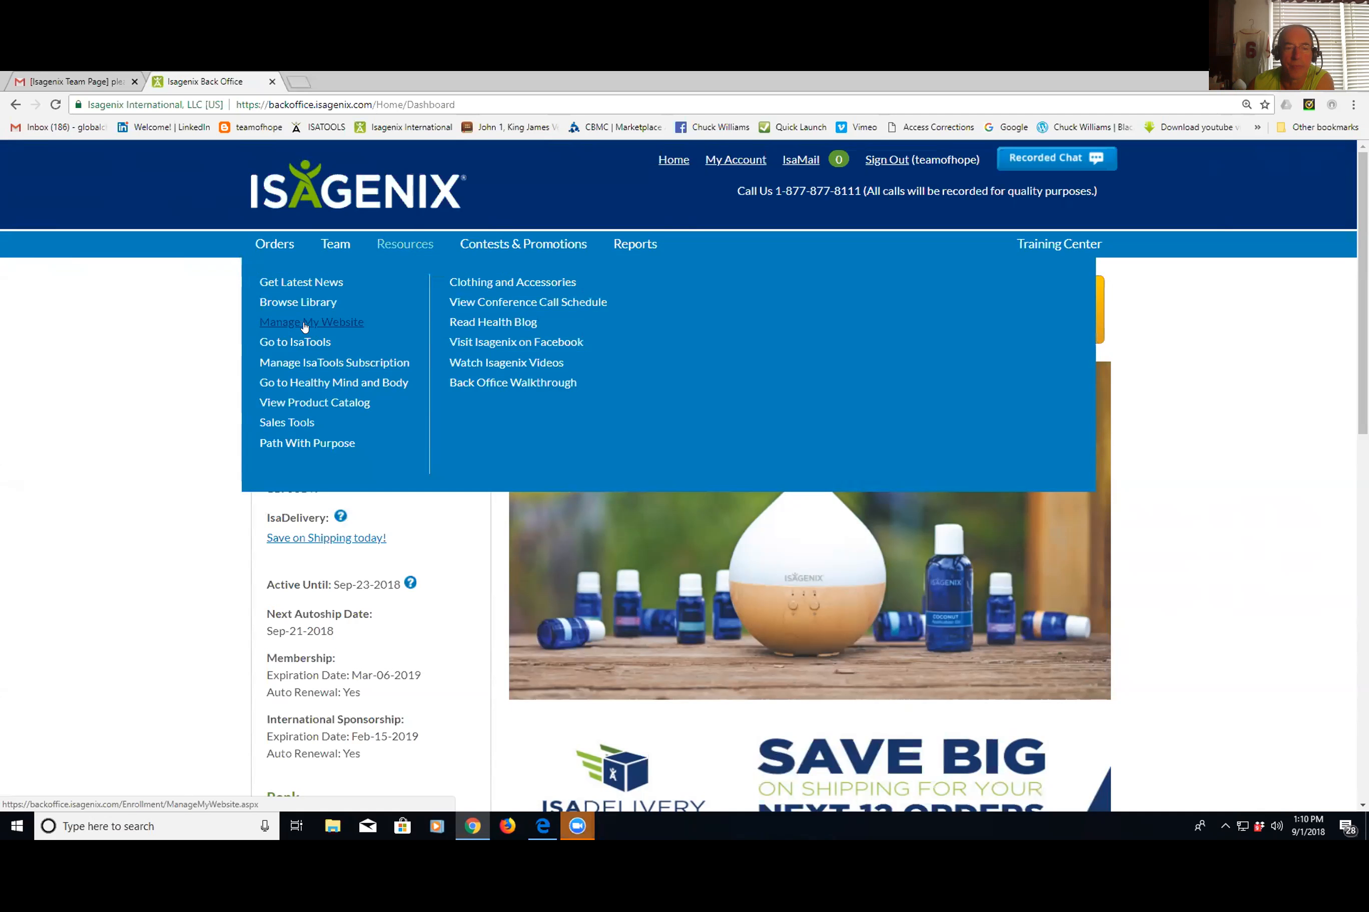
{"action": "left_click", "coordinate": [311, 322]}
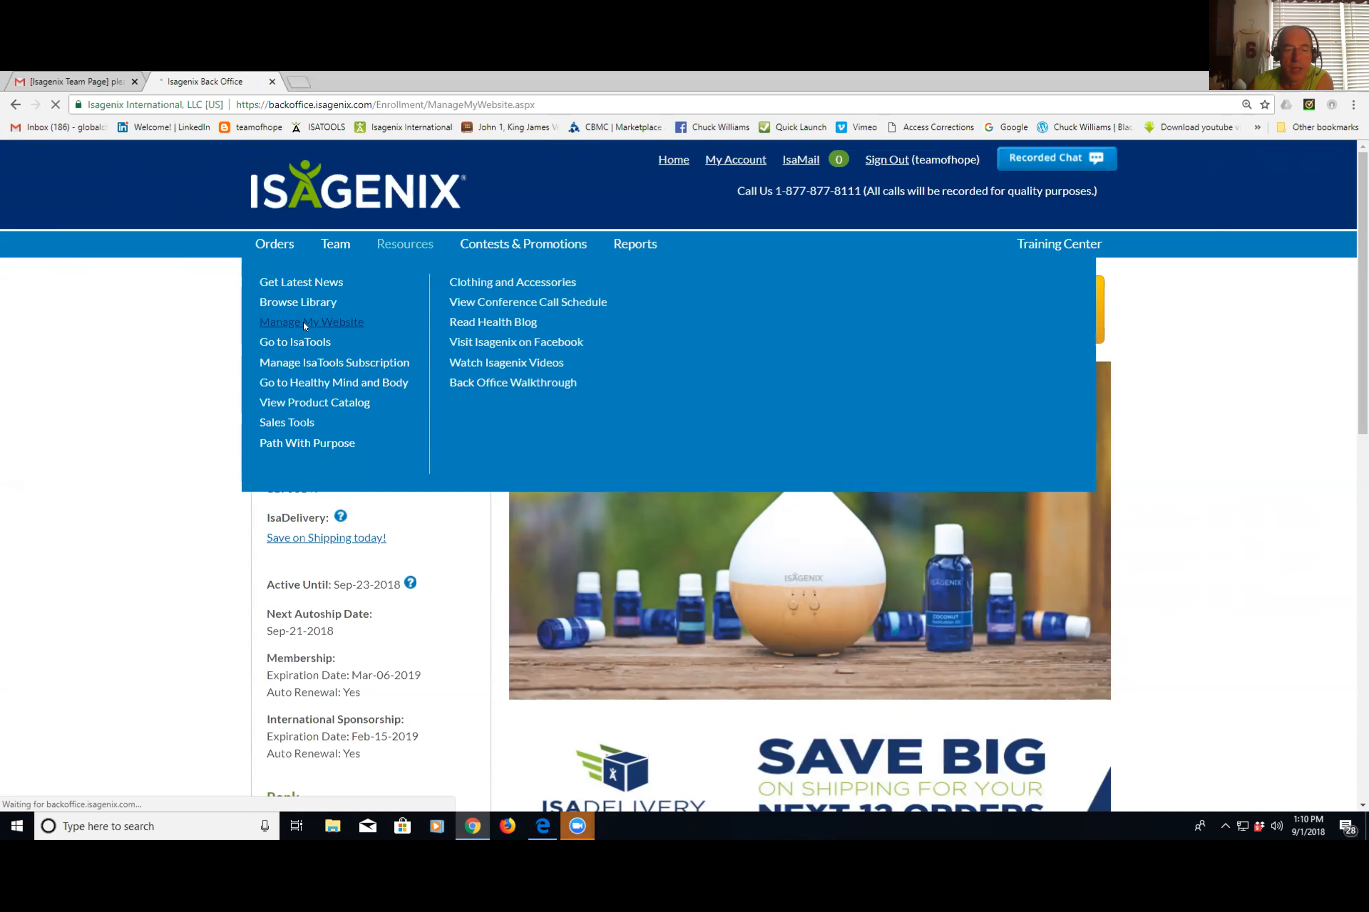
{"action": "left_click", "coordinate": [311, 322]}
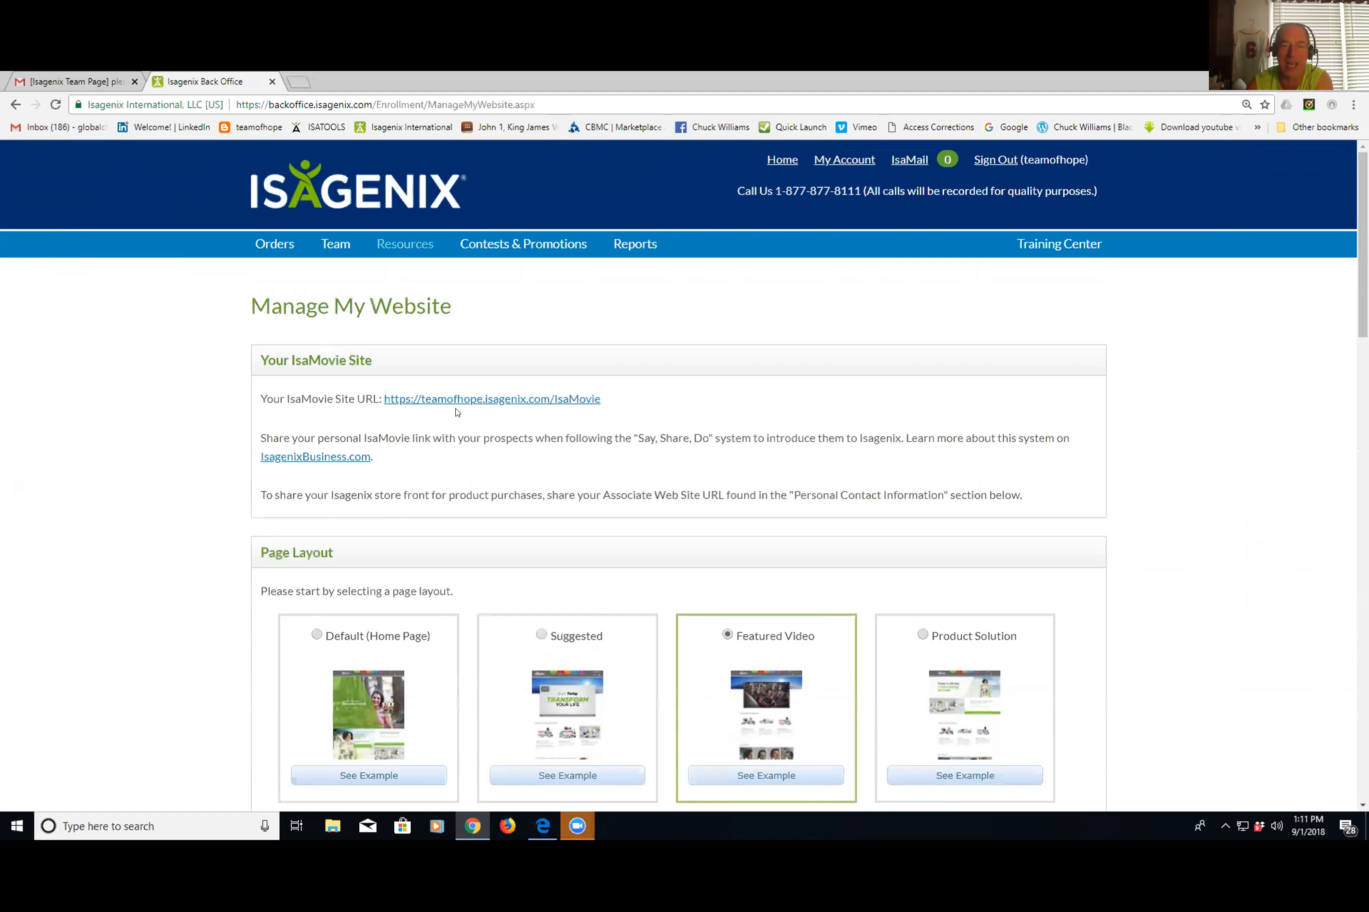
{"action": "scroll", "scroll_direction": "down", "scroll_amount": 3}
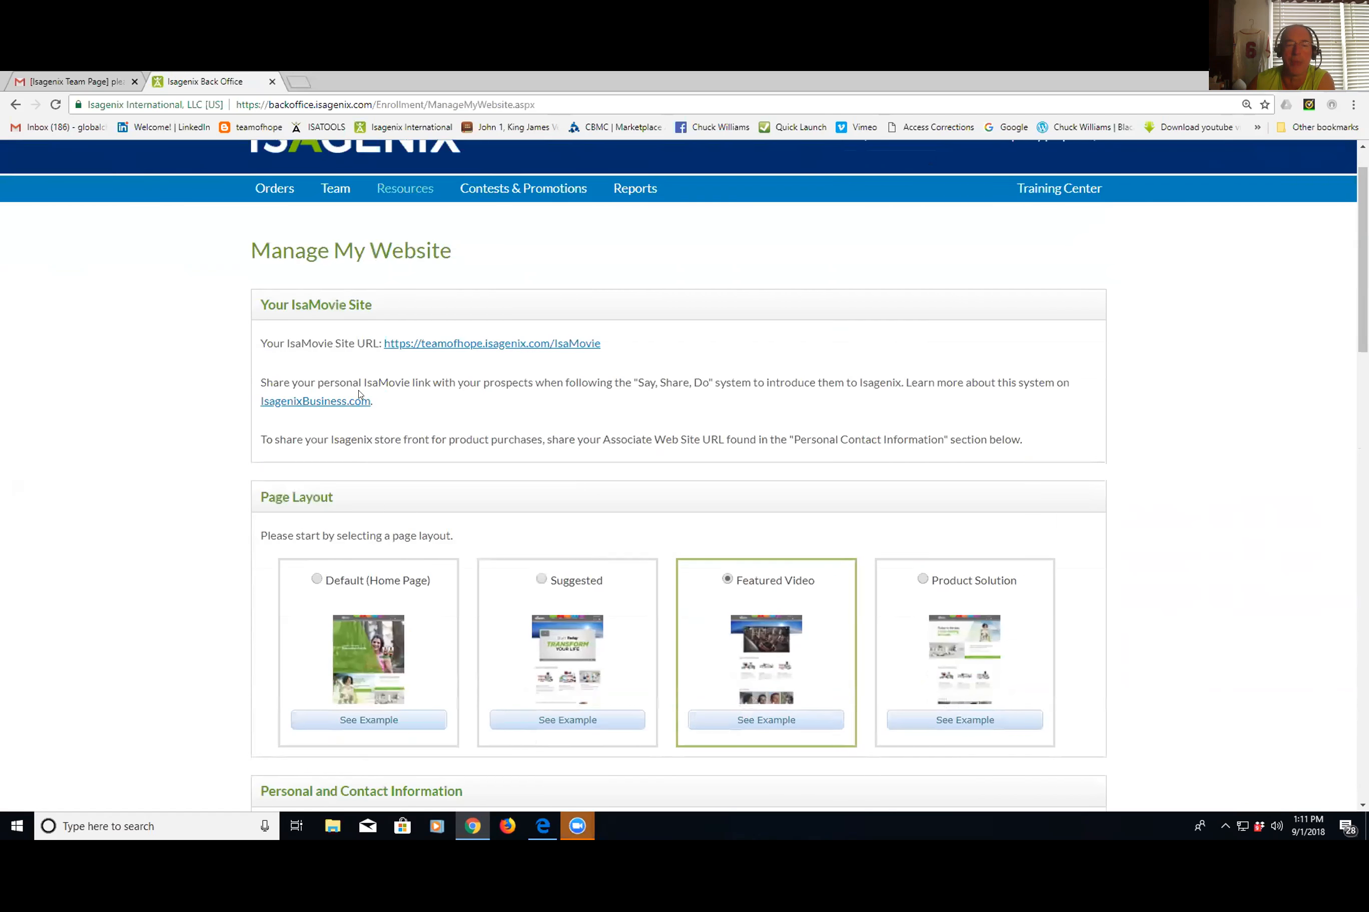
{"action": "scroll", "scroll_direction": "down", "scroll_amount": 3}
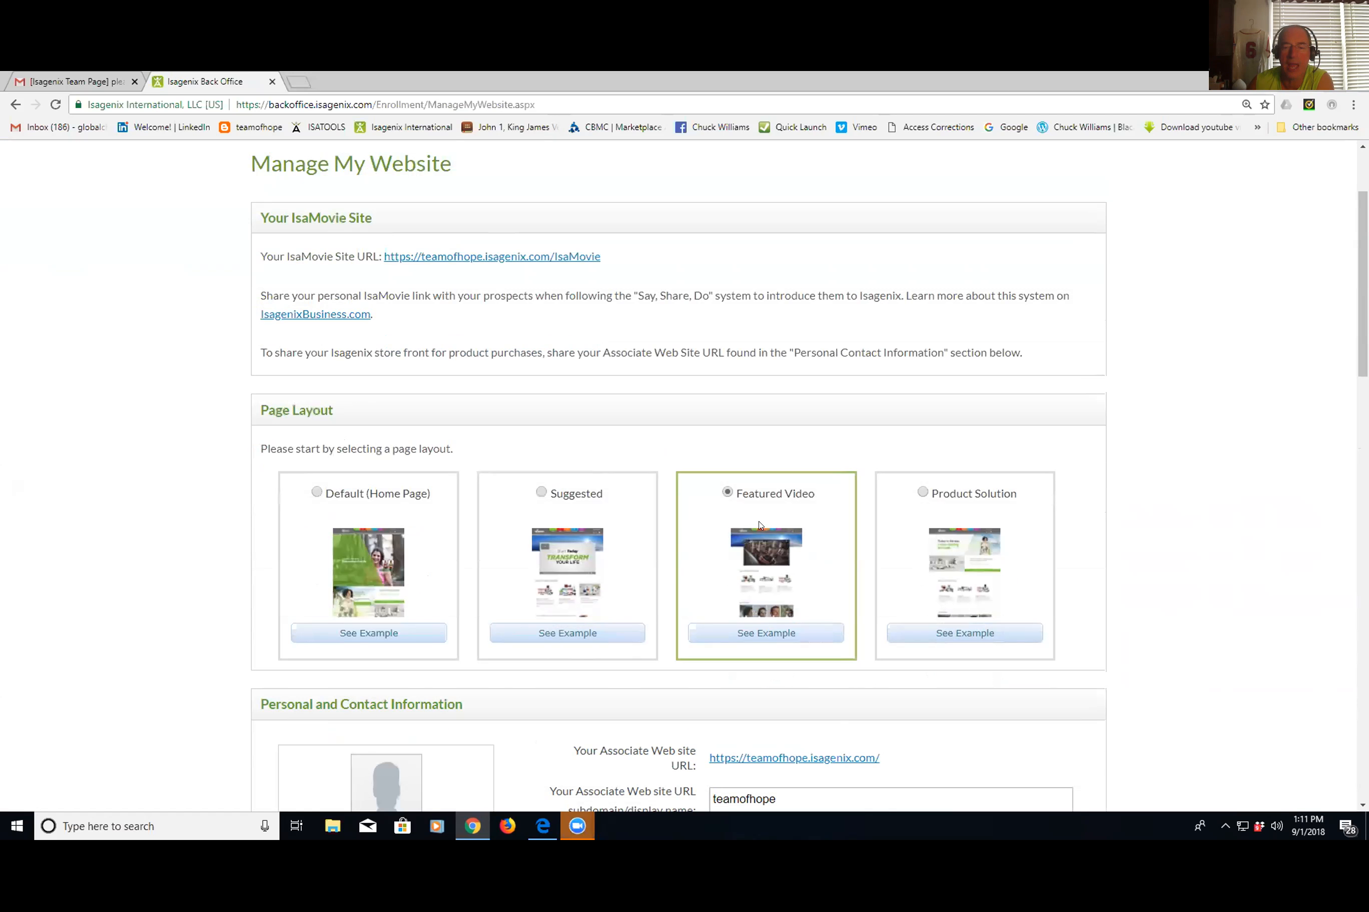
{"action": "mouse_move", "coordinate": [765, 512]}
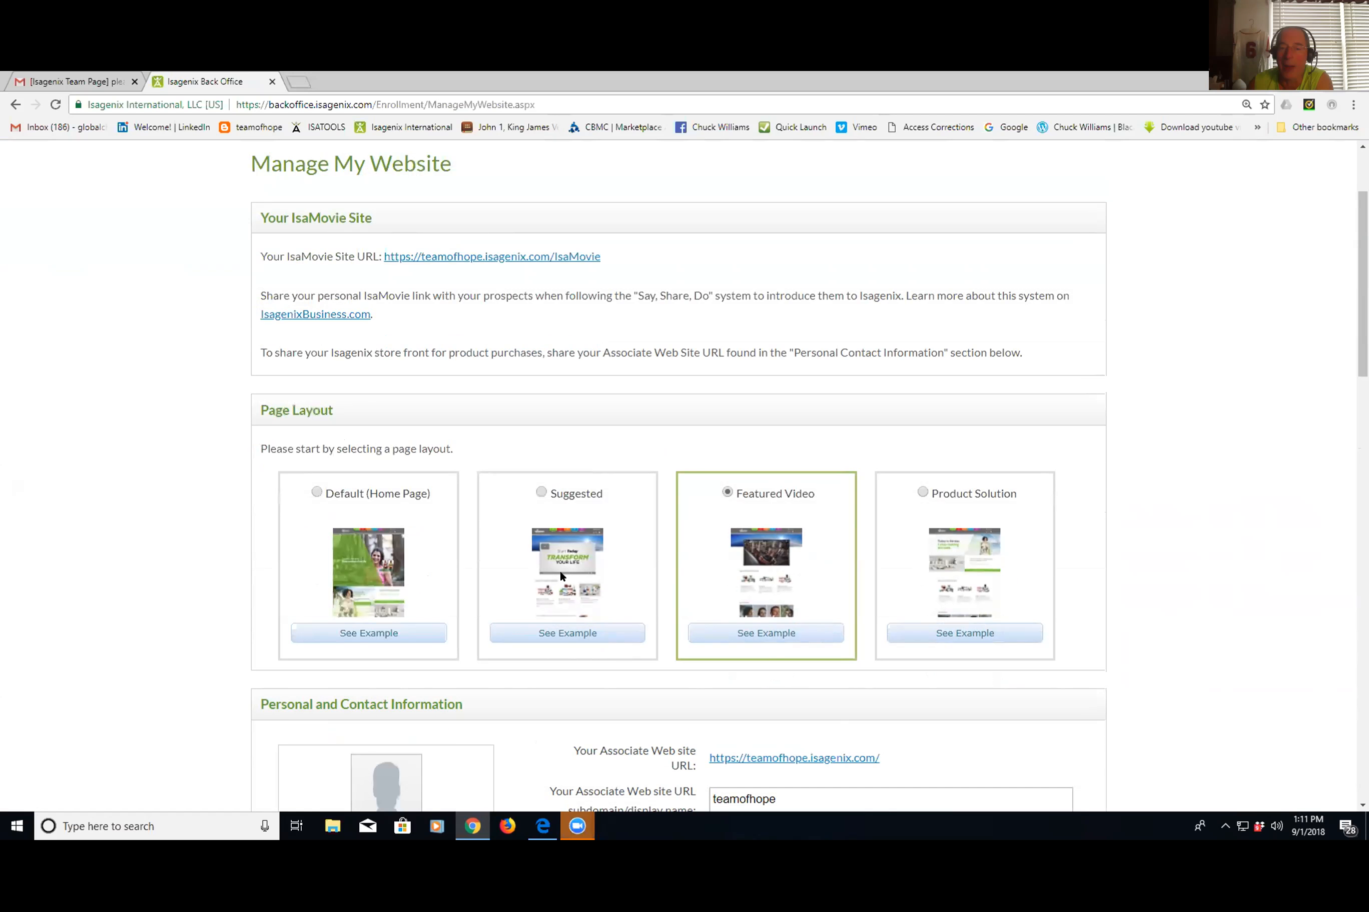
{"action": "mouse_move", "coordinate": [572, 567]}
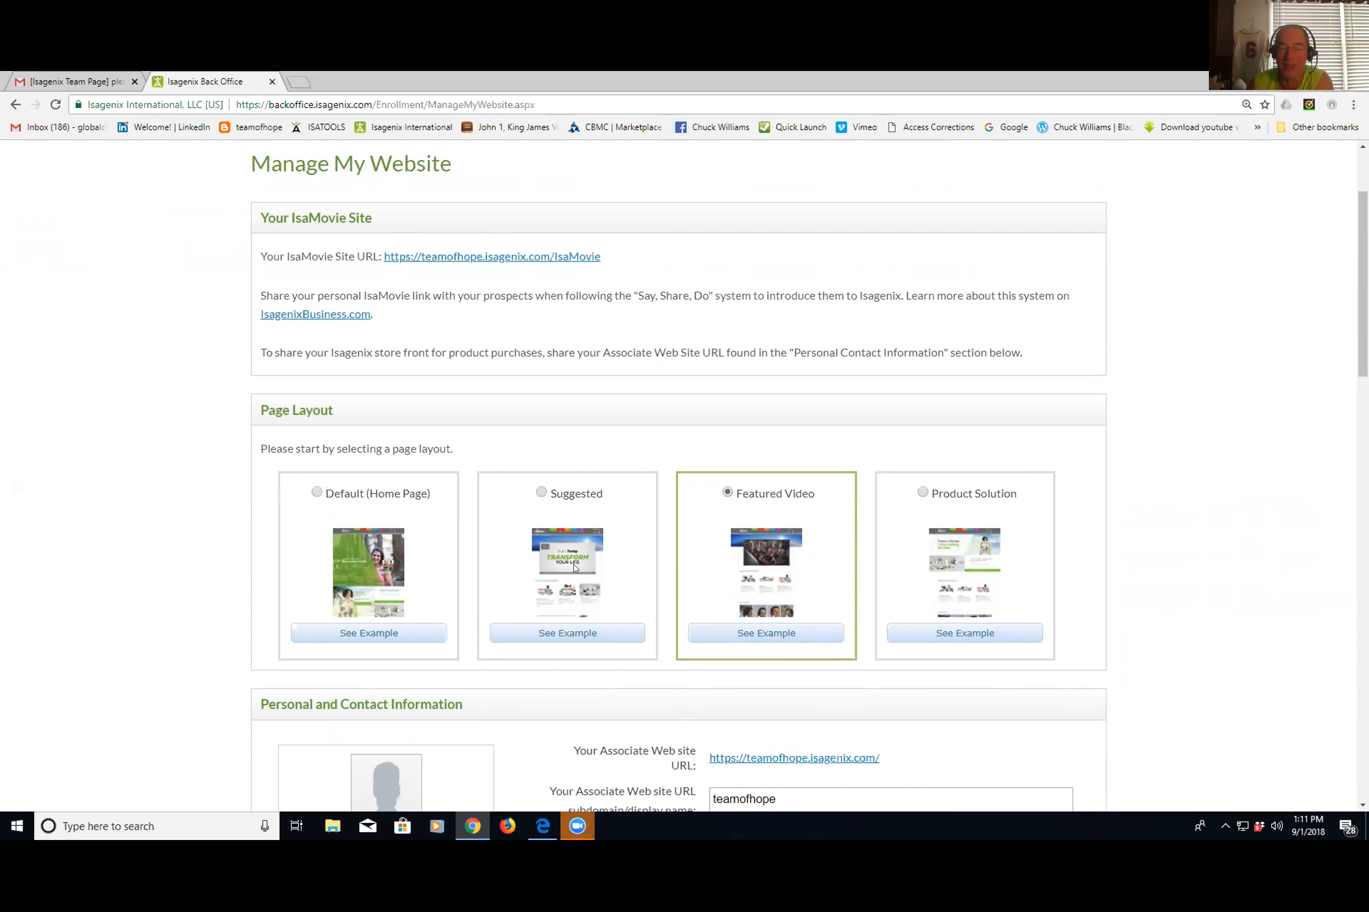
{"action": "mouse_move", "coordinate": [767, 512]}
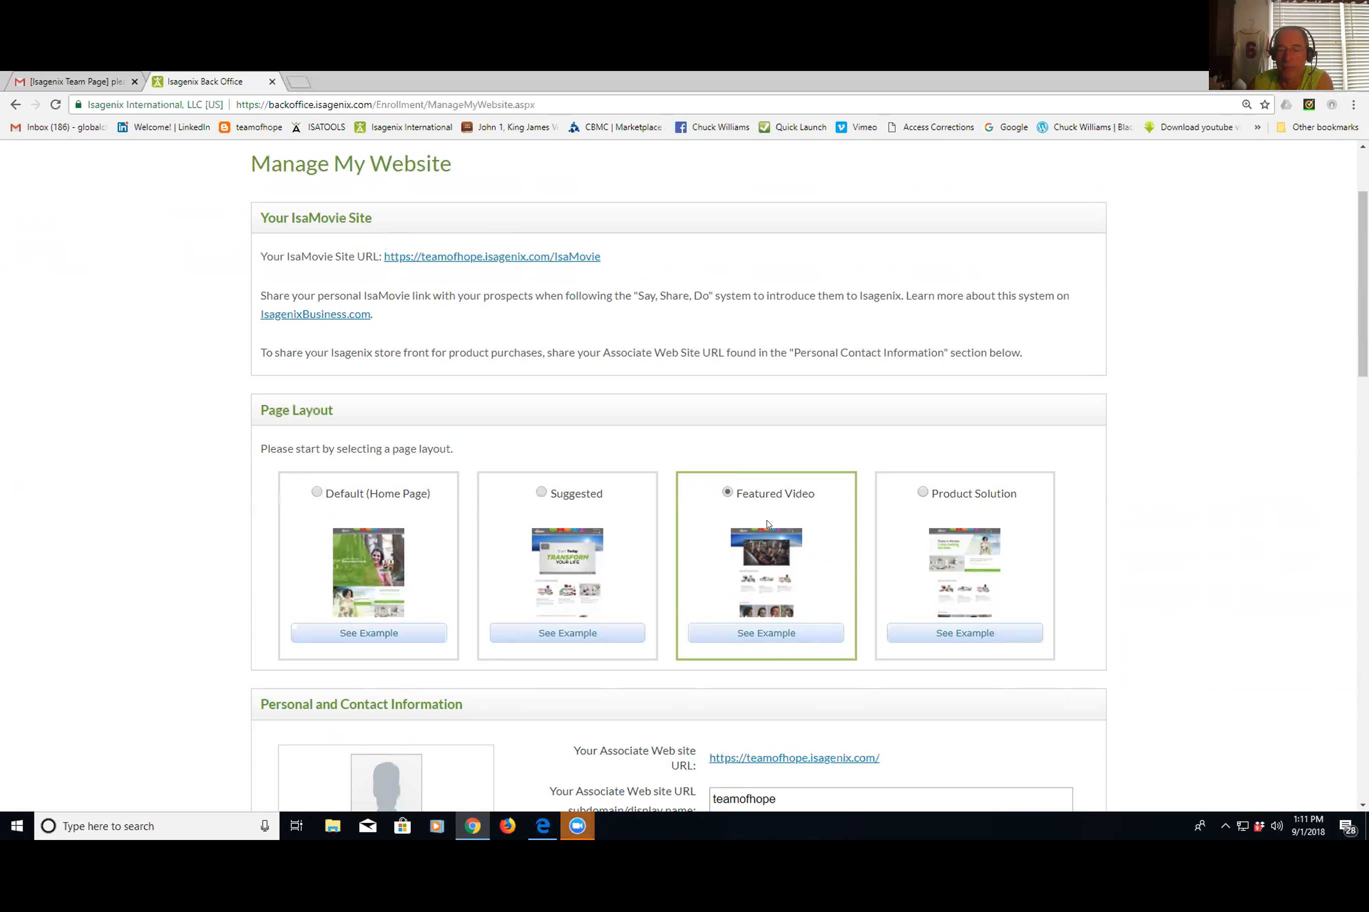
{"action": "mouse_move", "coordinate": [699, 520]}
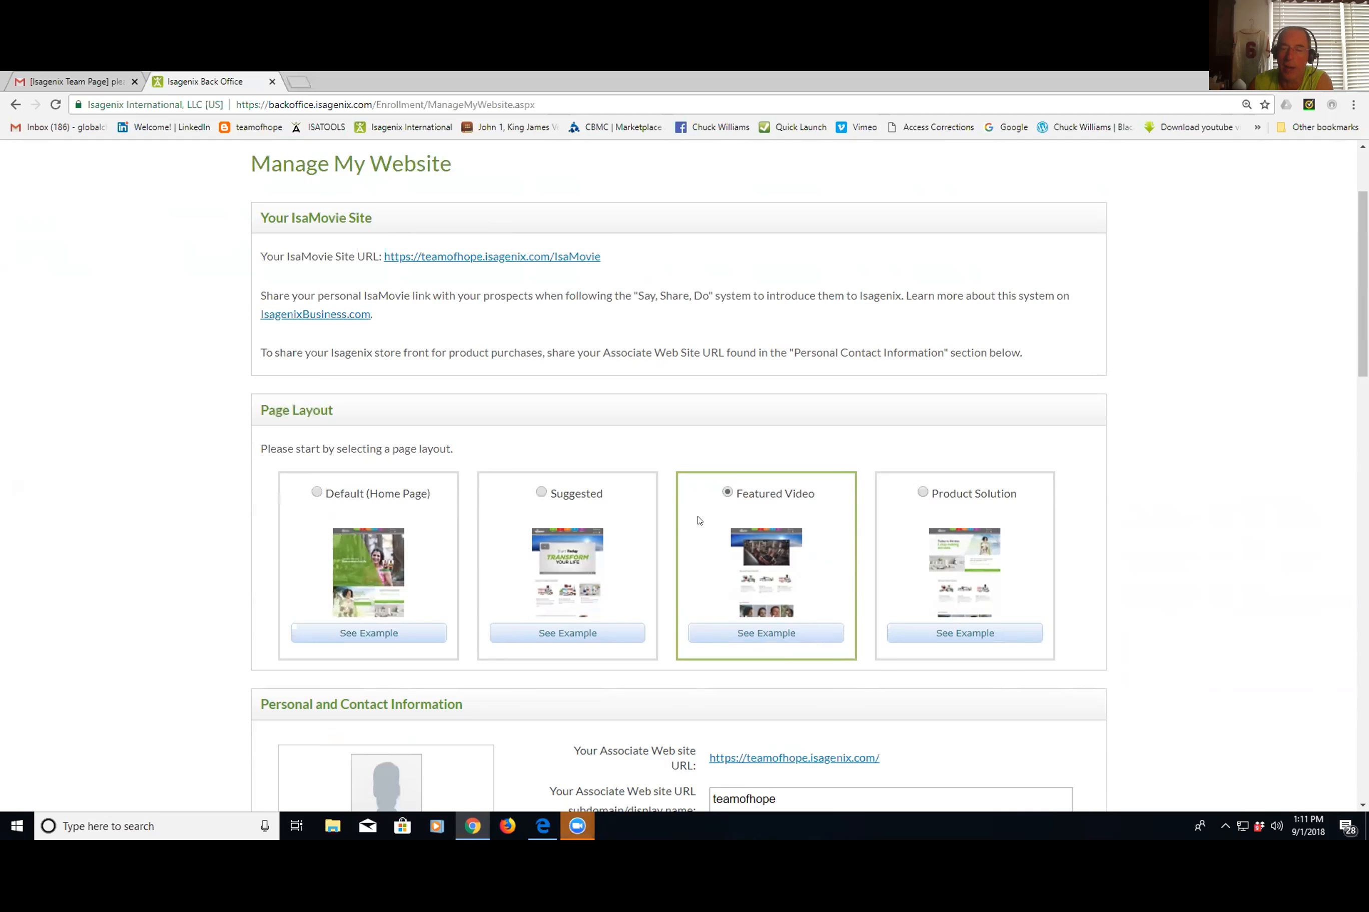
{"action": "mouse_move", "coordinate": [769, 525]}
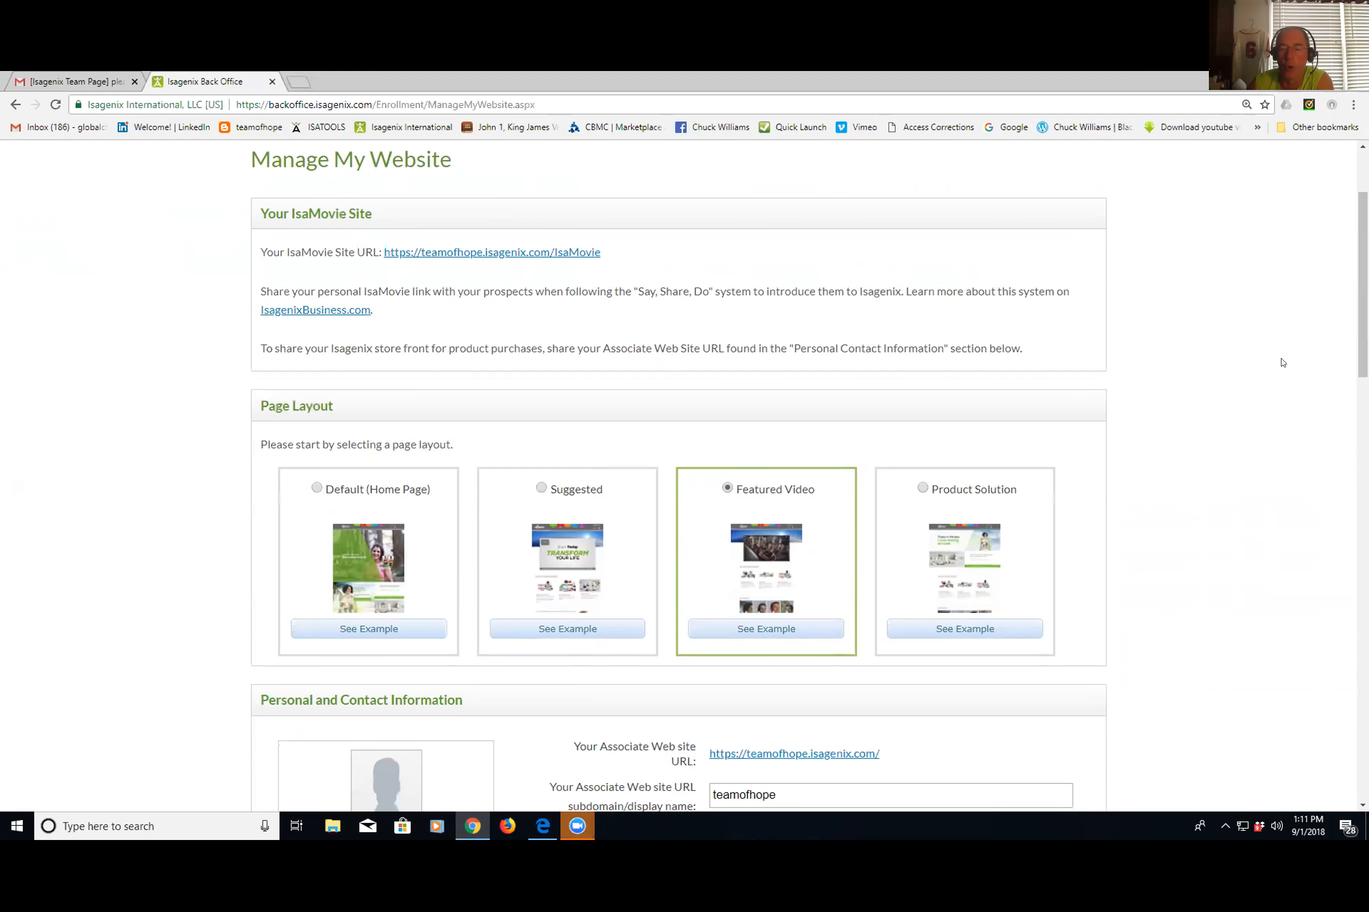
{"action": "scroll", "scroll_direction": "down", "scroll_amount": 3}
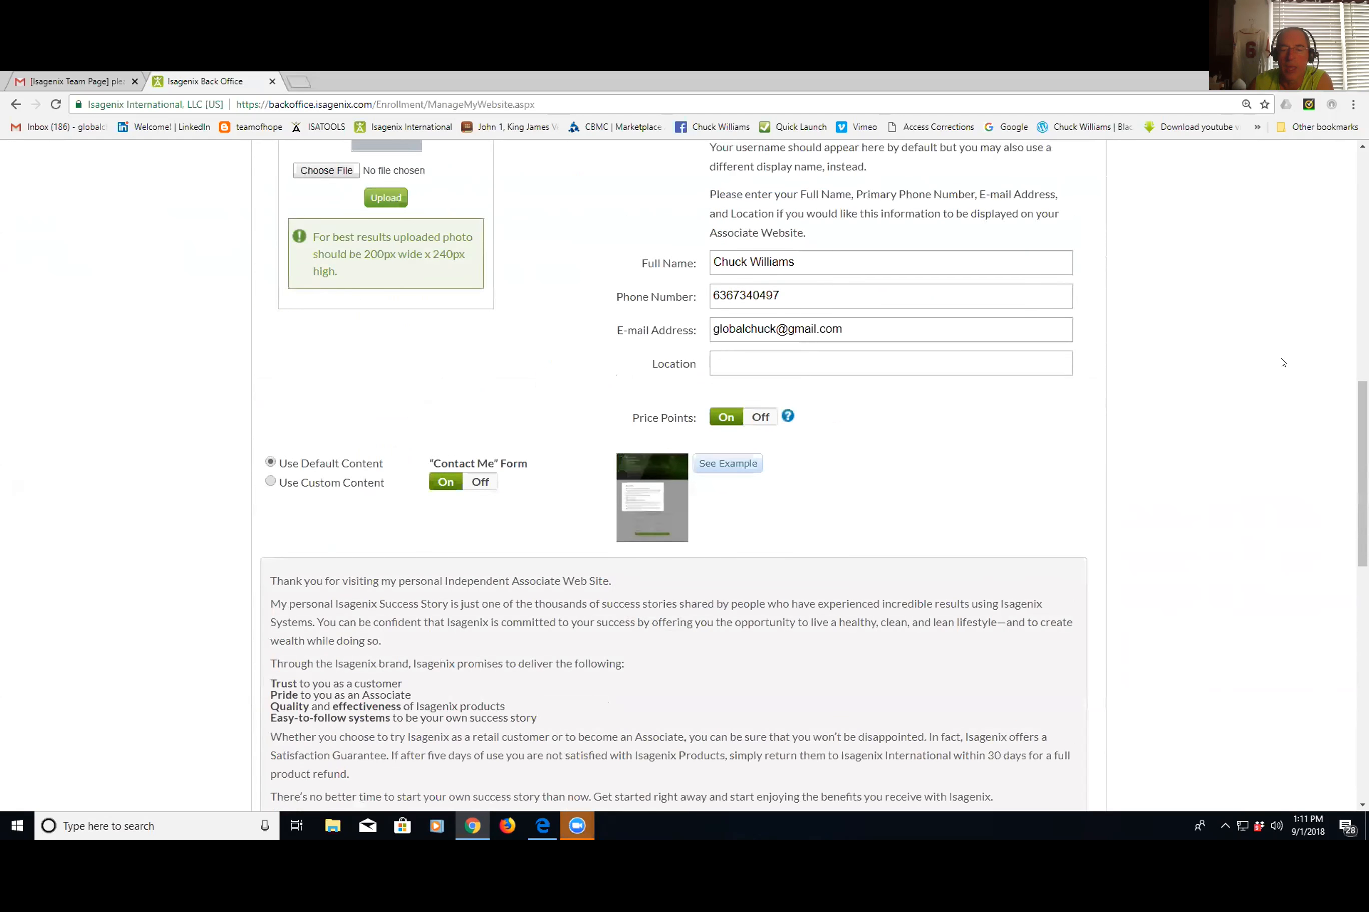
{"action": "scroll", "scroll_direction": "down", "scroll_amount": 3}
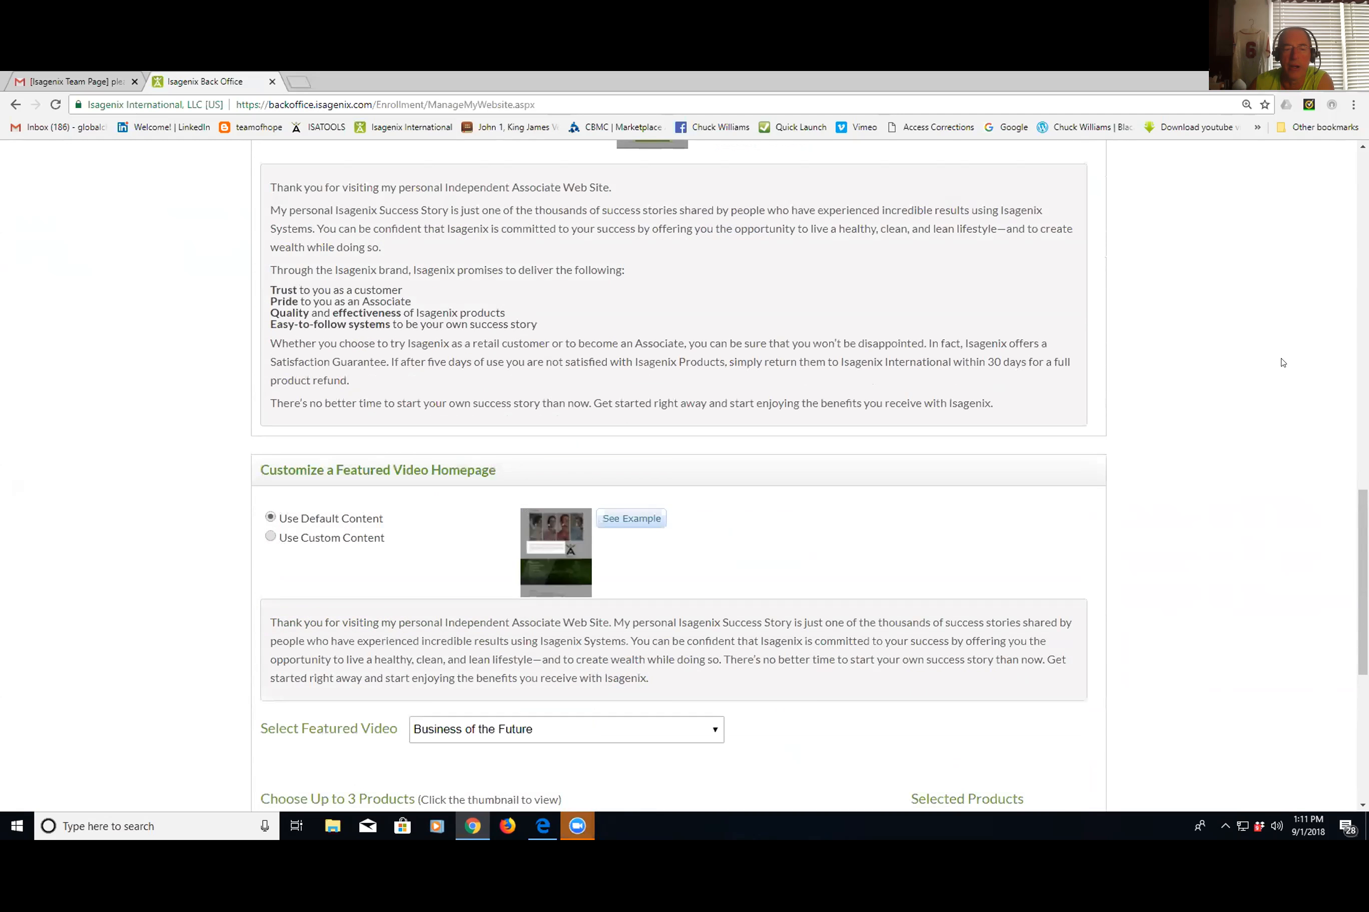
{"action": "scroll", "scroll_direction": "down", "scroll_amount": 3}
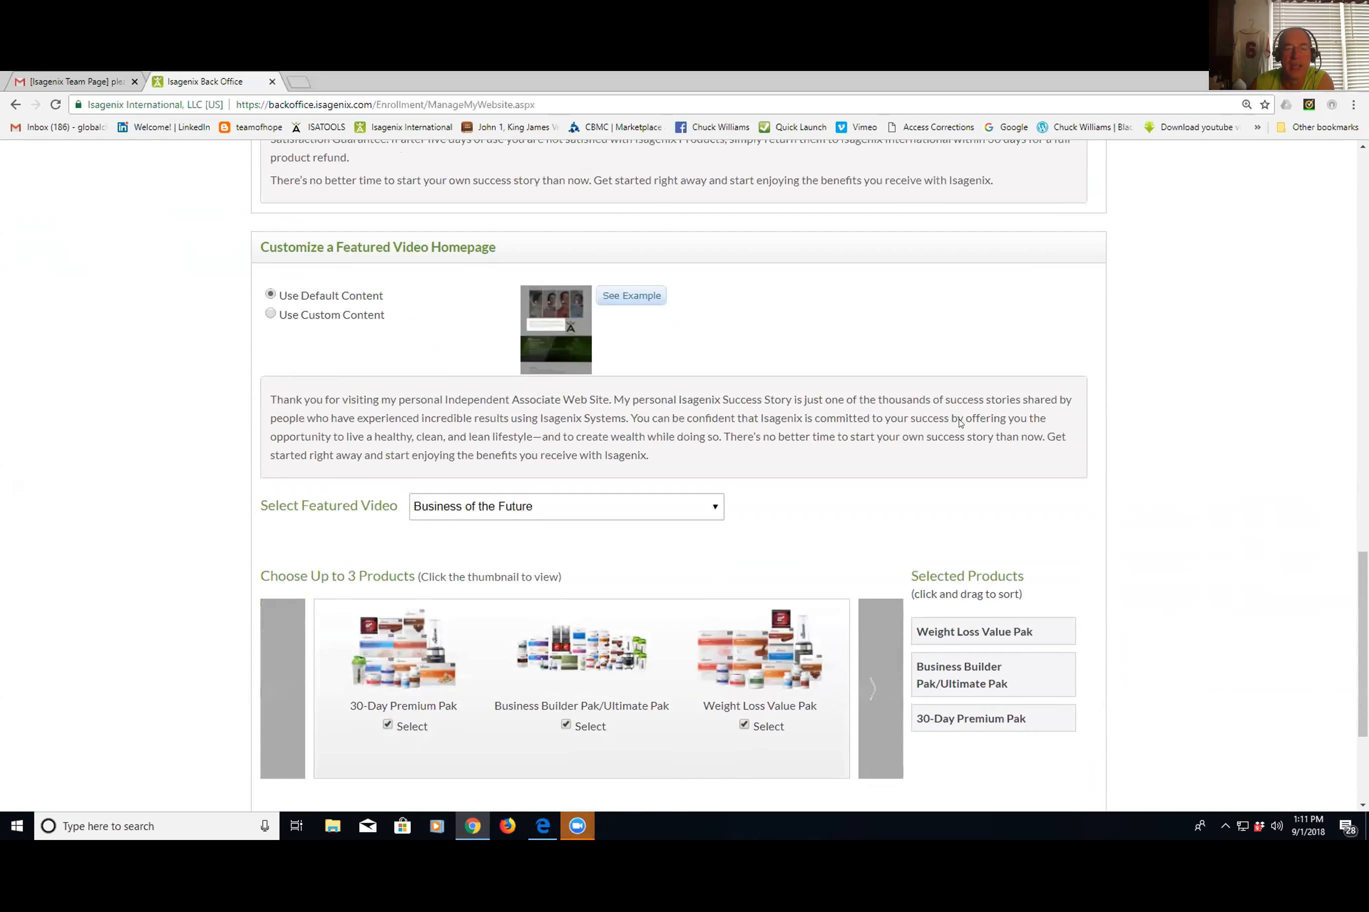
{"action": "scroll", "scroll_direction": "down", "scroll_amount": 3}
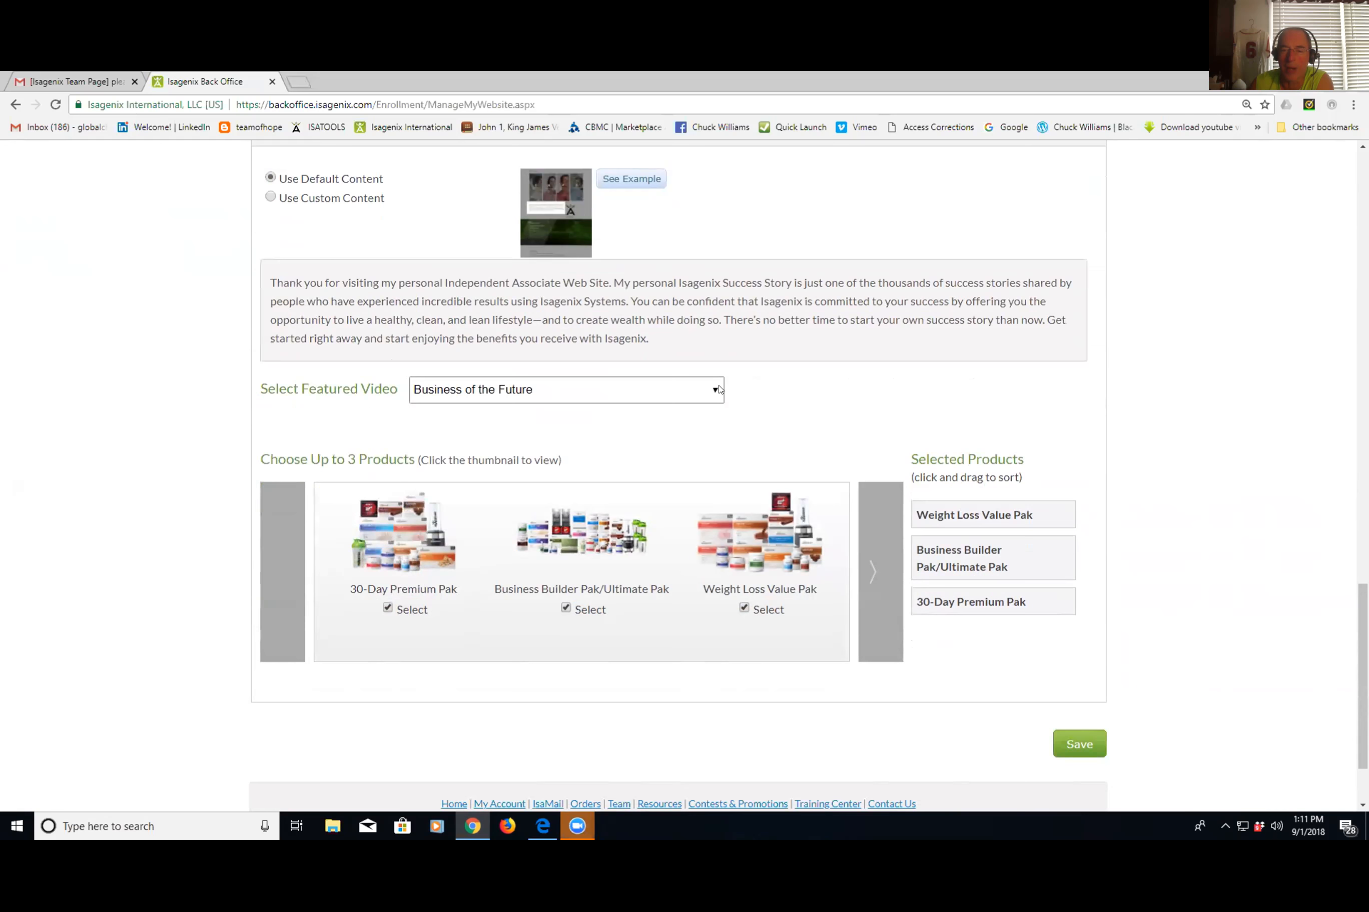
{"action": "left_click", "coordinate": [566, 389]}
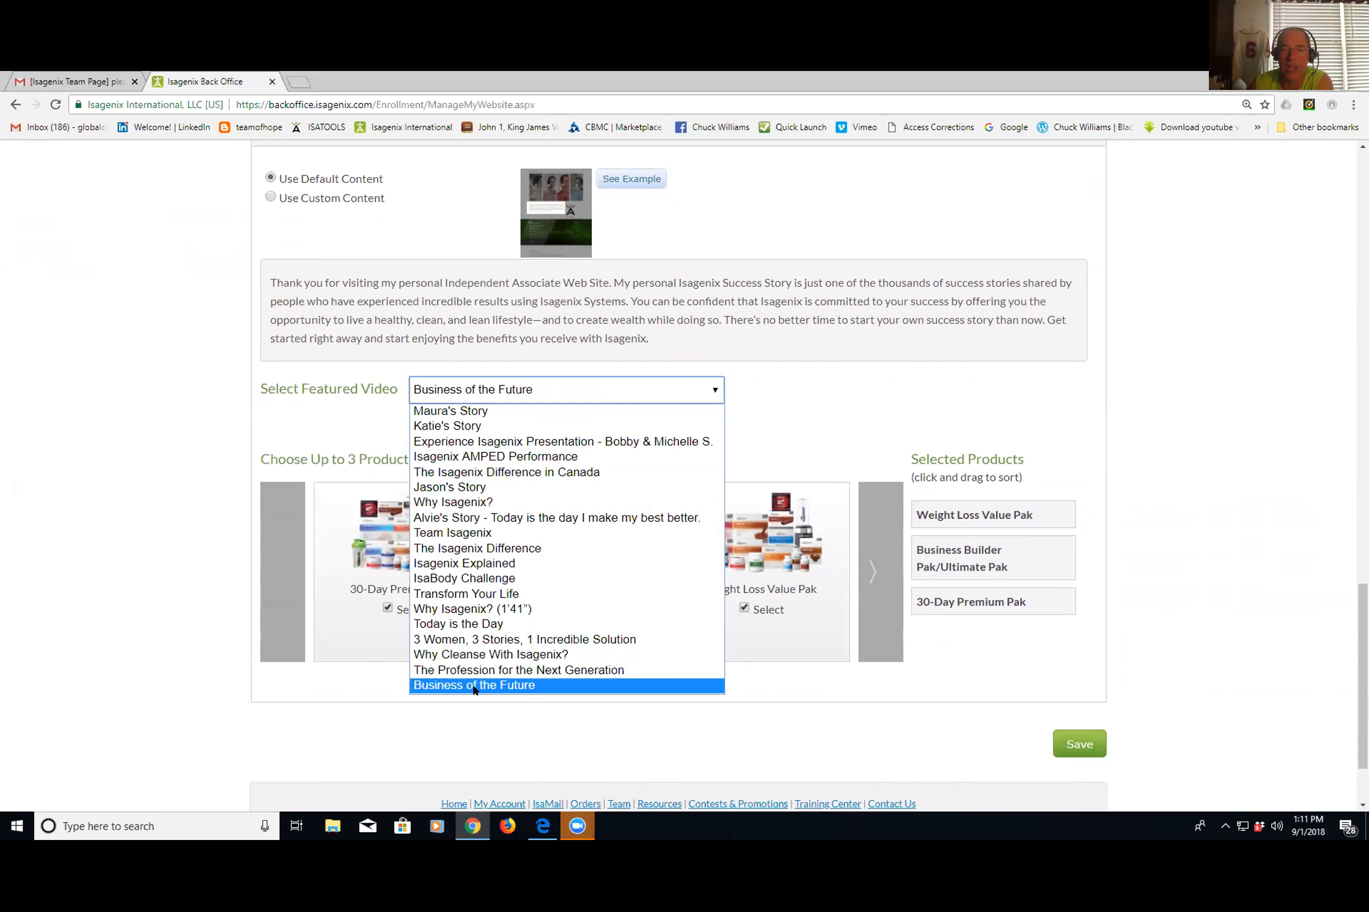
{"action": "left_click", "coordinate": [474, 685]}
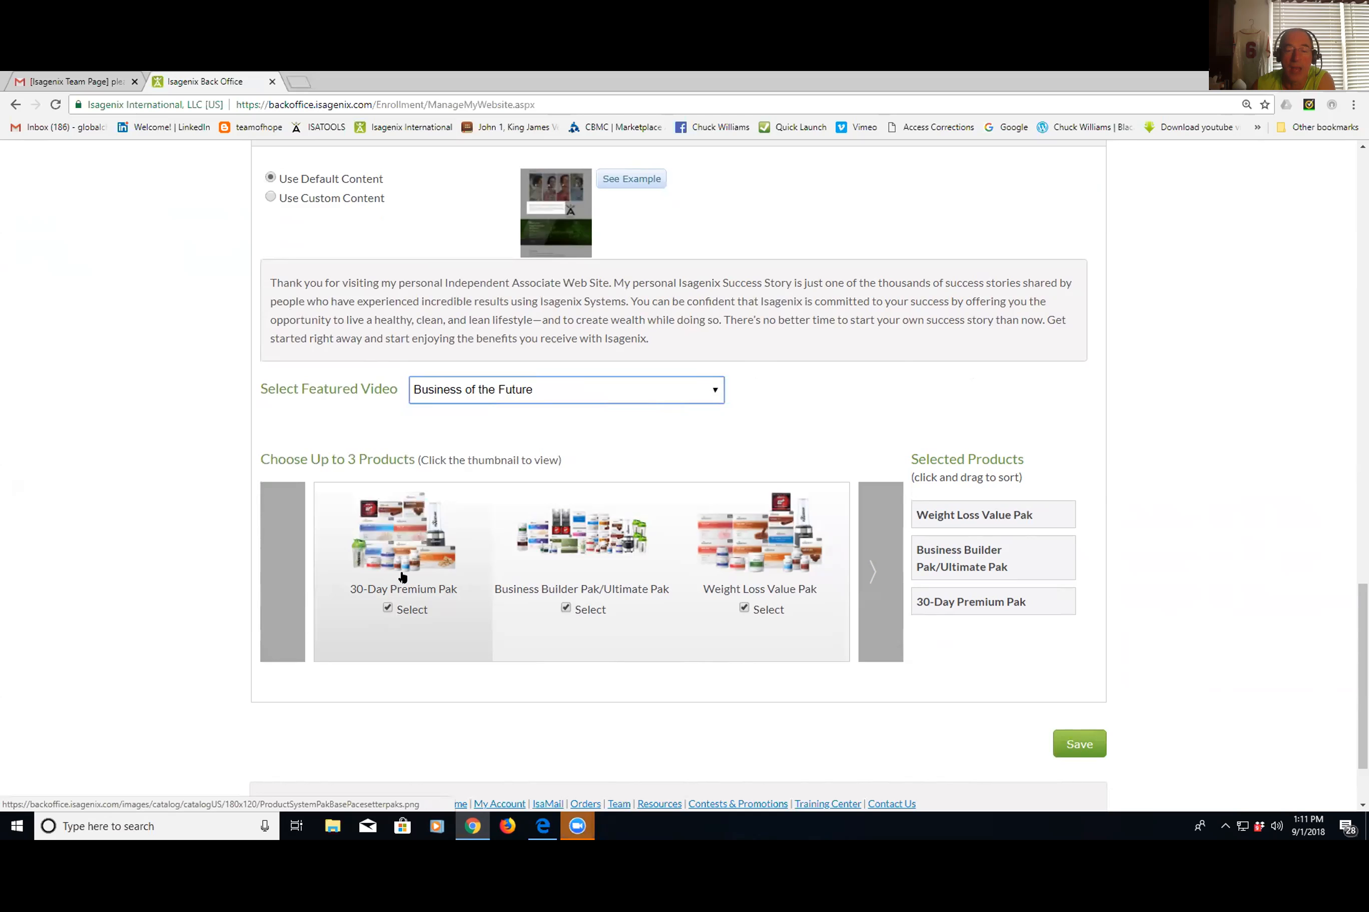
{"action": "mouse_move", "coordinate": [518, 559]}
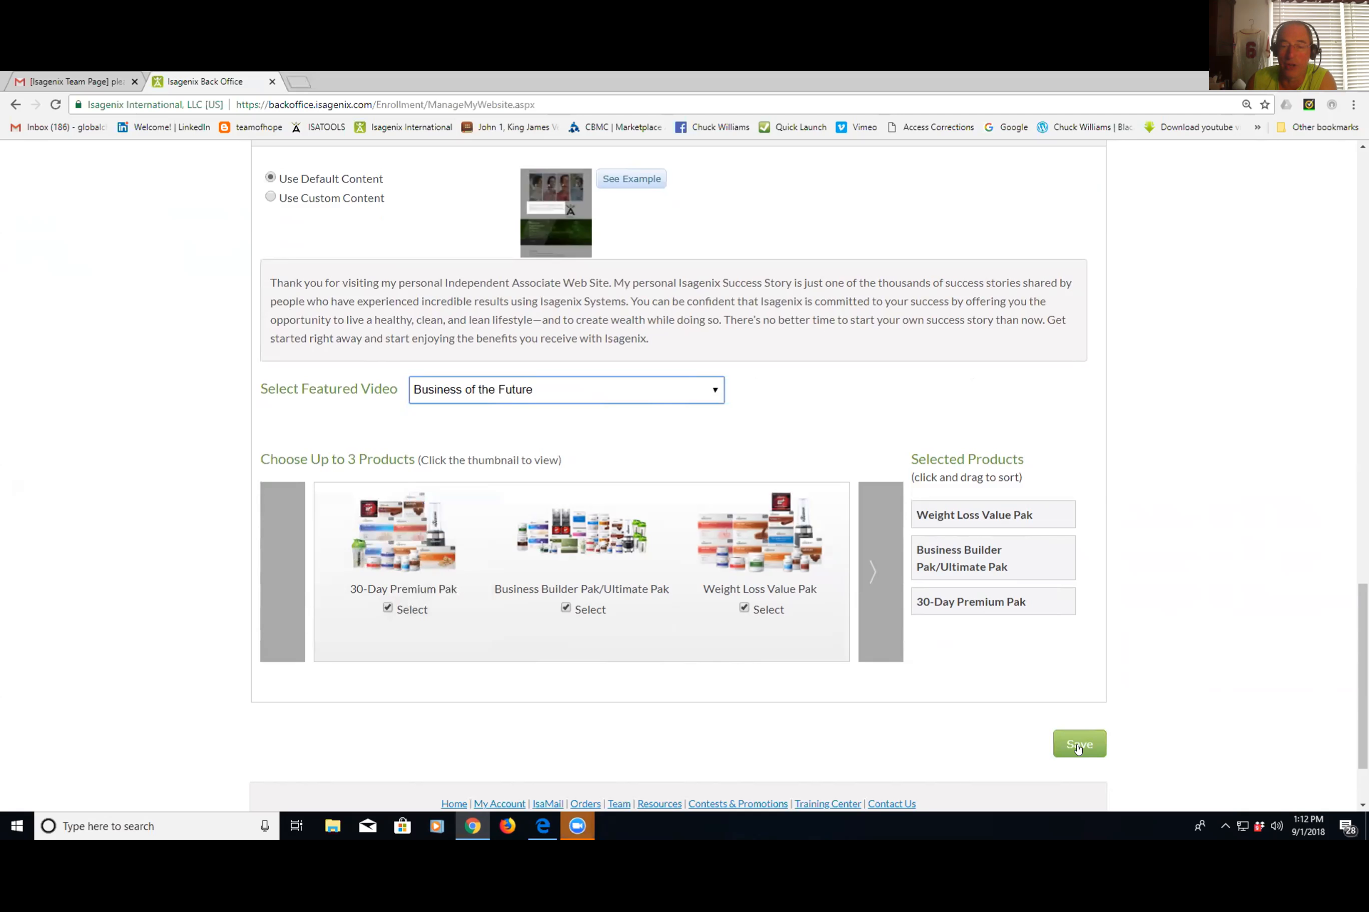
Save the Featured Video layout and confirm the green 'website has been updated' message
{"action": "left_click", "coordinate": [1078, 744]}
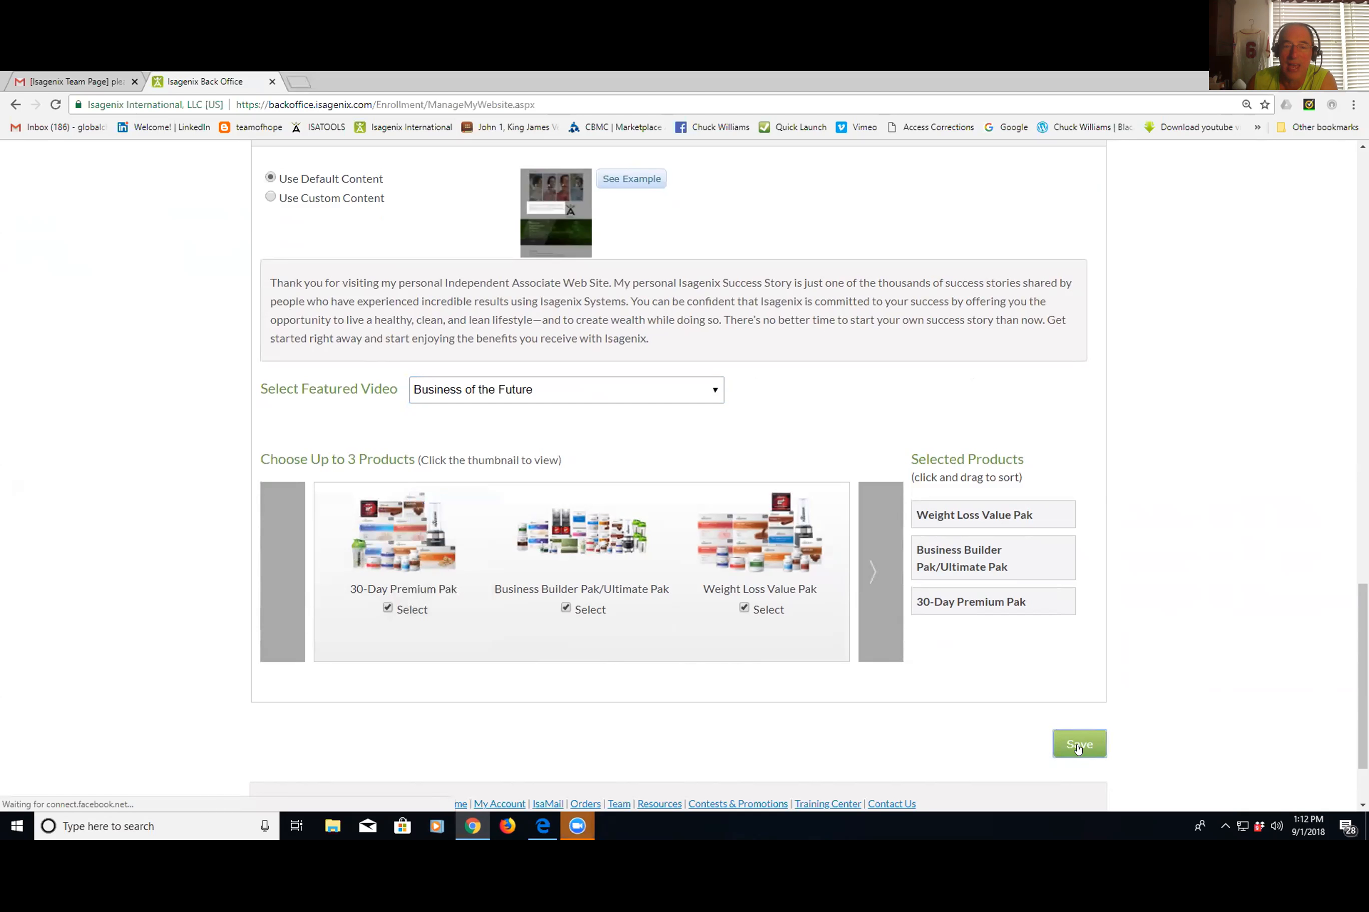
{"action": "left_click", "coordinate": [1079, 744]}
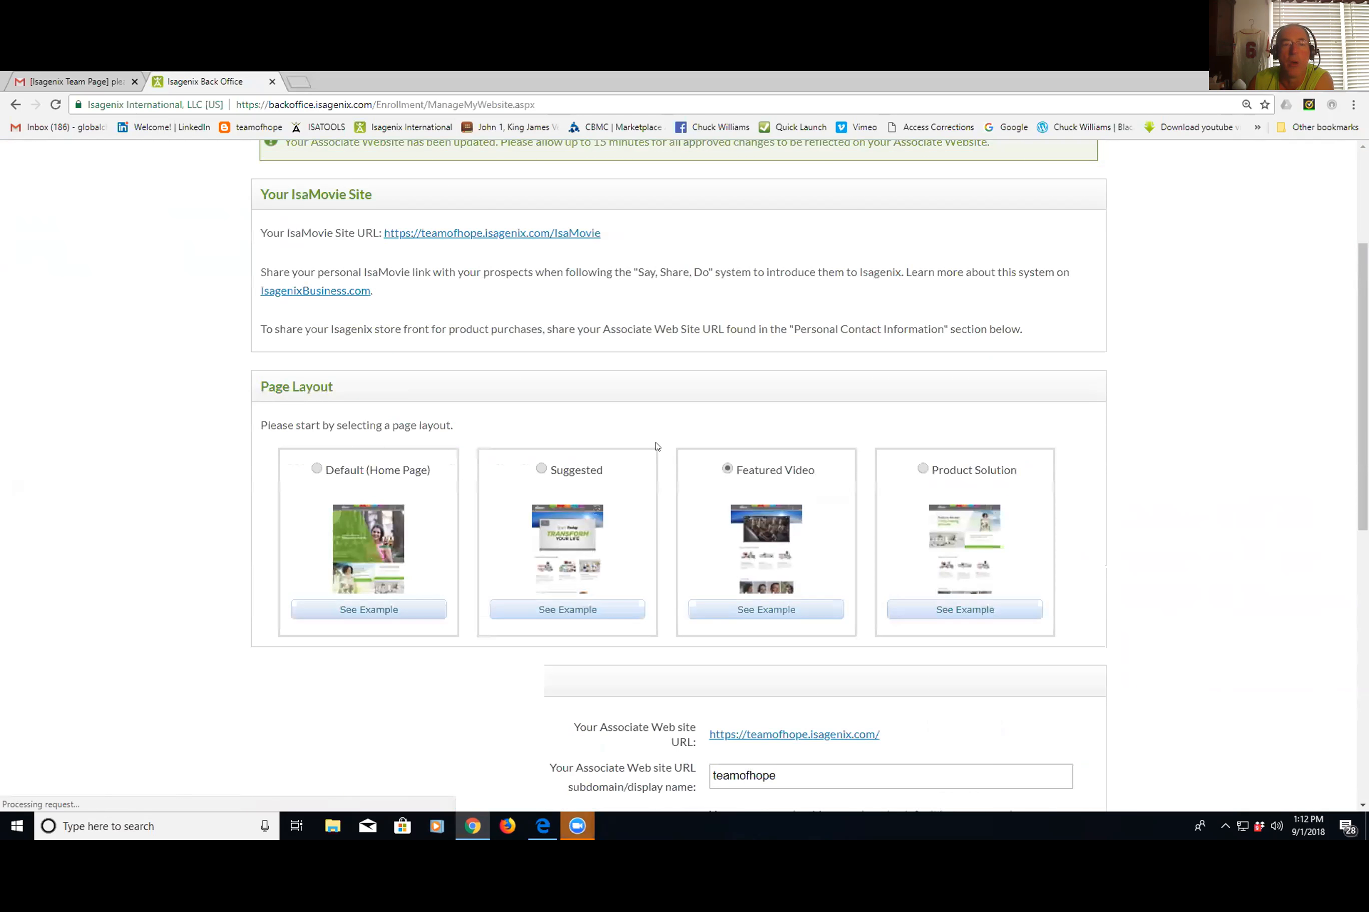
{"action": "left_click", "coordinate": [727, 469]}
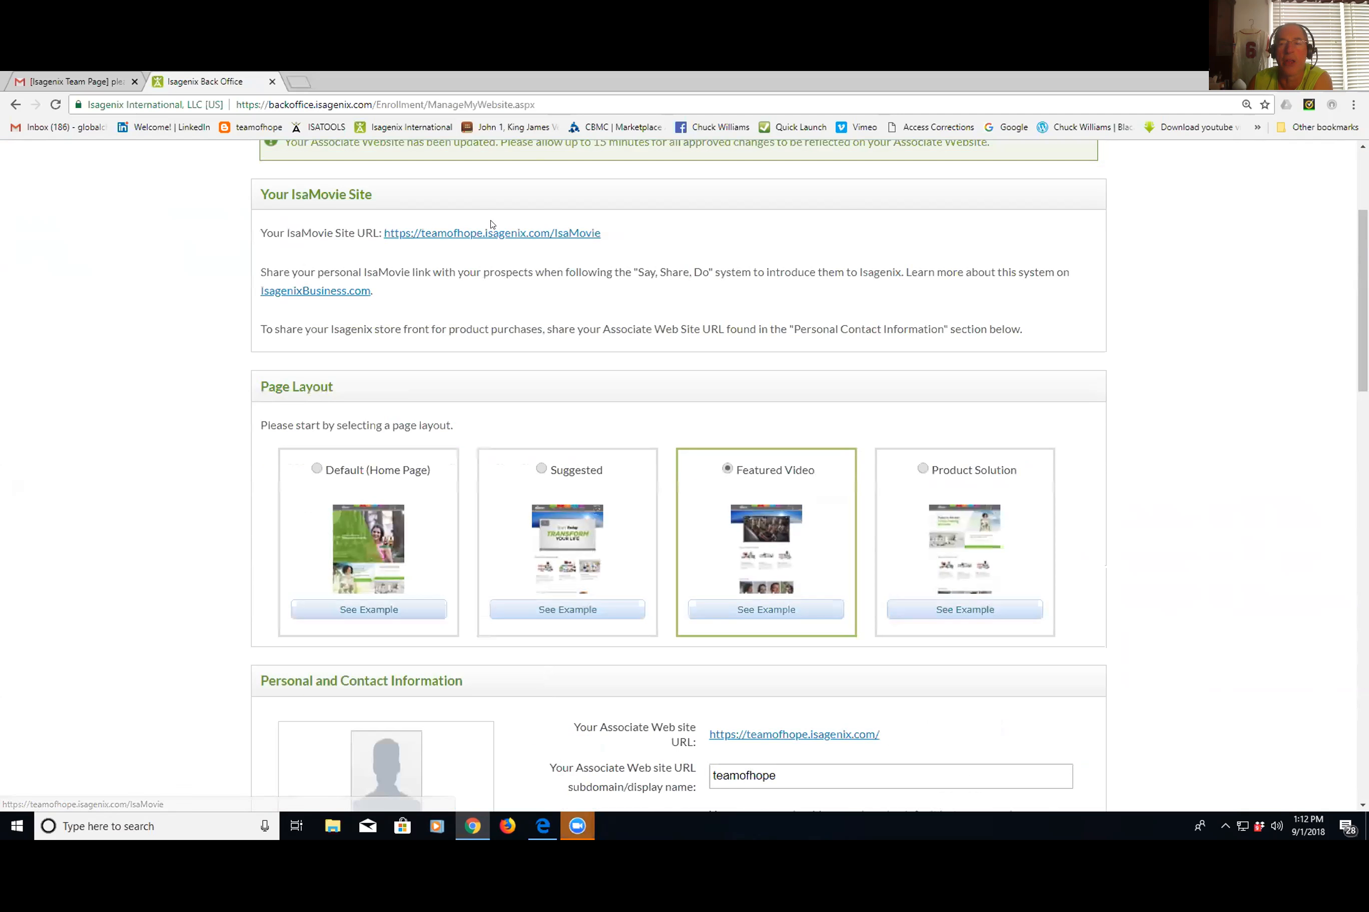
{"action": "scroll", "scroll_direction": "down", "scroll_amount": 3}
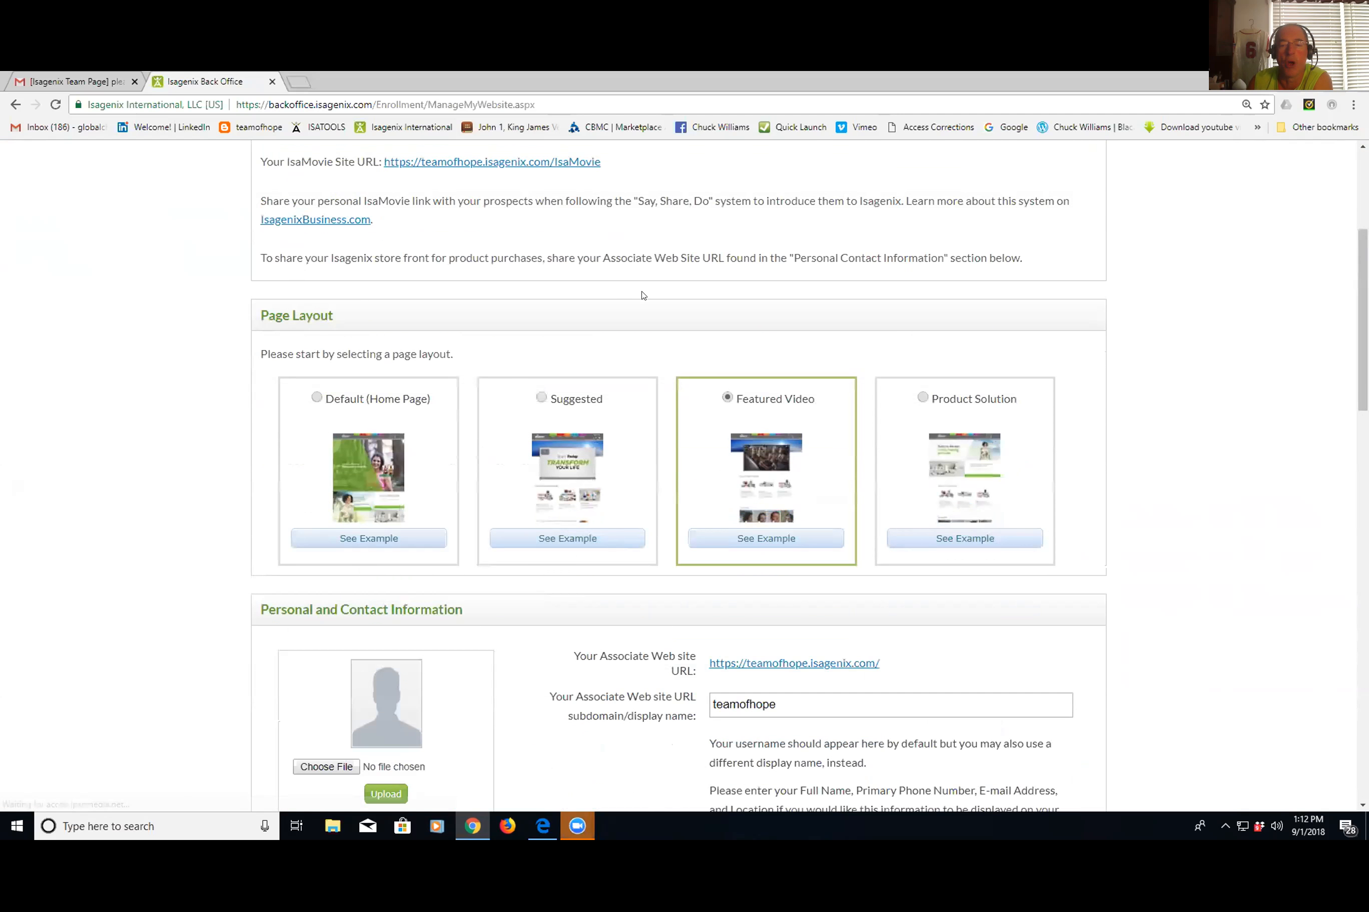
{"action": "scroll", "scroll_direction": "down", "scroll_amount": 3}
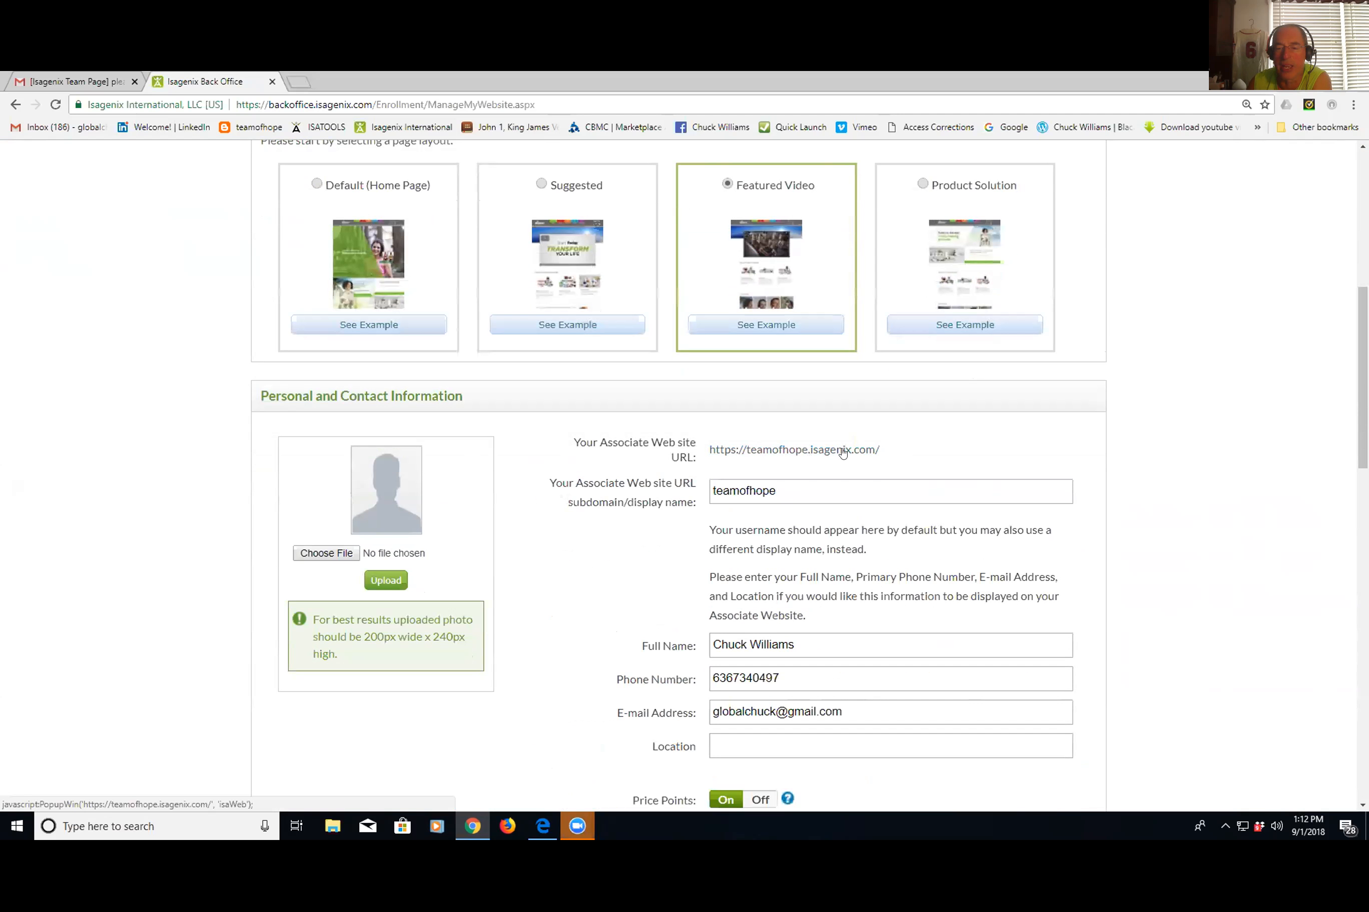
{"action": "mouse_move", "coordinate": [816, 457]}
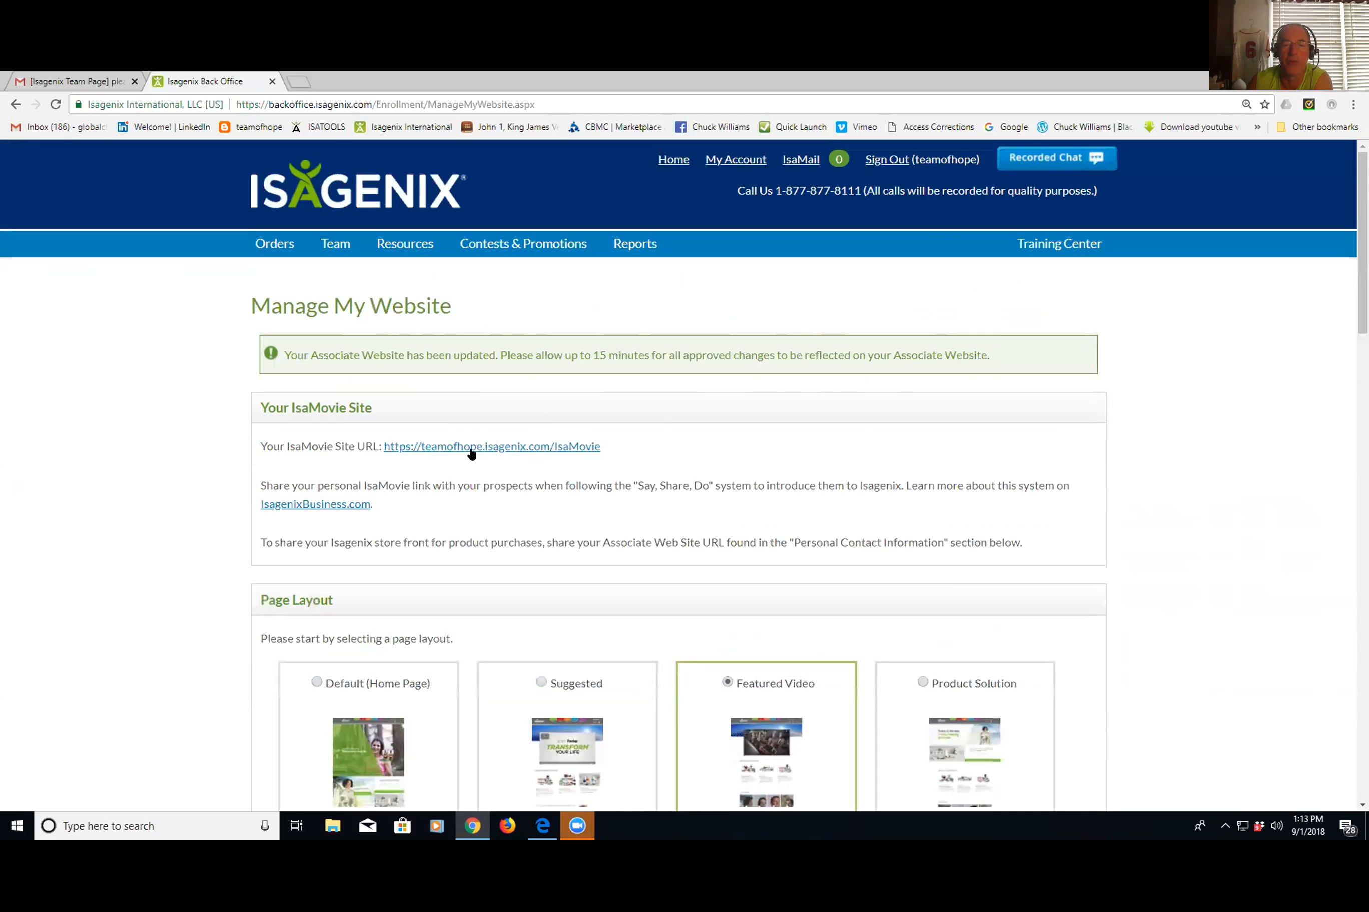
{"action": "mouse_move", "coordinate": [585, 455]}
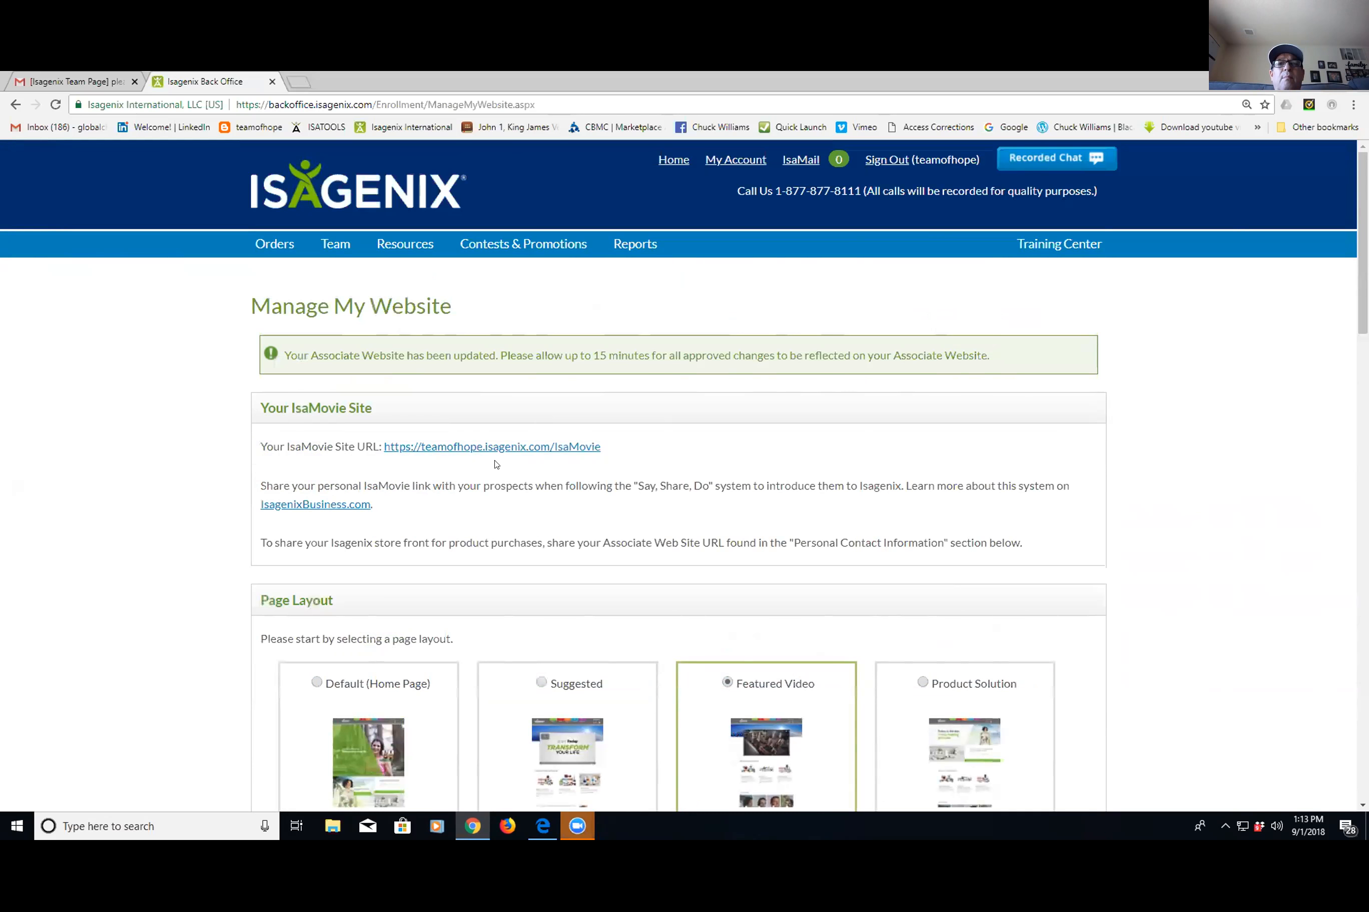
{"action": "mouse_move", "coordinate": [491, 446]}
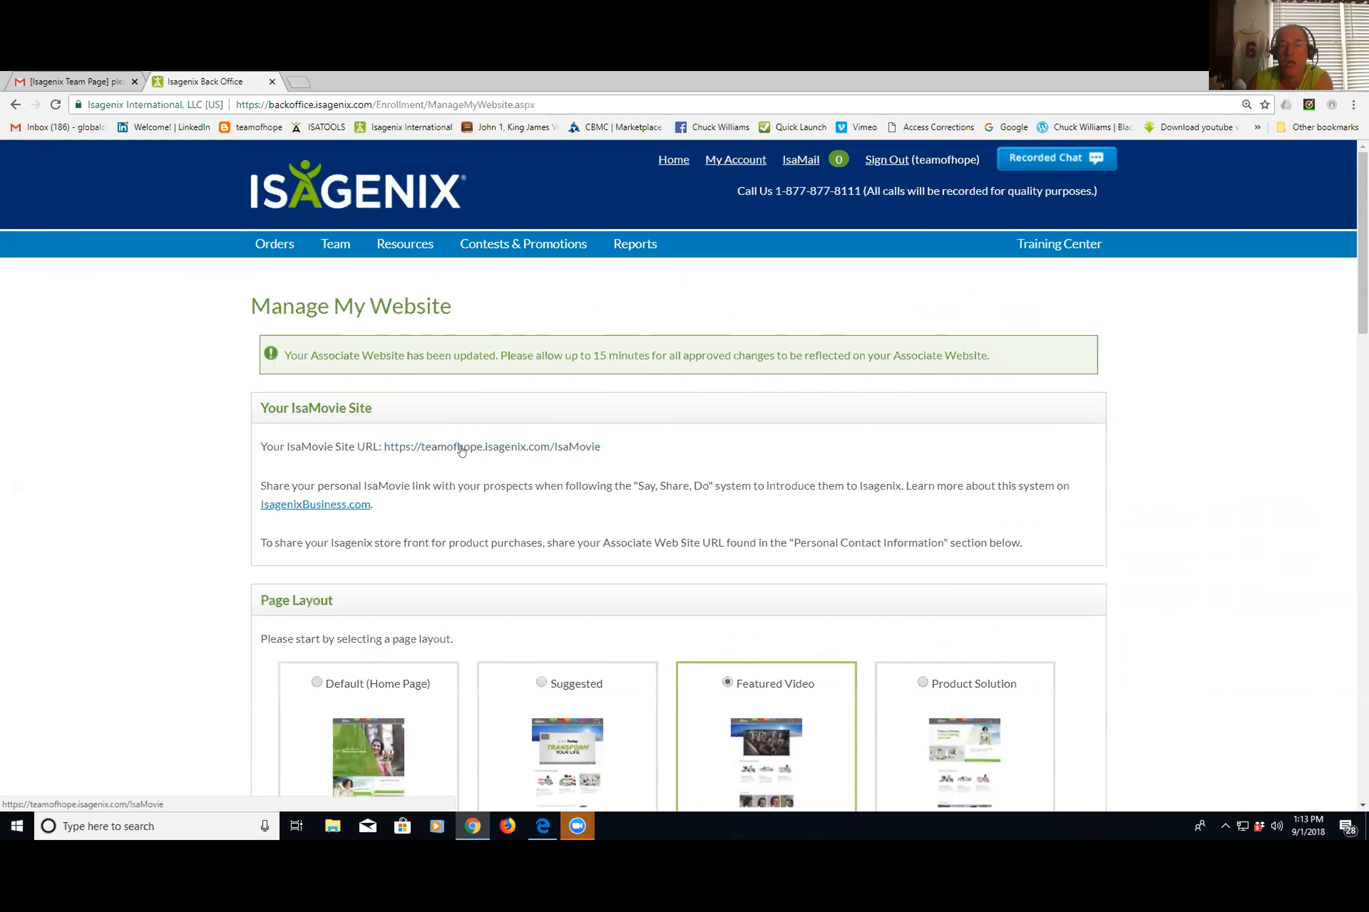
Launch the IsaMovie Site URL in a new tab showing the Transform Your Life video
{"action": "left_click", "coordinate": [491, 447]}
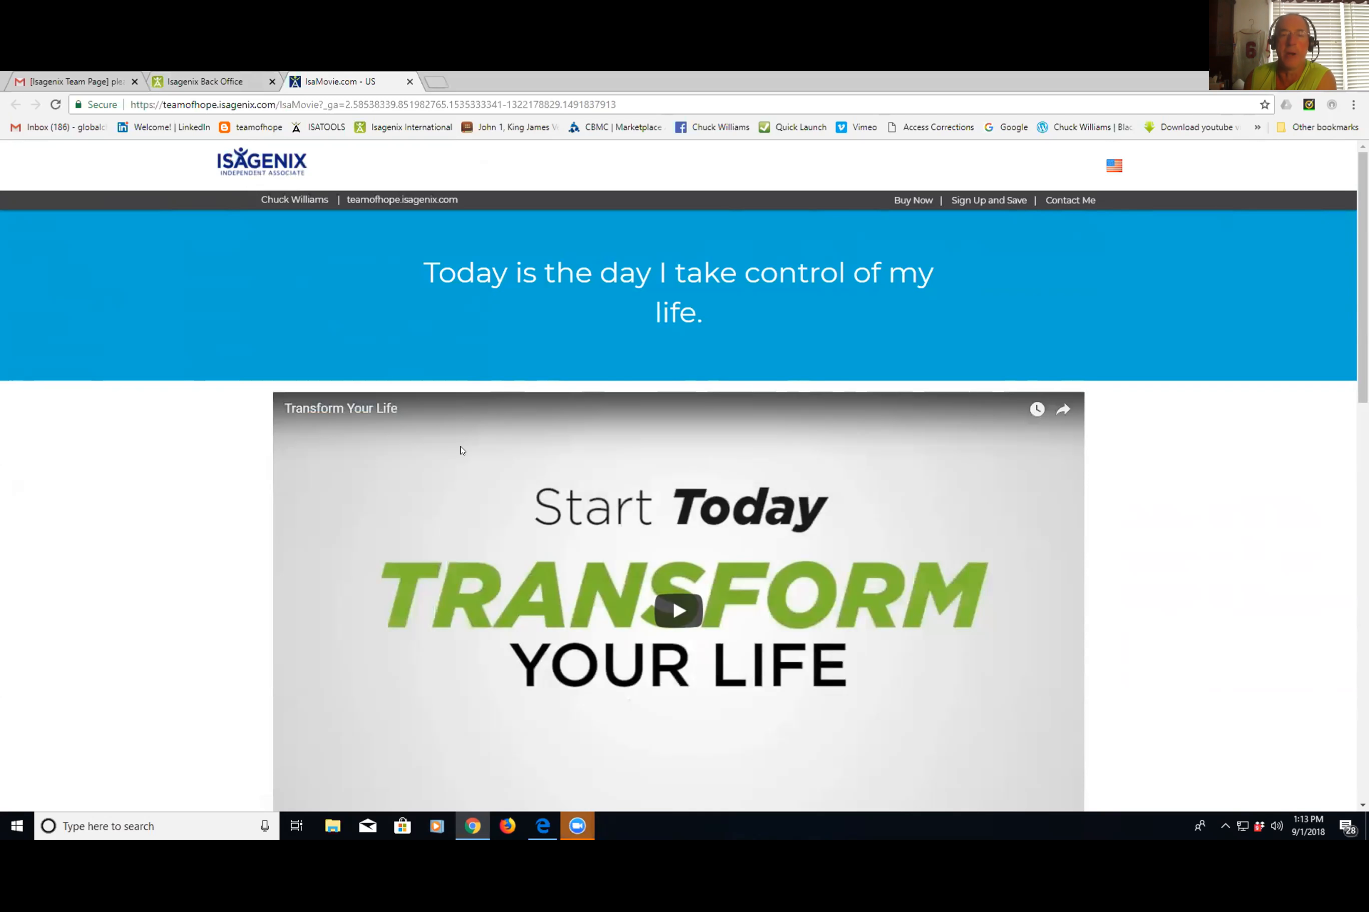
{"action": "scroll", "scroll_direction": "down", "scroll_amount": 3}
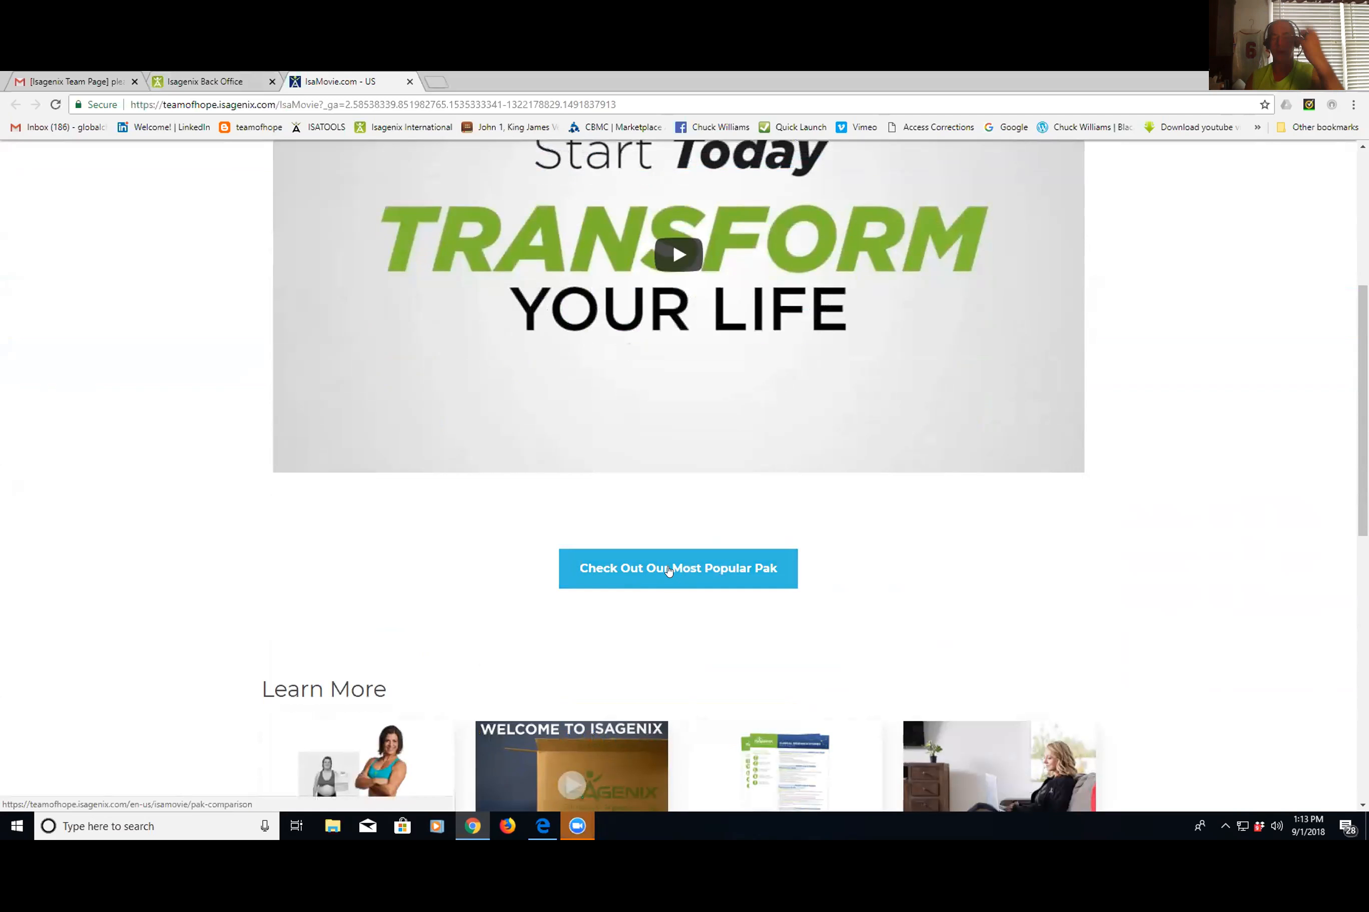
Follow 'Check Out Our Most Popular Pak' to the Weight Loss Value Pak page
{"action": "left_click", "coordinate": [677, 568]}
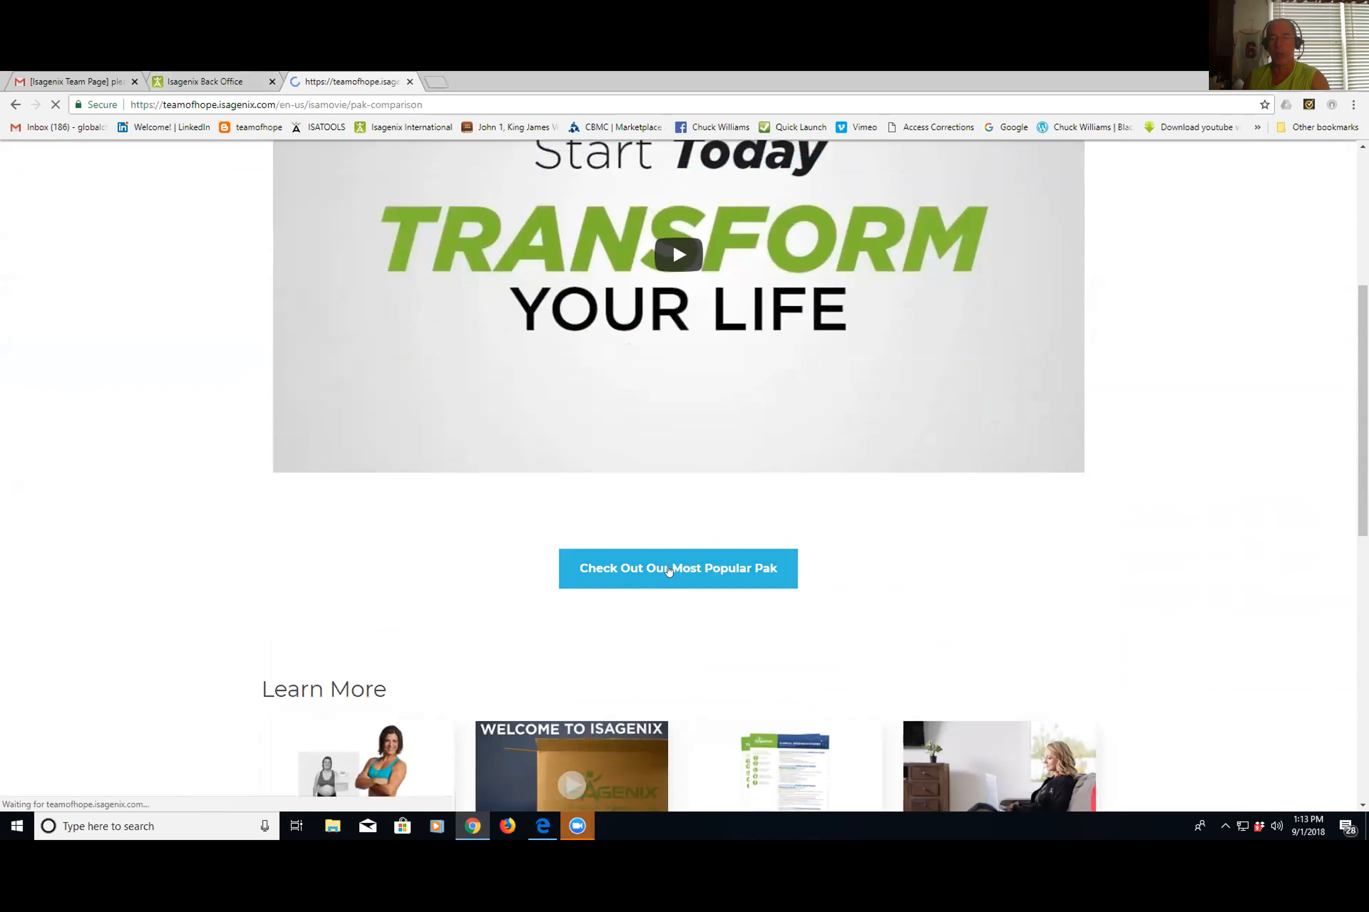
{"action": "left_click", "coordinate": [677, 568]}
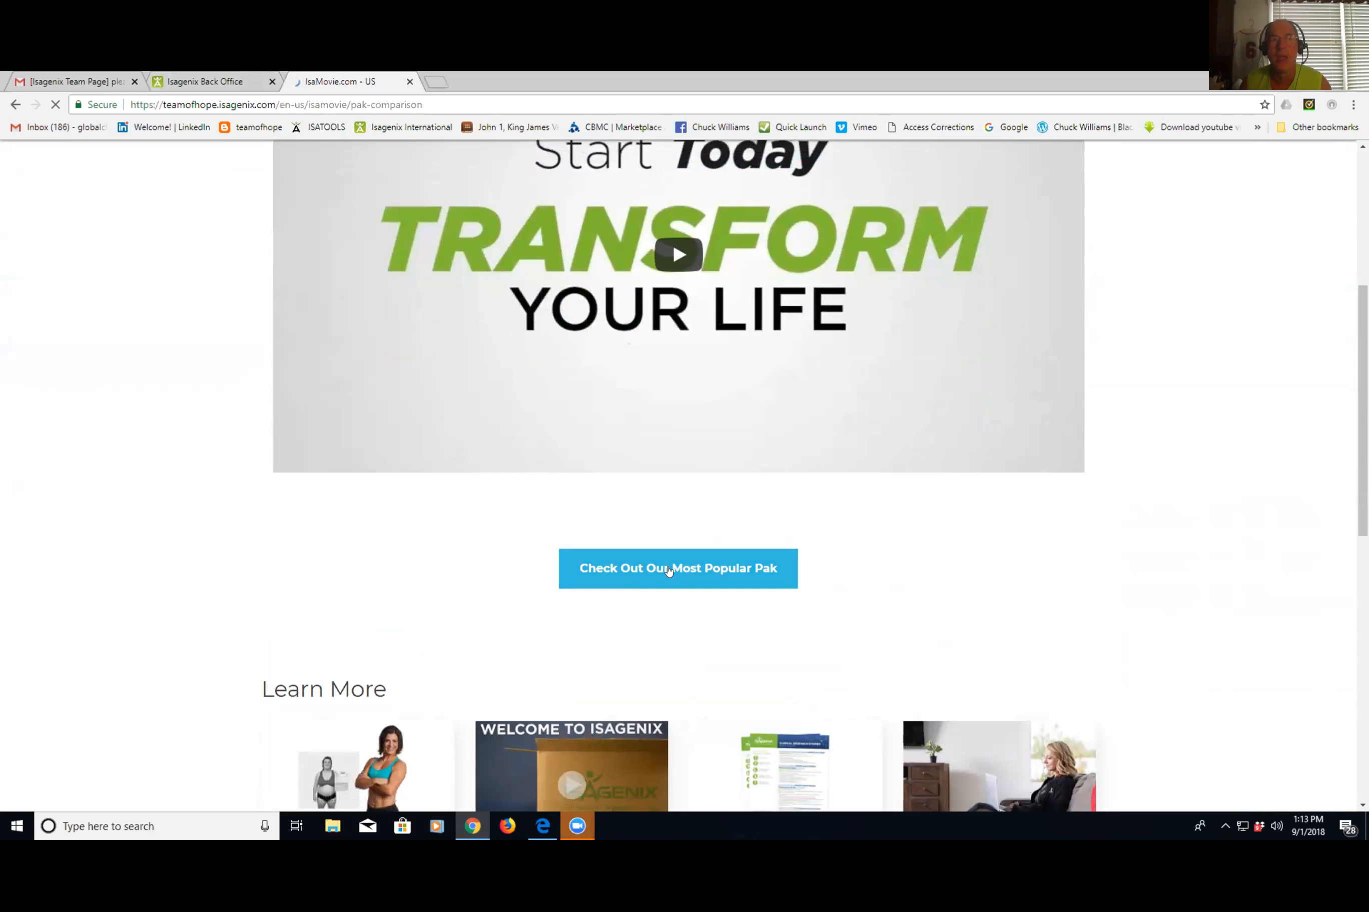
{"action": "left_click", "coordinate": [677, 568]}
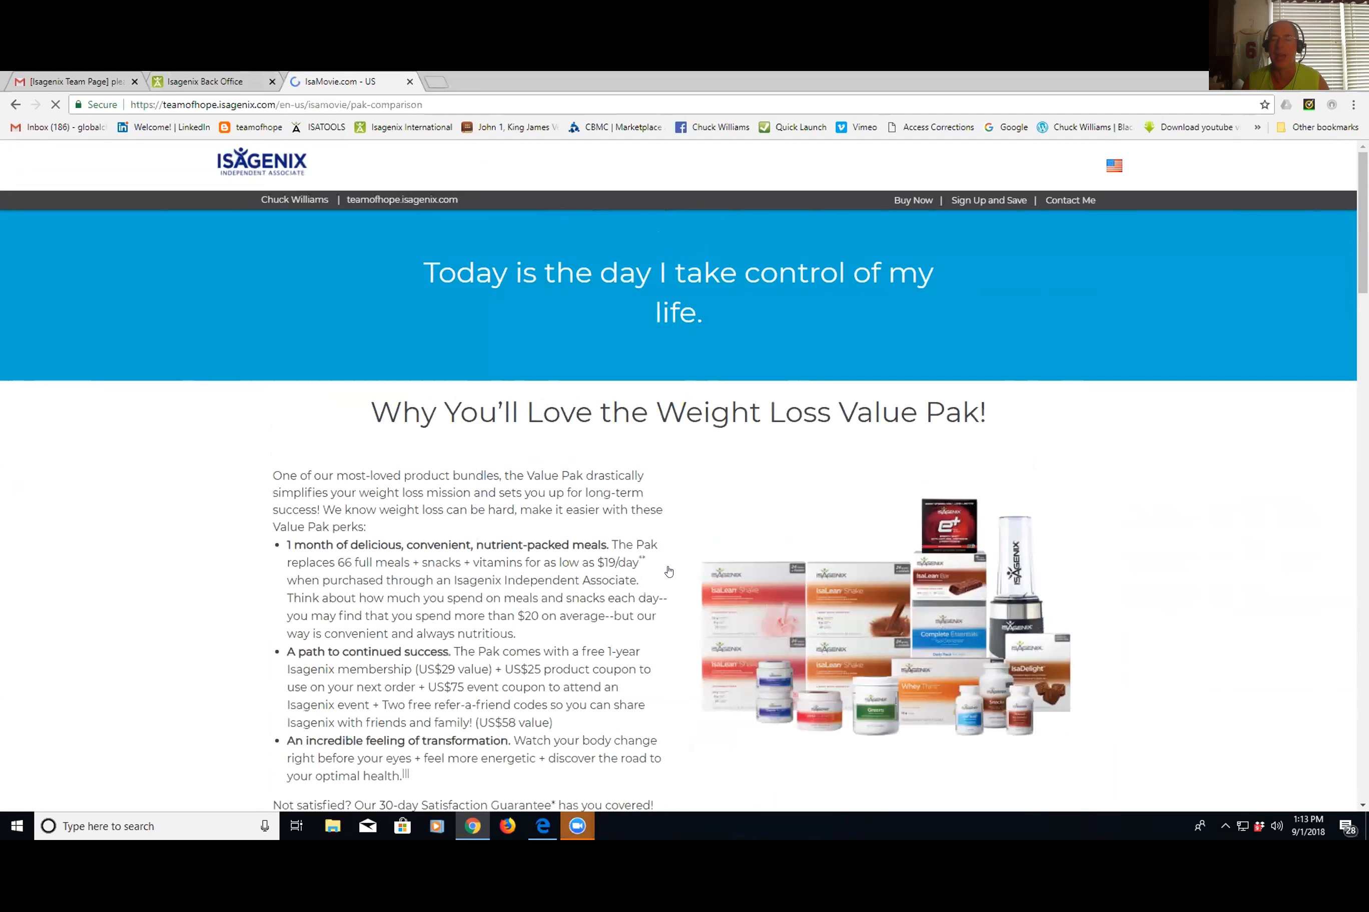
Scroll through pak contents down to the 'What System Works for You?' comparison chart
{"action": "scroll", "scroll_direction": "down", "scroll_amount": 3}
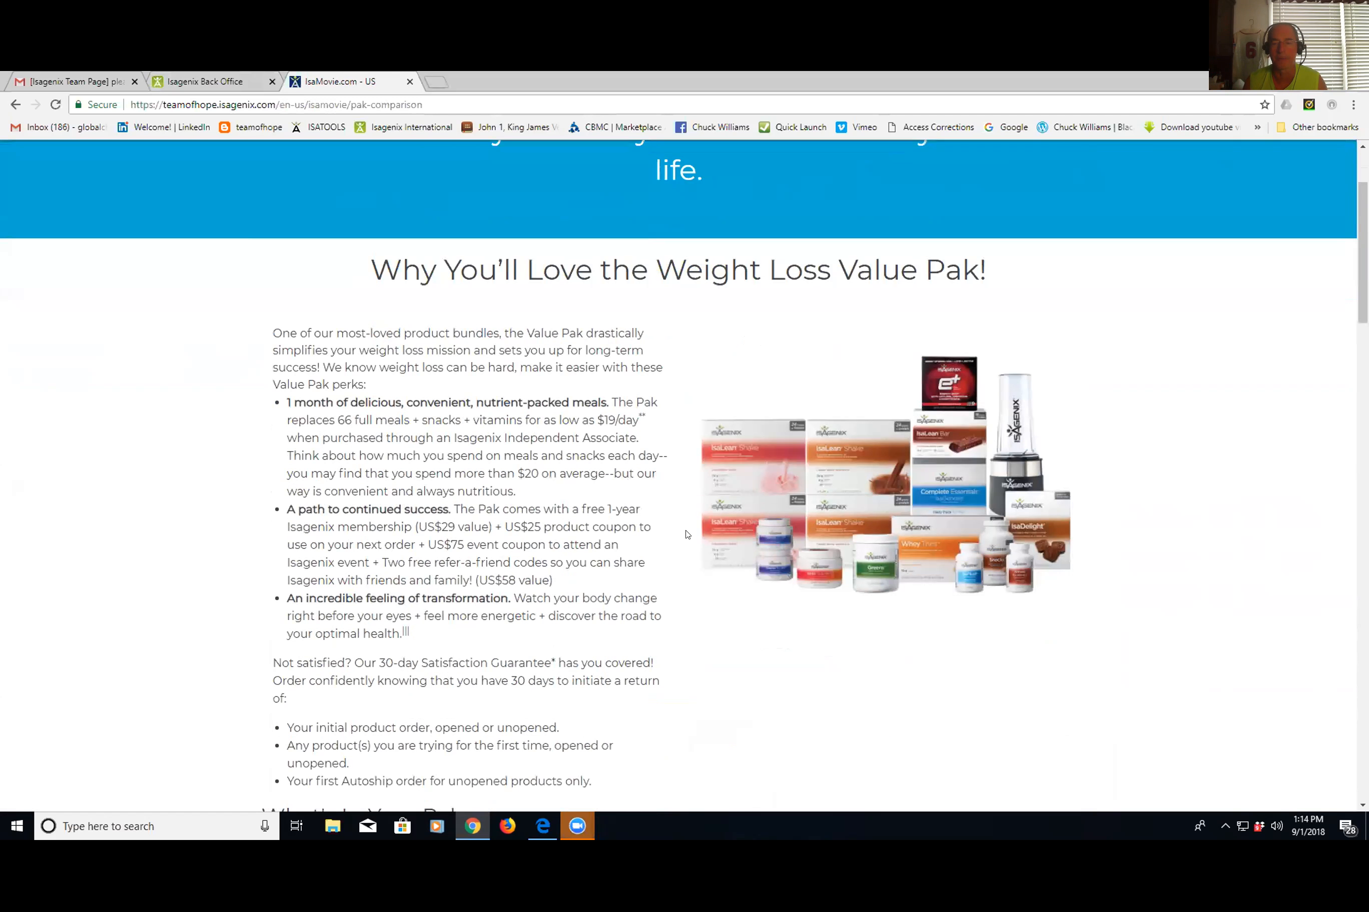
{"action": "scroll", "scroll_direction": "down", "scroll_amount": 3}
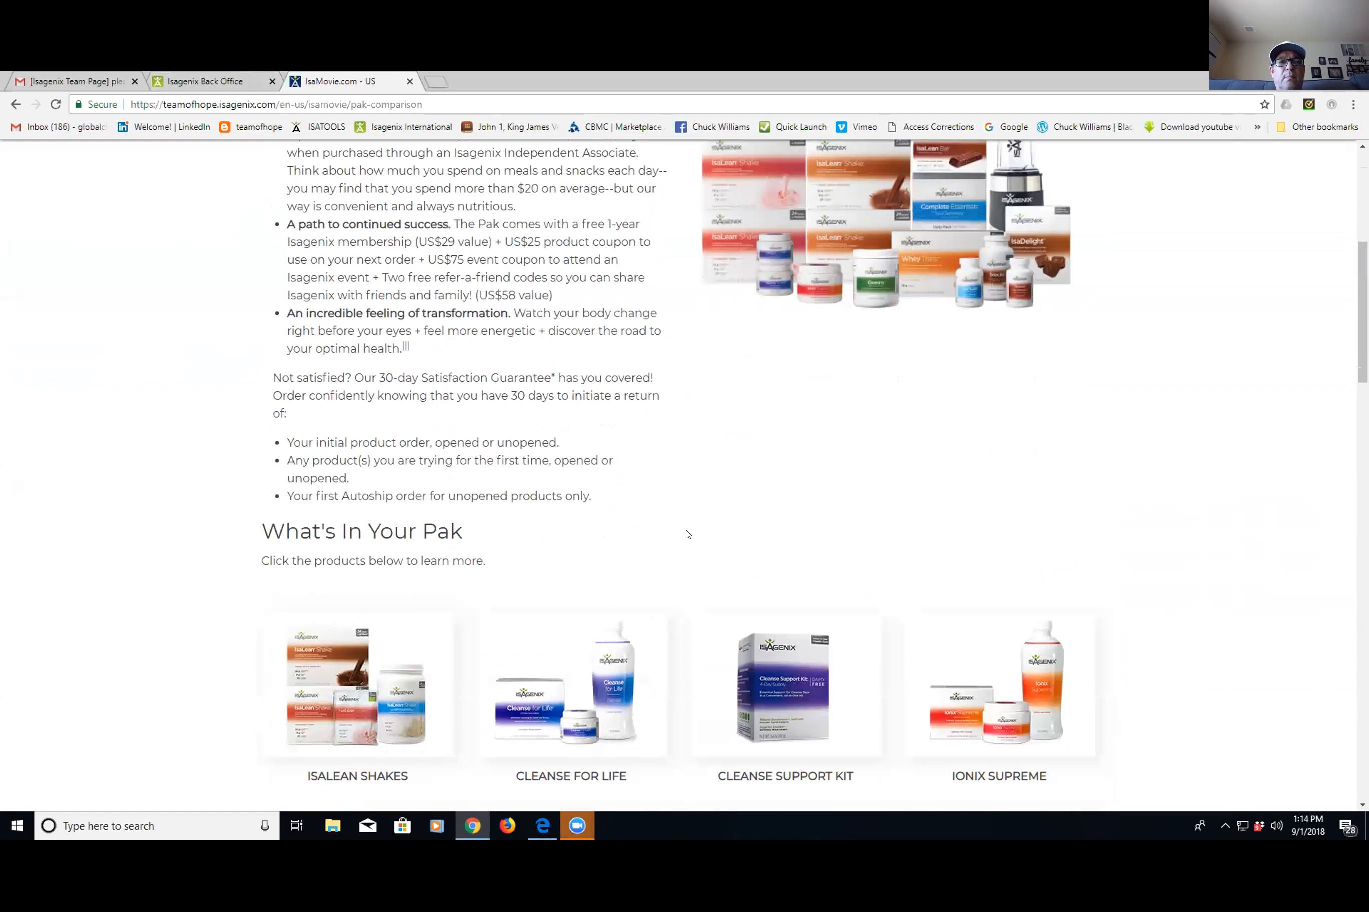
{"action": "scroll", "scroll_direction": "down", "scroll_amount": 3}
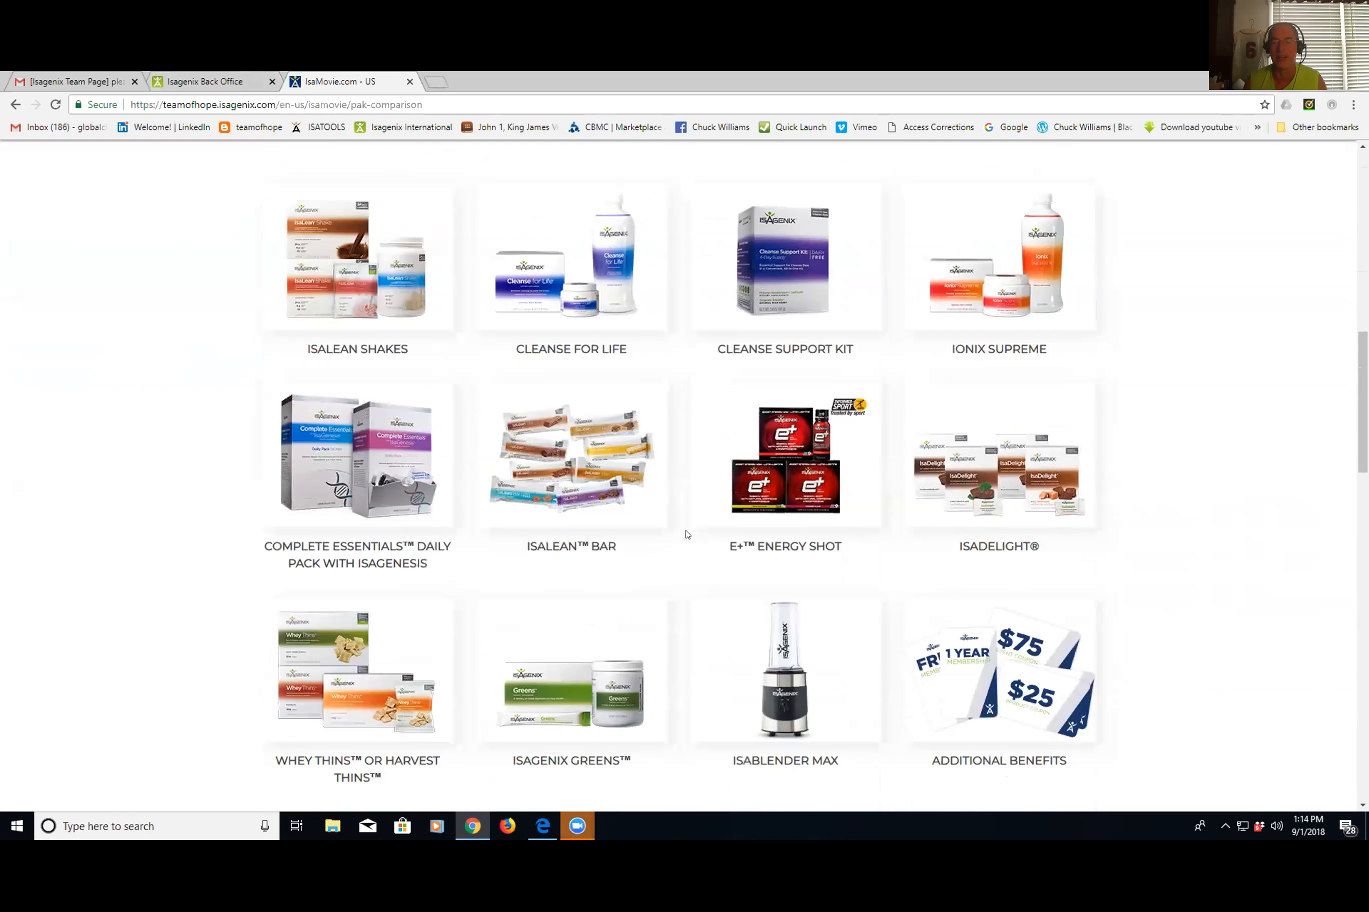
{"action": "mouse_move", "coordinate": [738, 648]}
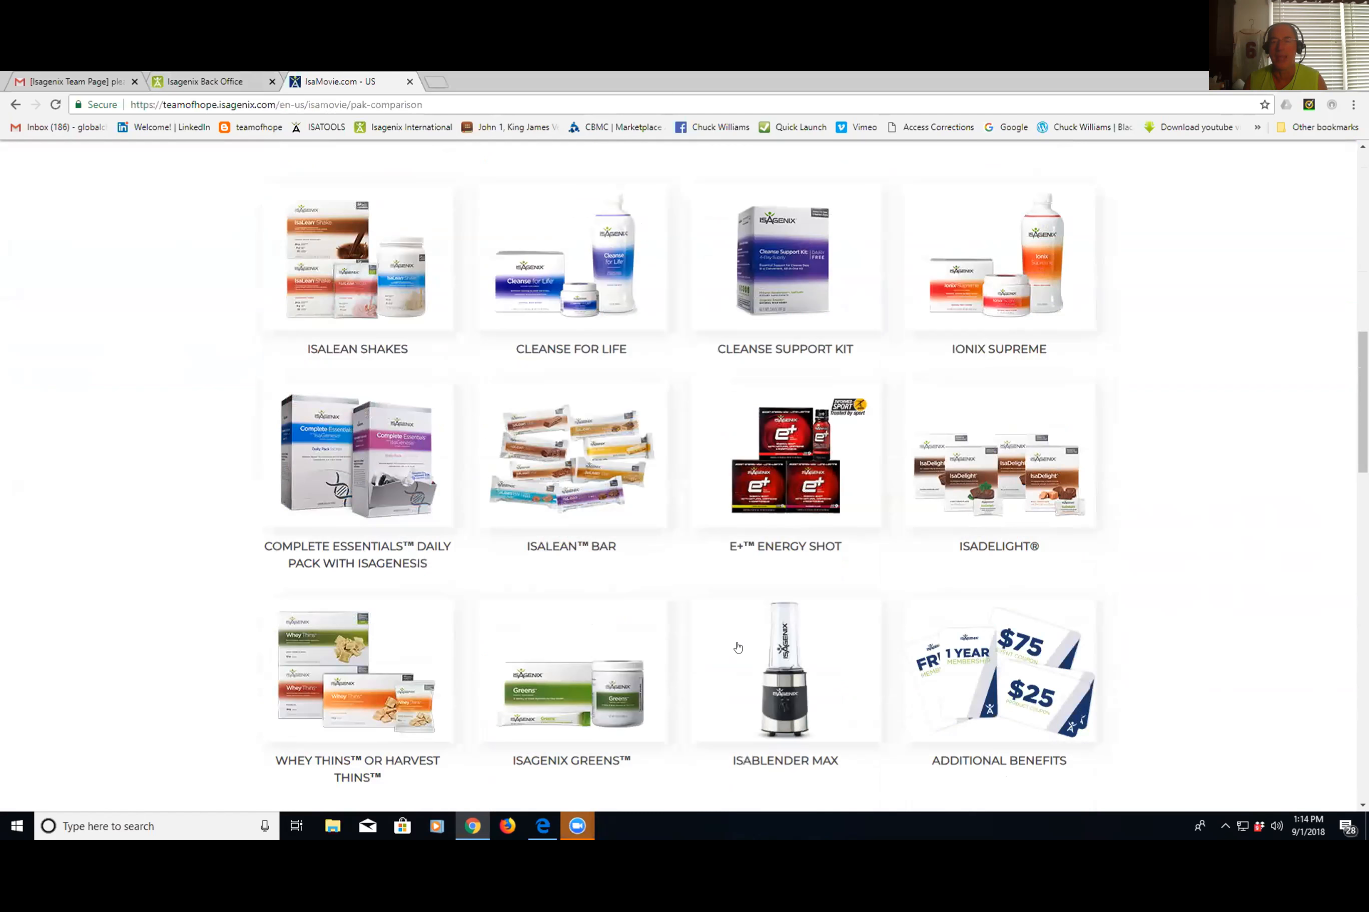
{"action": "scroll", "scroll_direction": "down", "scroll_amount": 3}
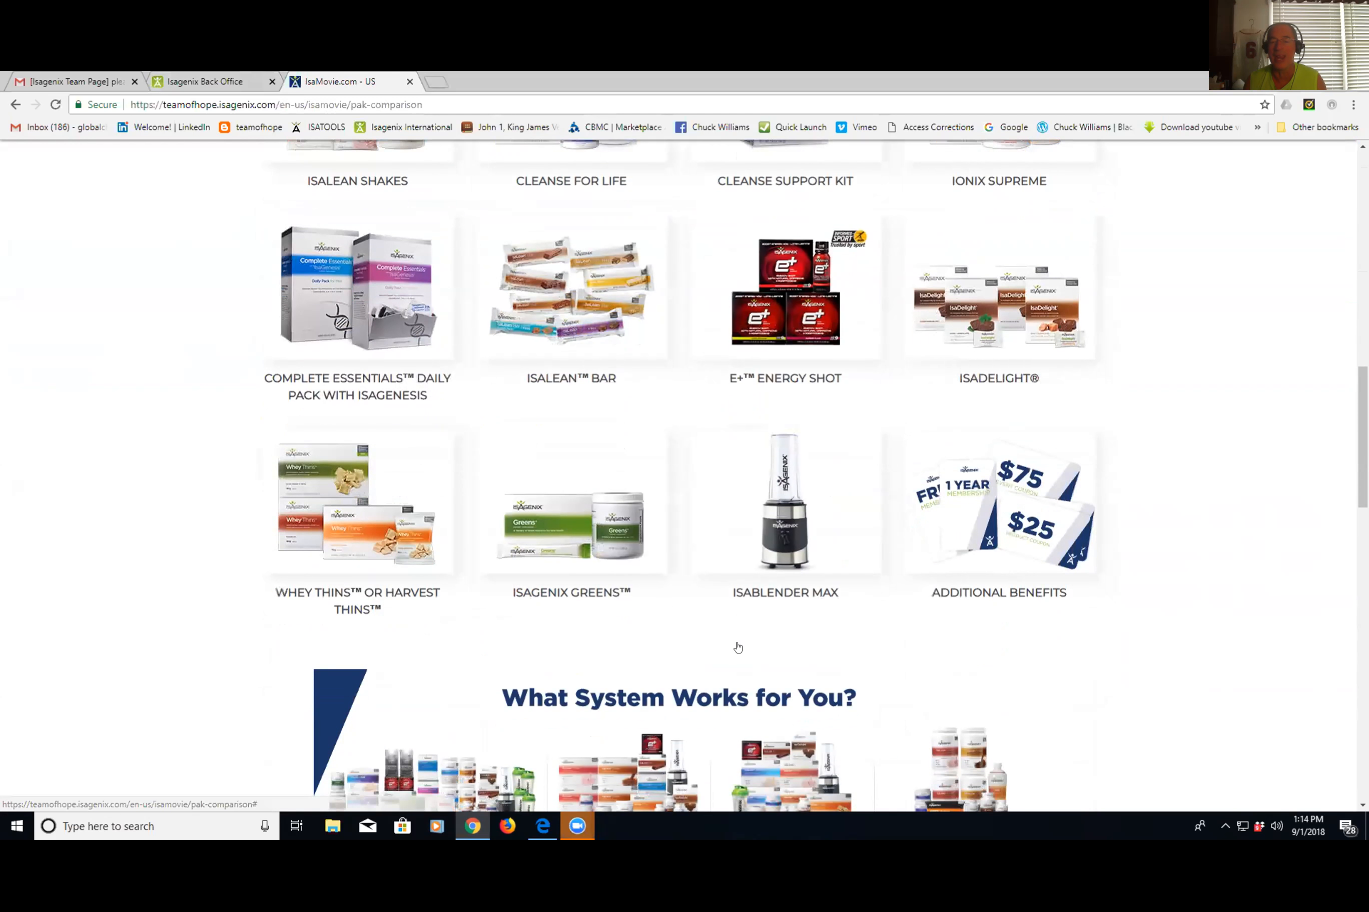
{"action": "scroll", "scroll_direction": "down", "scroll_amount": 3}
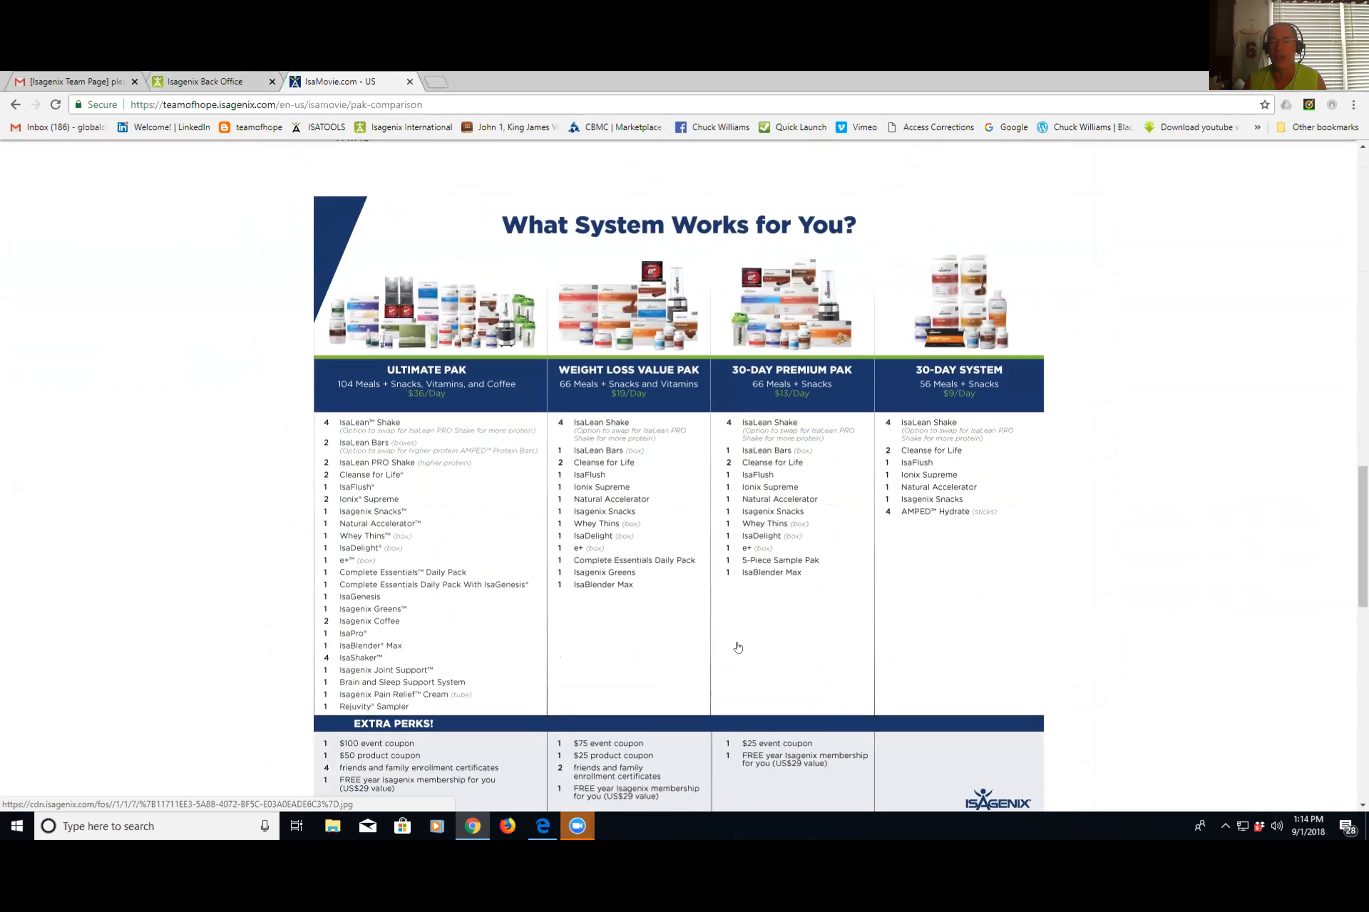
{"action": "scroll", "scroll_direction": "down", "scroll_amount": 3}
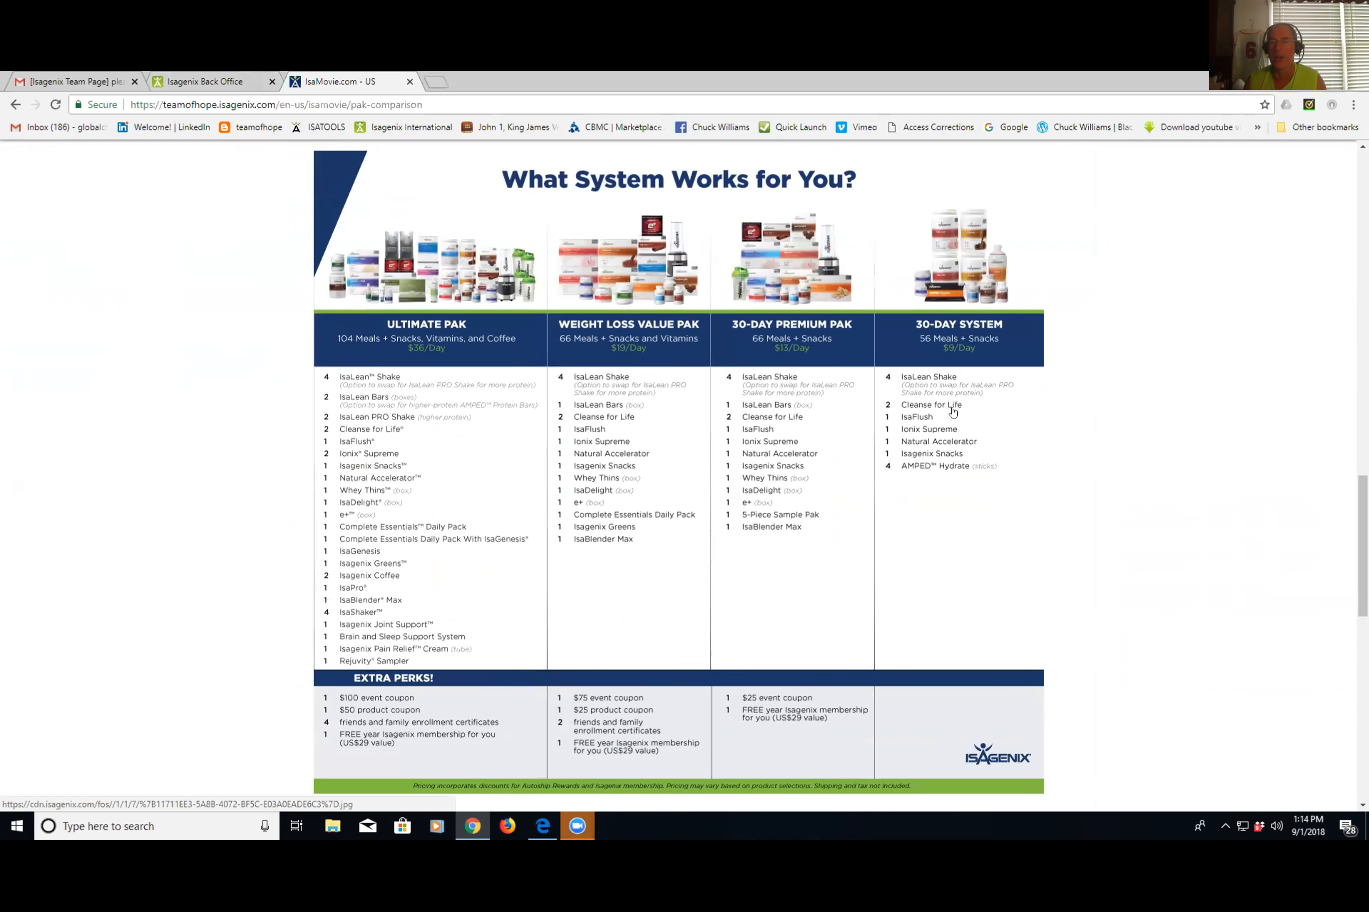
{"action": "scroll", "scroll_direction": "down", "scroll_amount": 3}
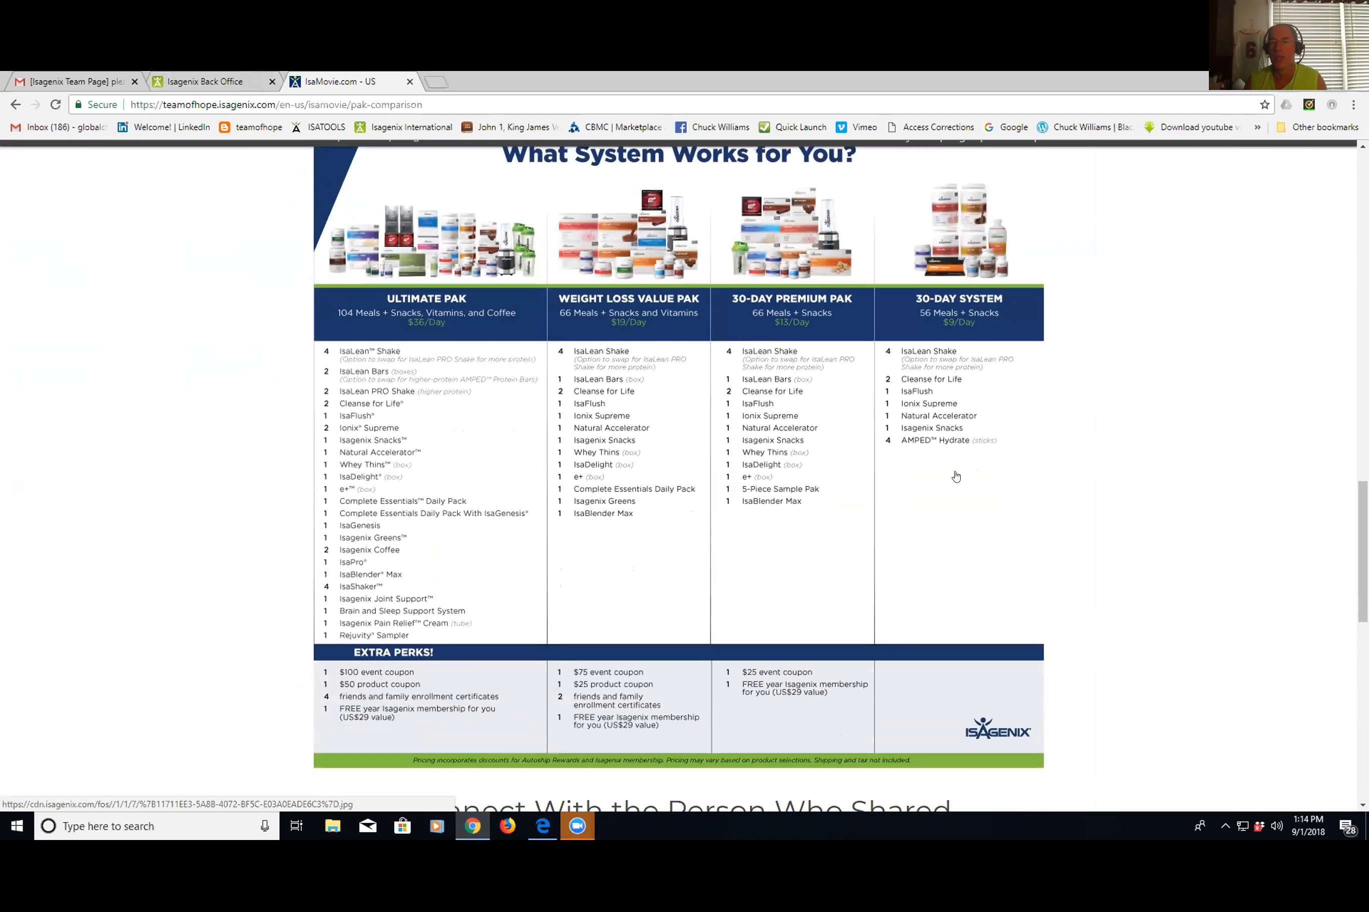
{"action": "scroll", "scroll_direction": "up", "scroll_amount": 3}
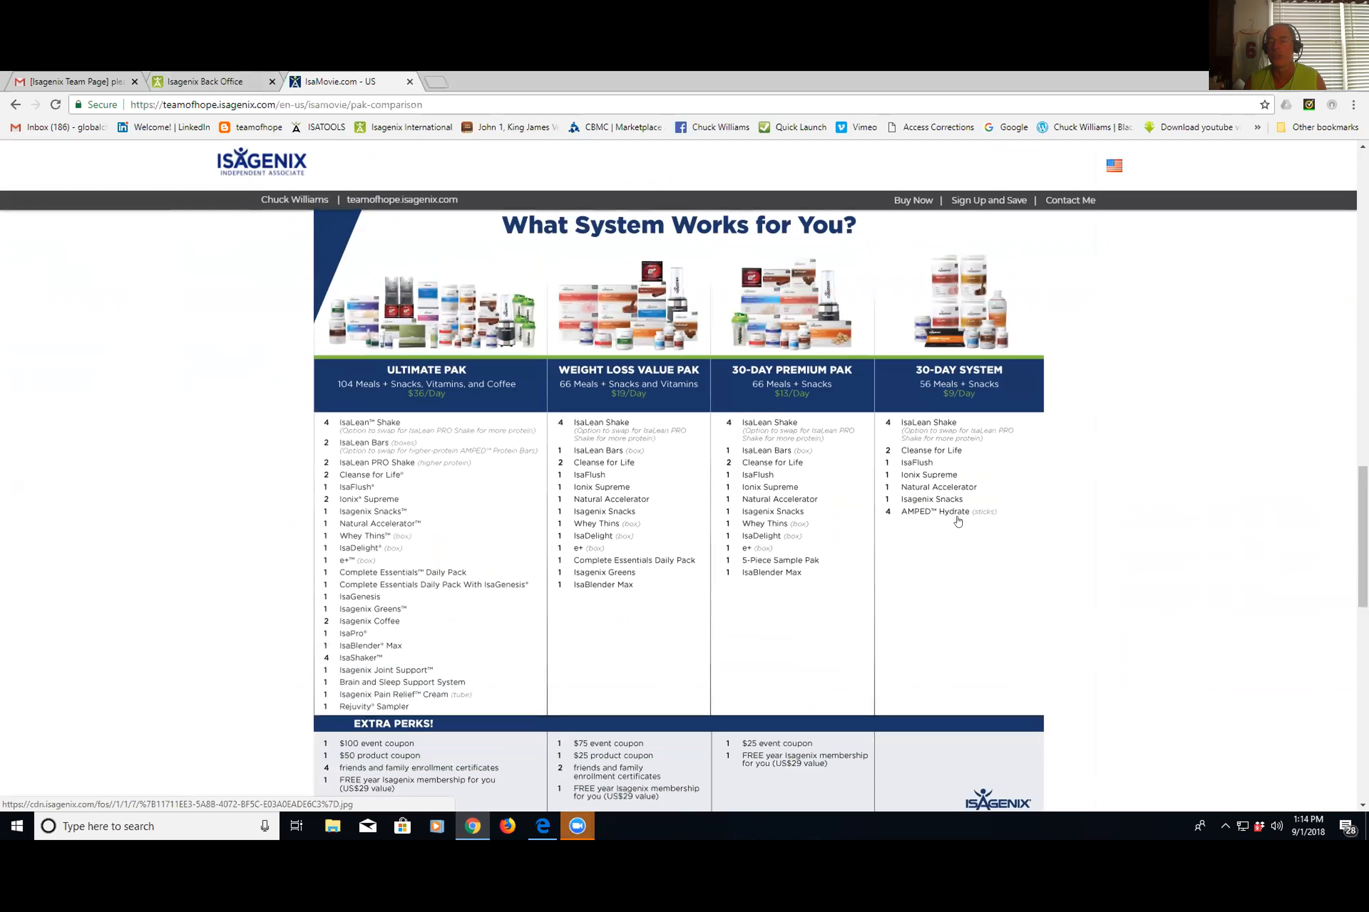
{"action": "mouse_move", "coordinate": [974, 514]}
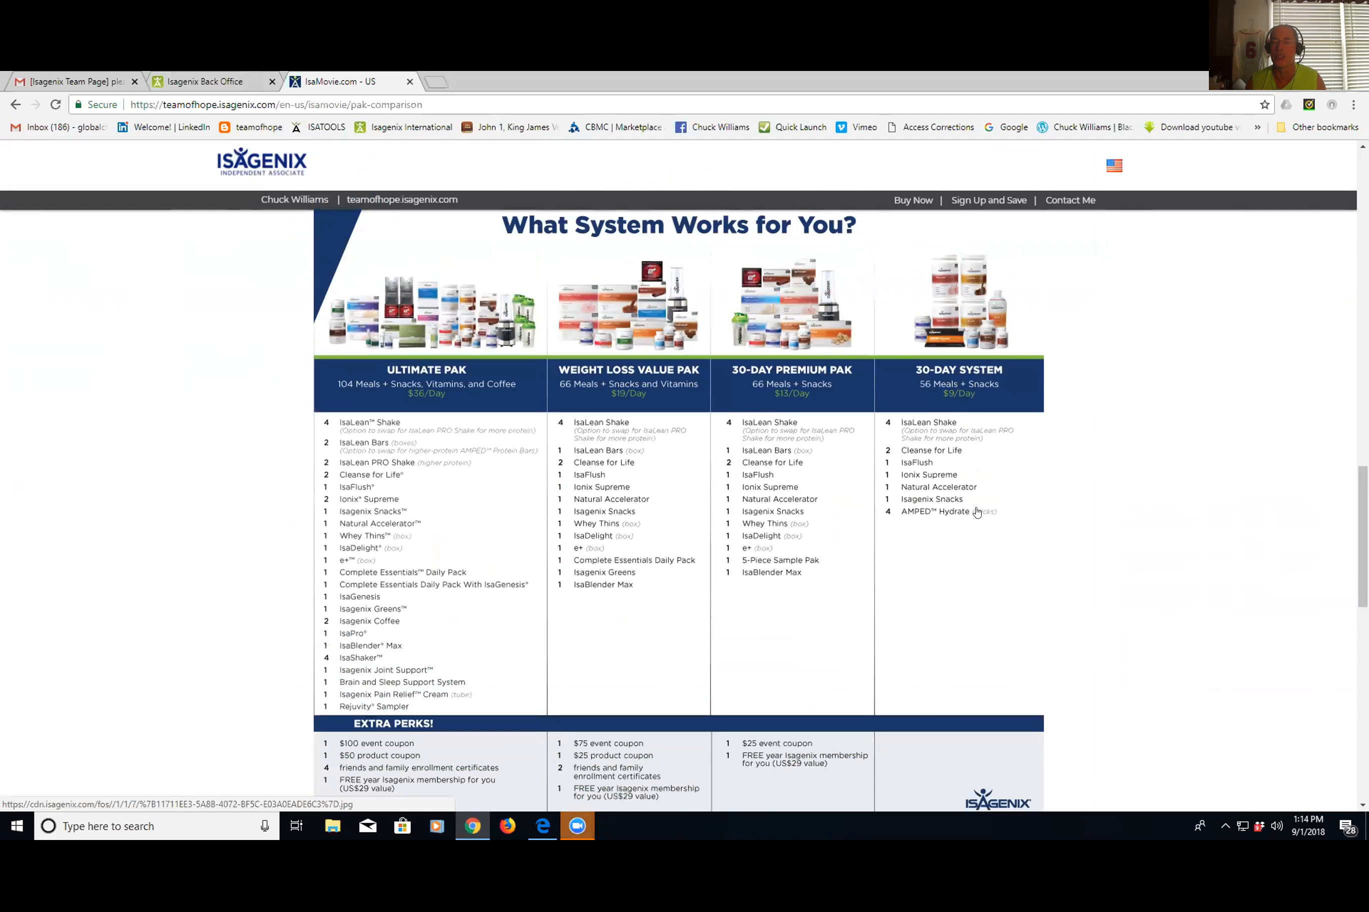
{"action": "mouse_move", "coordinate": [374, 487]}
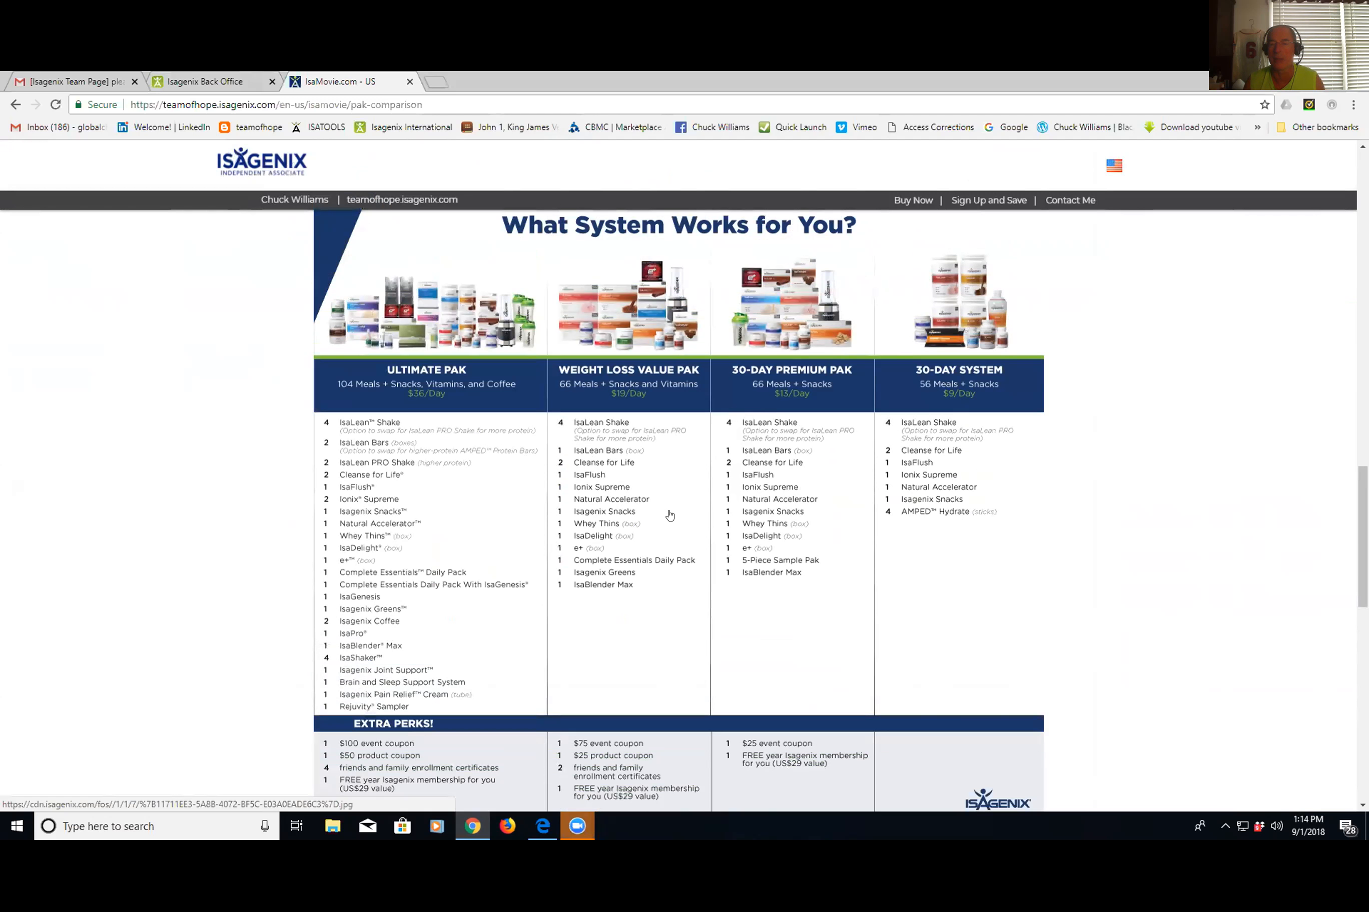
{"action": "mouse_move", "coordinate": [620, 602]}
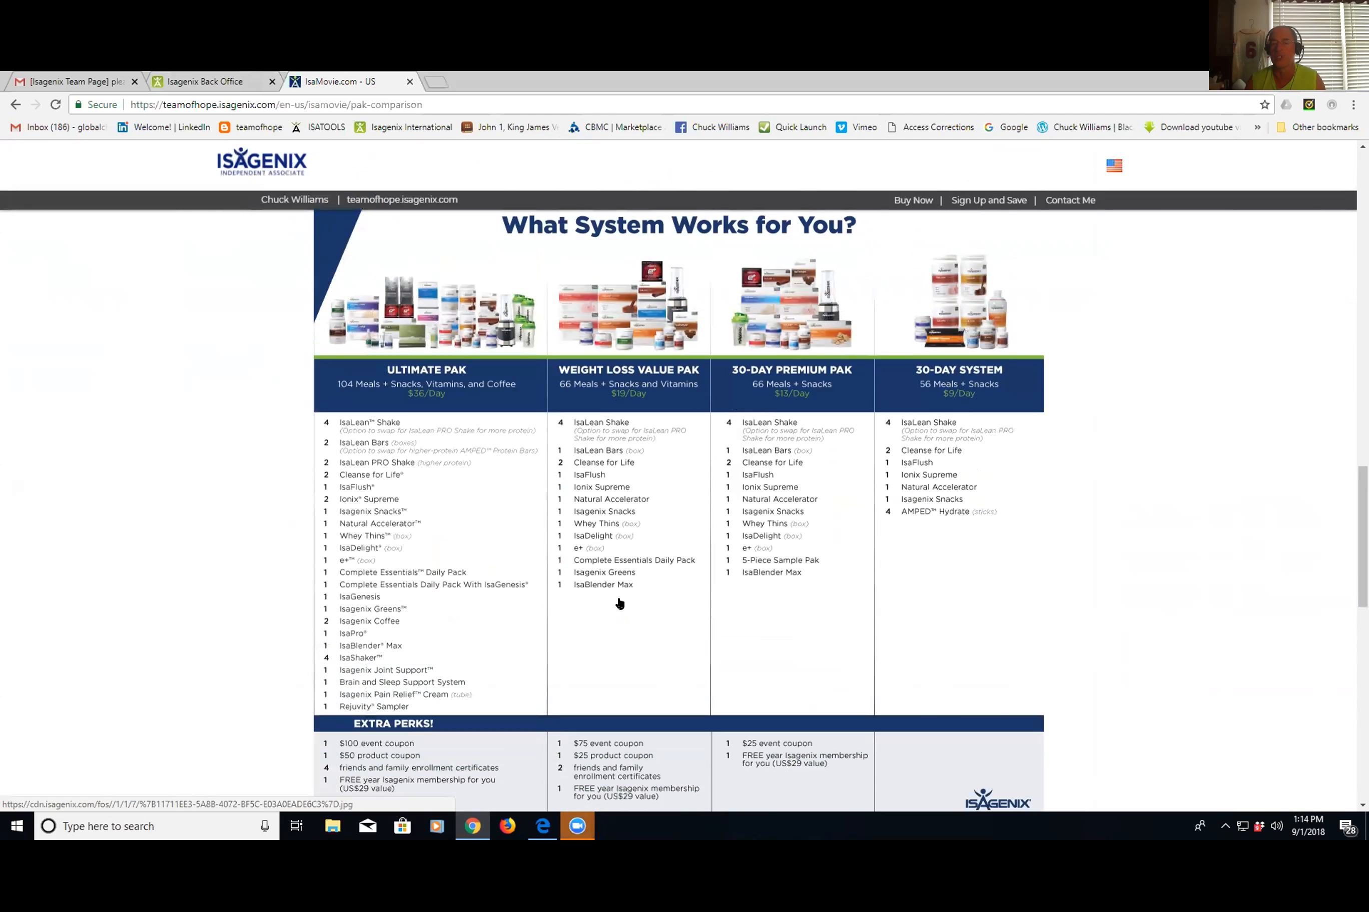
{"action": "mouse_move", "coordinate": [631, 538]}
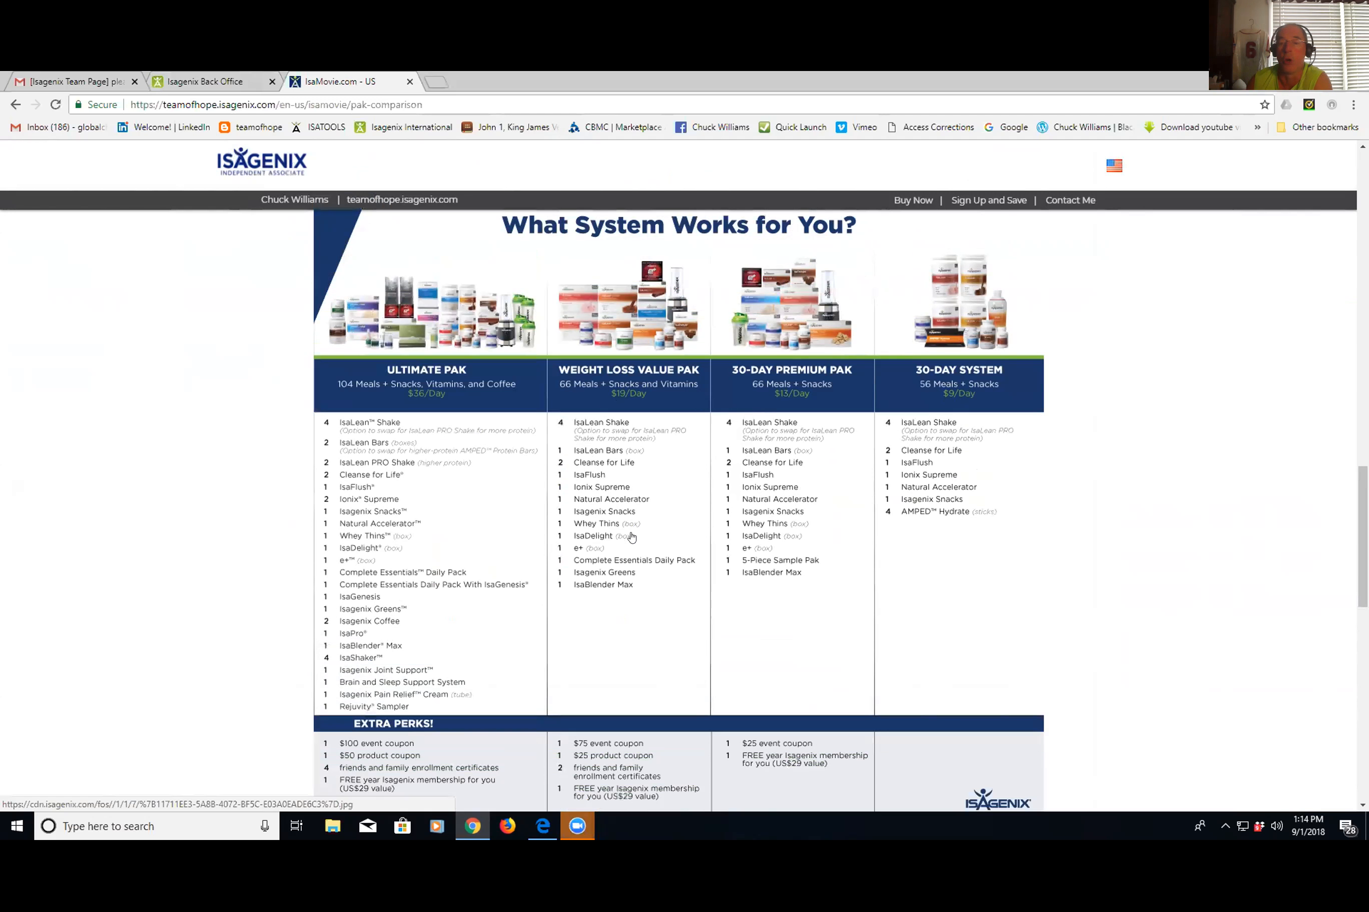
{"action": "mouse_move", "coordinate": [861, 522]}
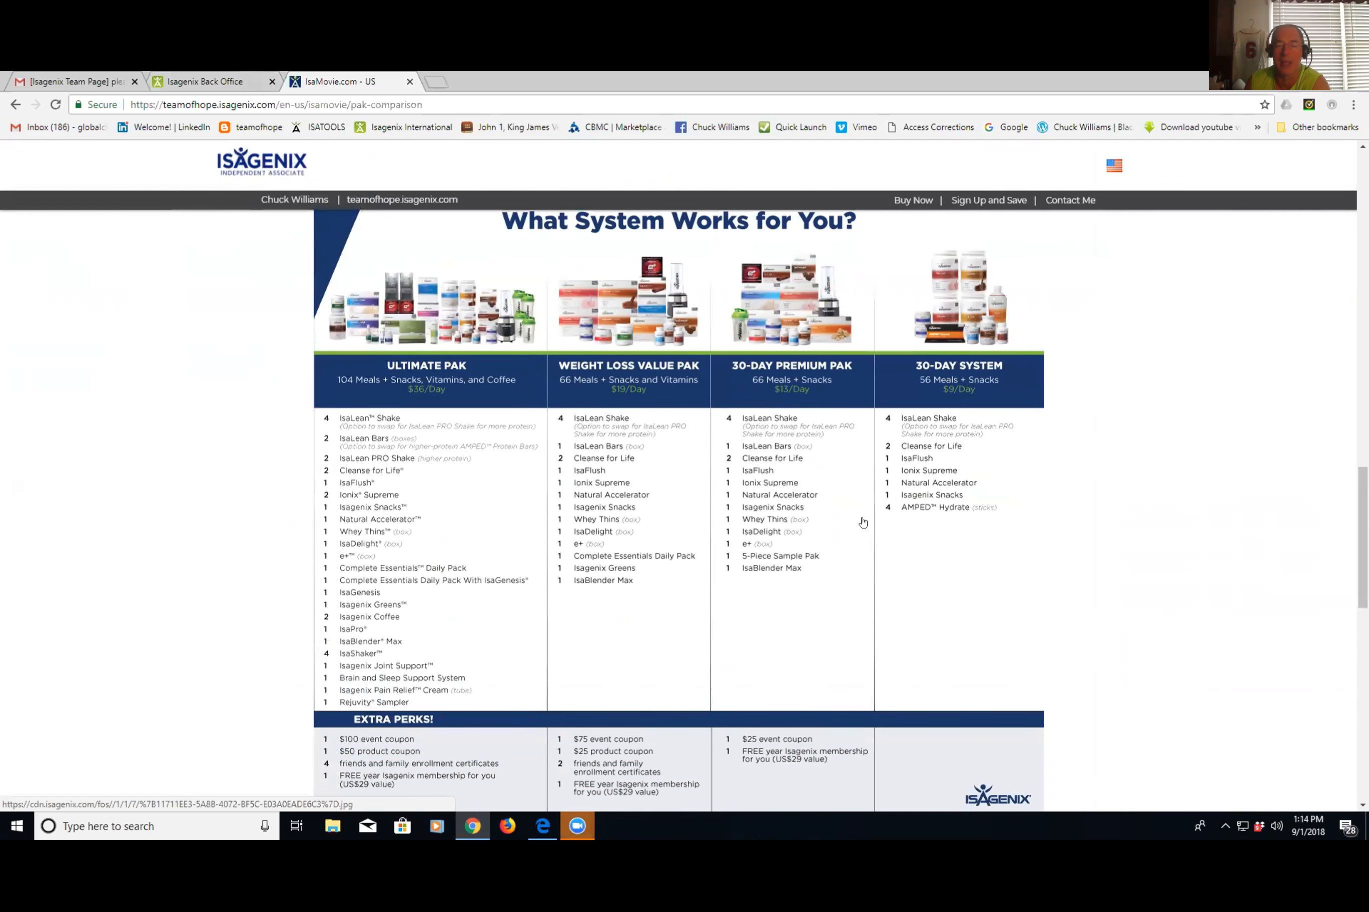
Scroll further down the pak comparison page before the session ends
{"action": "scroll", "scroll_direction": "down", "scroll_amount": 3}
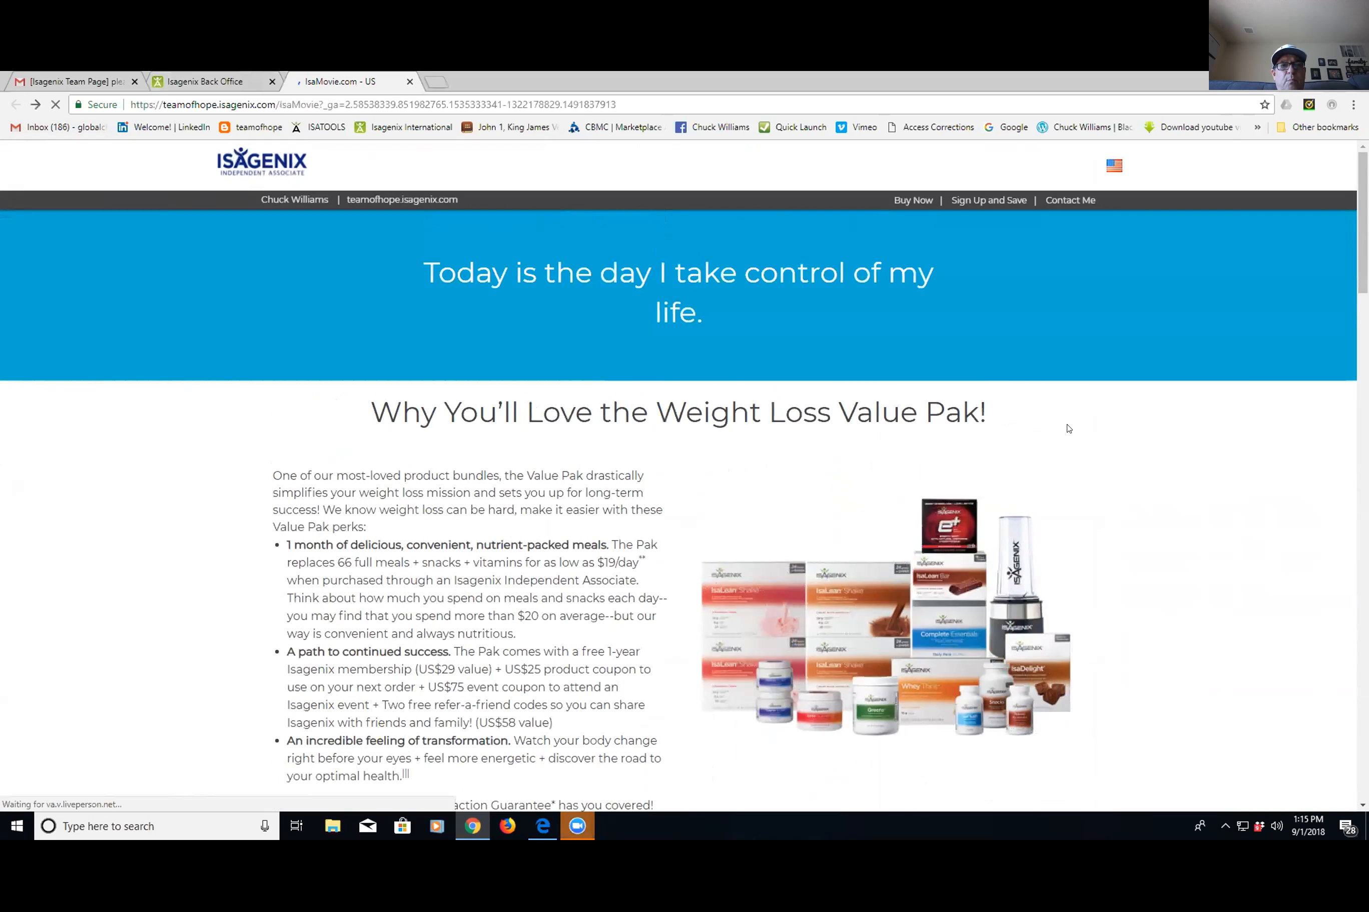
{"action": "scroll", "scroll_direction": "down", "scroll_amount": 3}
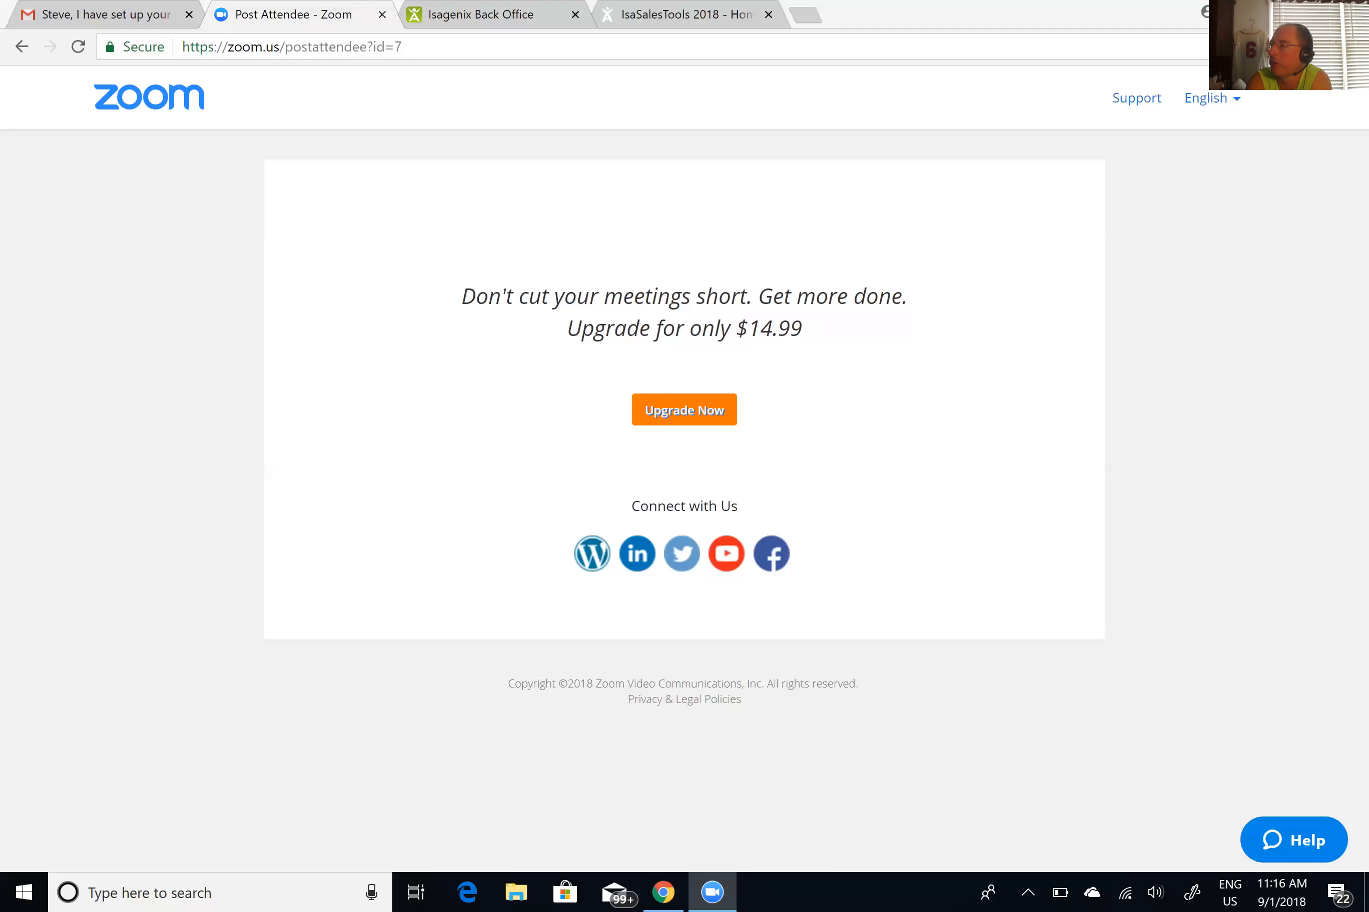
{"action": "mouse_move", "coordinate": [493, 15]}
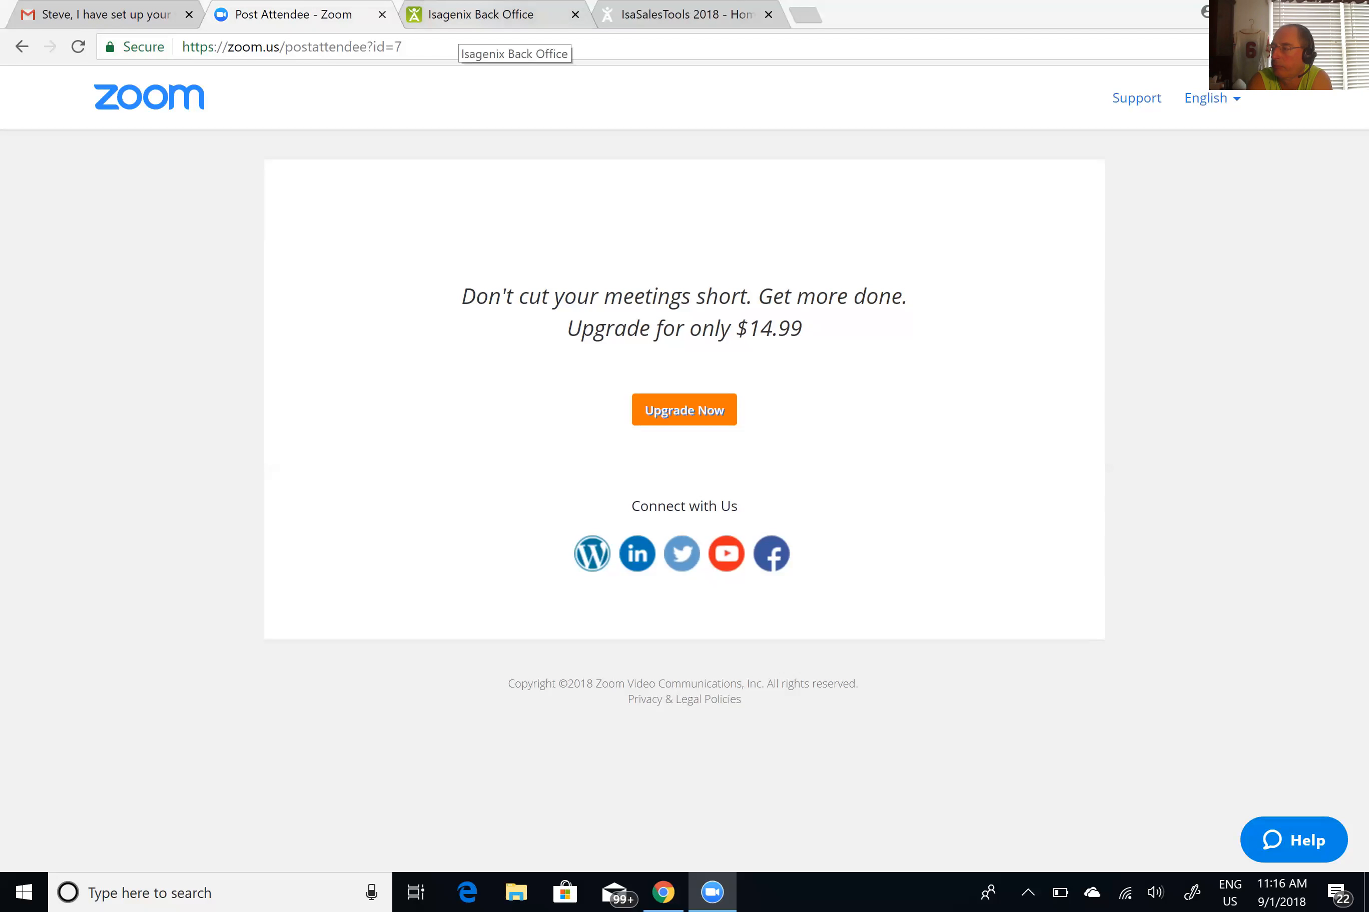
Return to Manage My Website via Resources and select the Featured Video page layout
{"action": "left_click", "coordinate": [490, 15]}
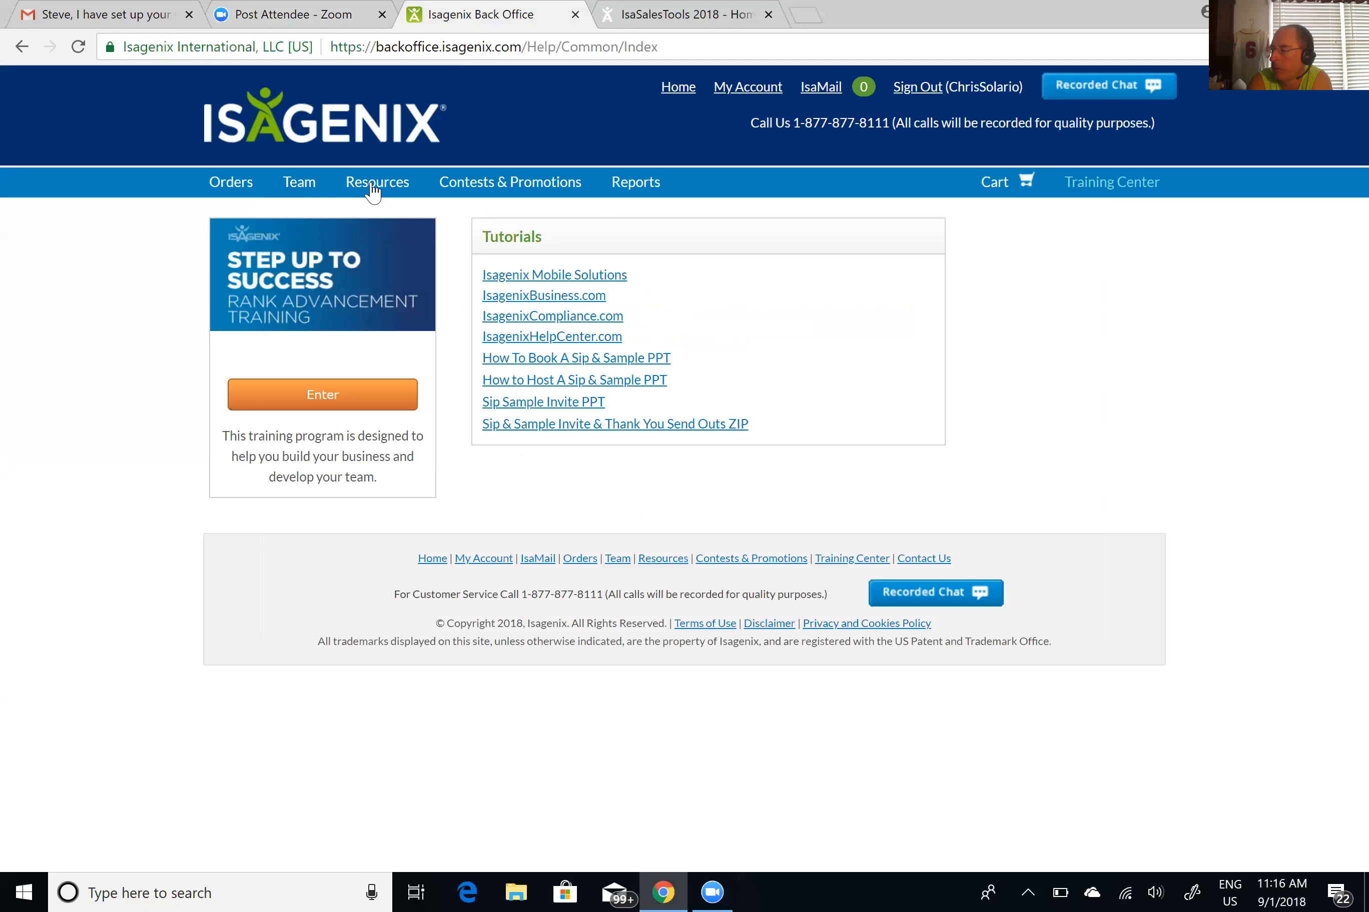
{"action": "left_click", "coordinate": [377, 183]}
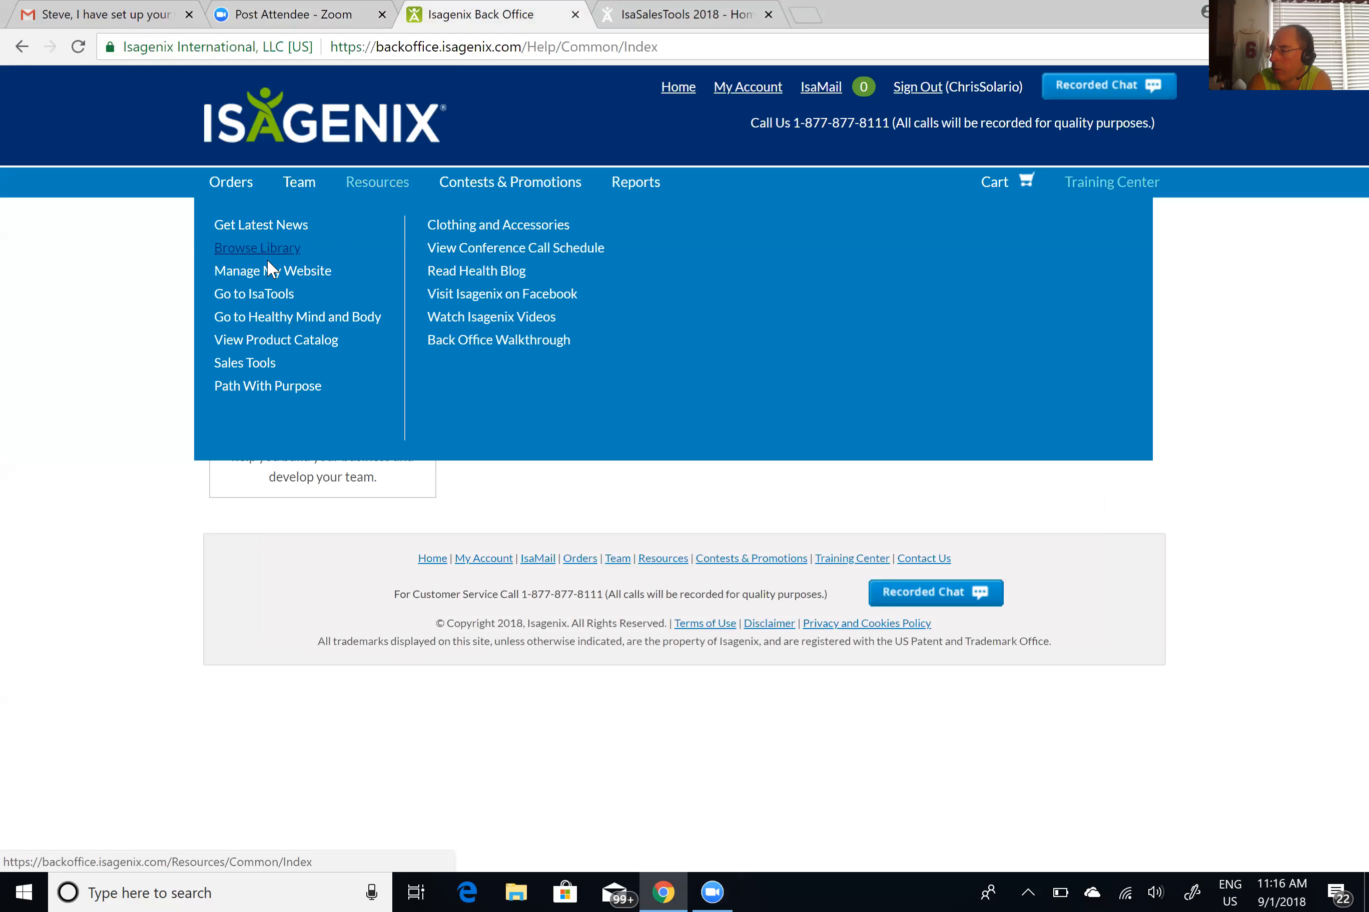
{"action": "left_click", "coordinate": [271, 271]}
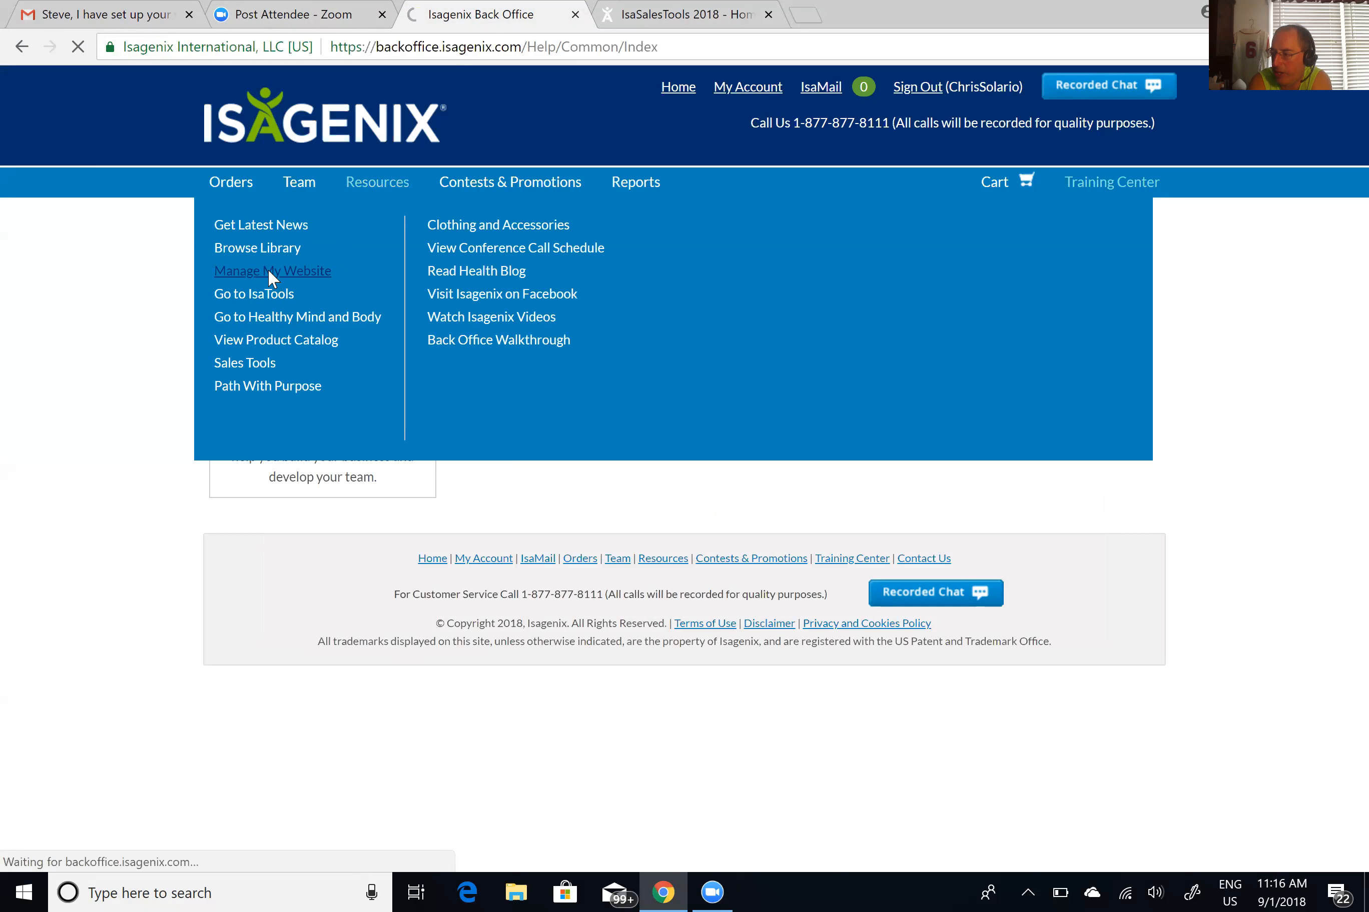
{"action": "left_click", "coordinate": [271, 271]}
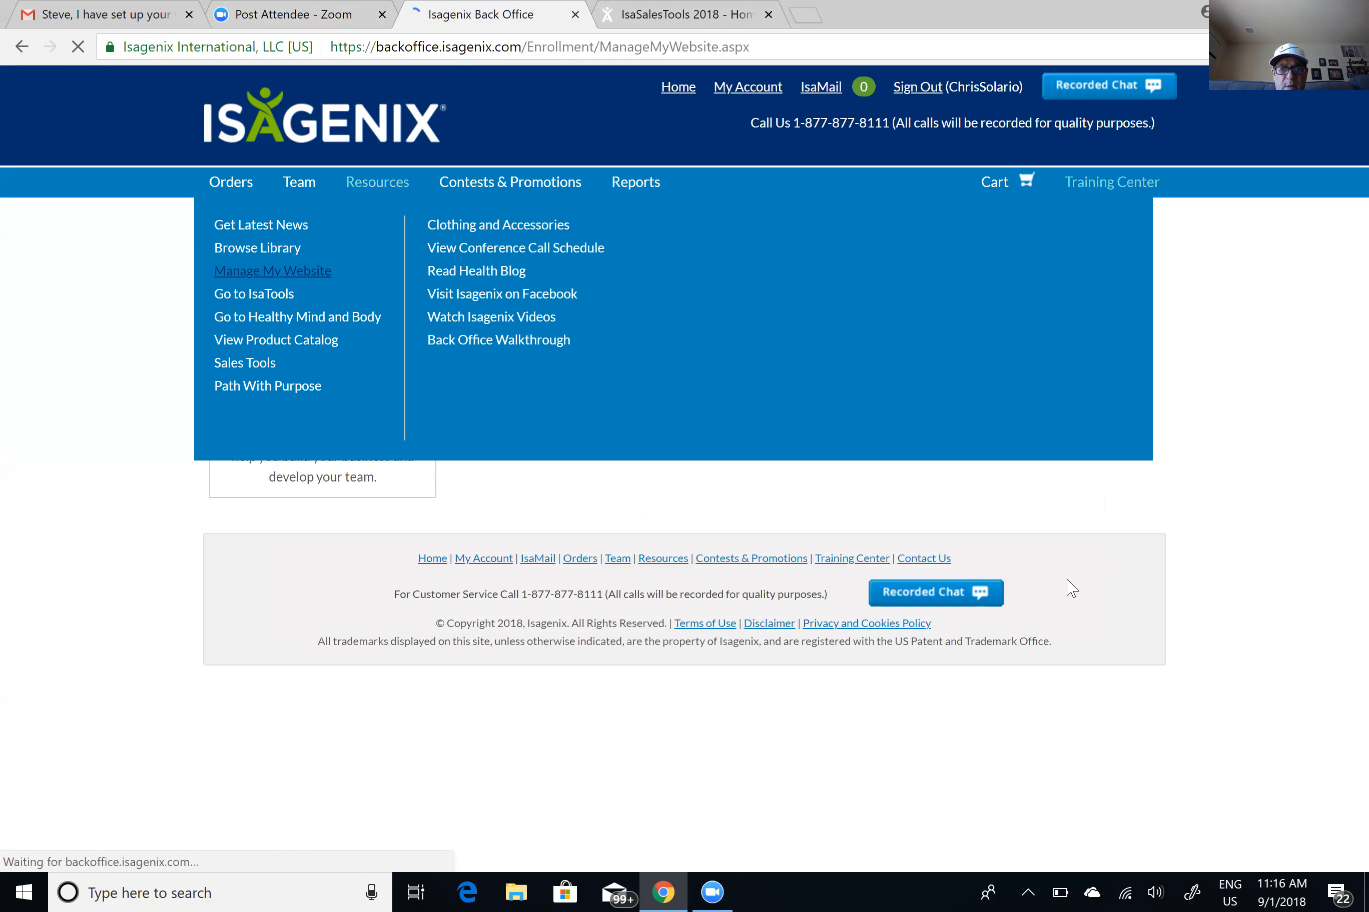
{"action": "left_click", "coordinate": [271, 271]}
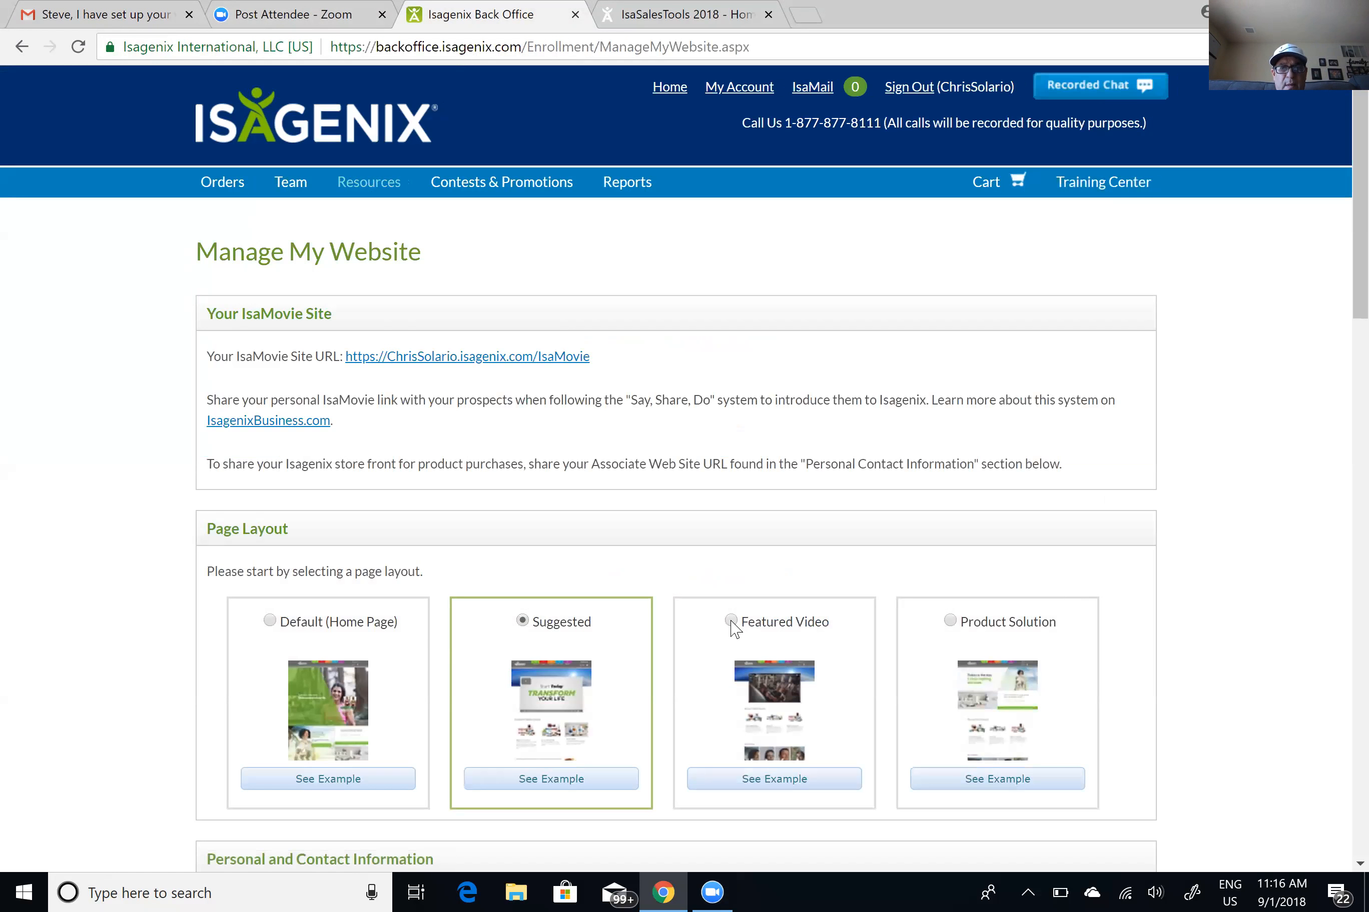
{"action": "left_click", "coordinate": [732, 621]}
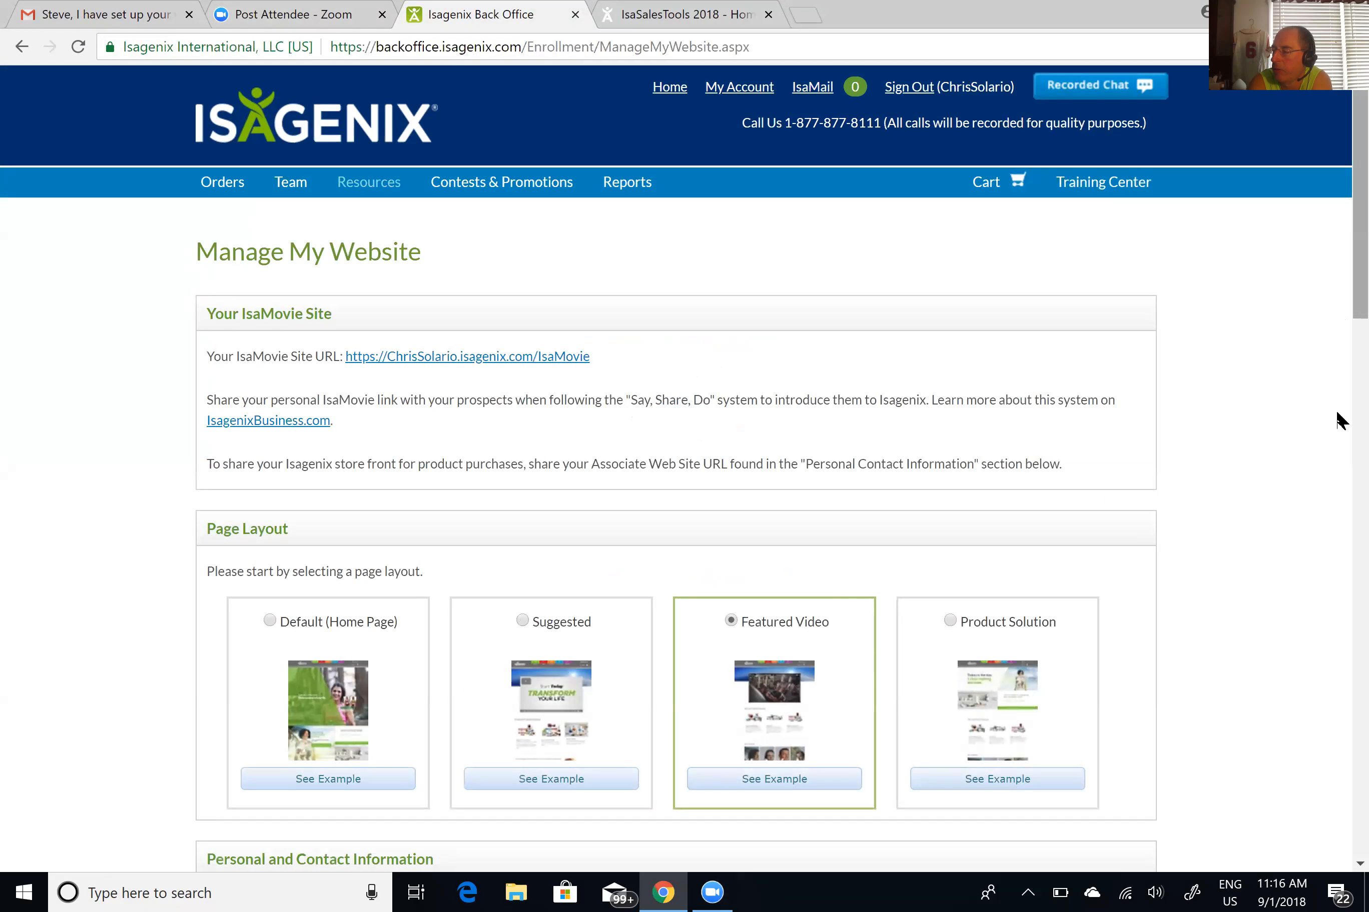
Choose Business of the Future as the featured video and tick Business Builder Pak/Ultimate Pak
{"action": "scroll", "scroll_direction": "down", "scroll_amount": 3}
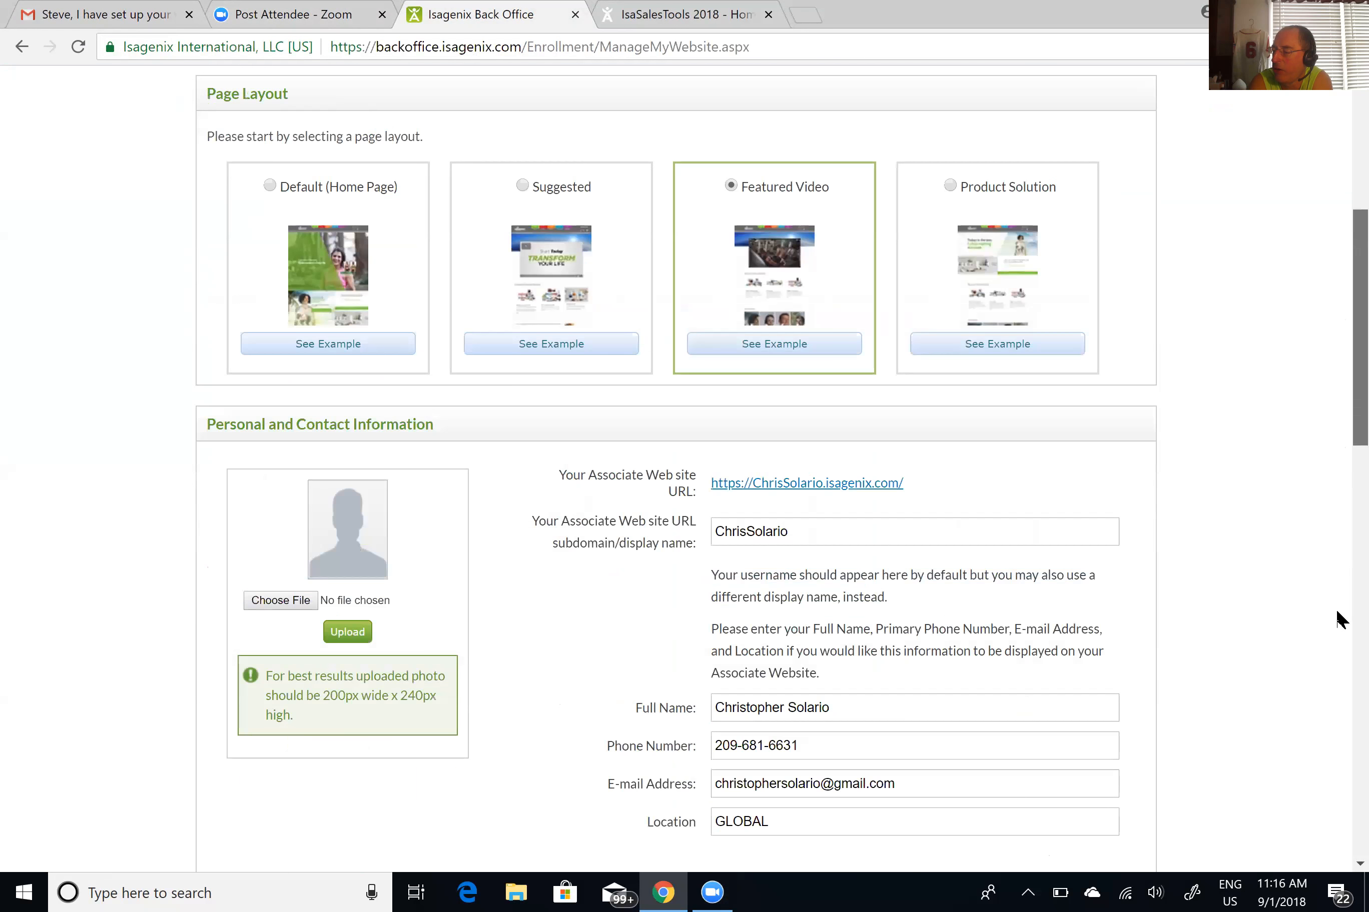
{"action": "scroll", "scroll_direction": "down", "scroll_amount": 3}
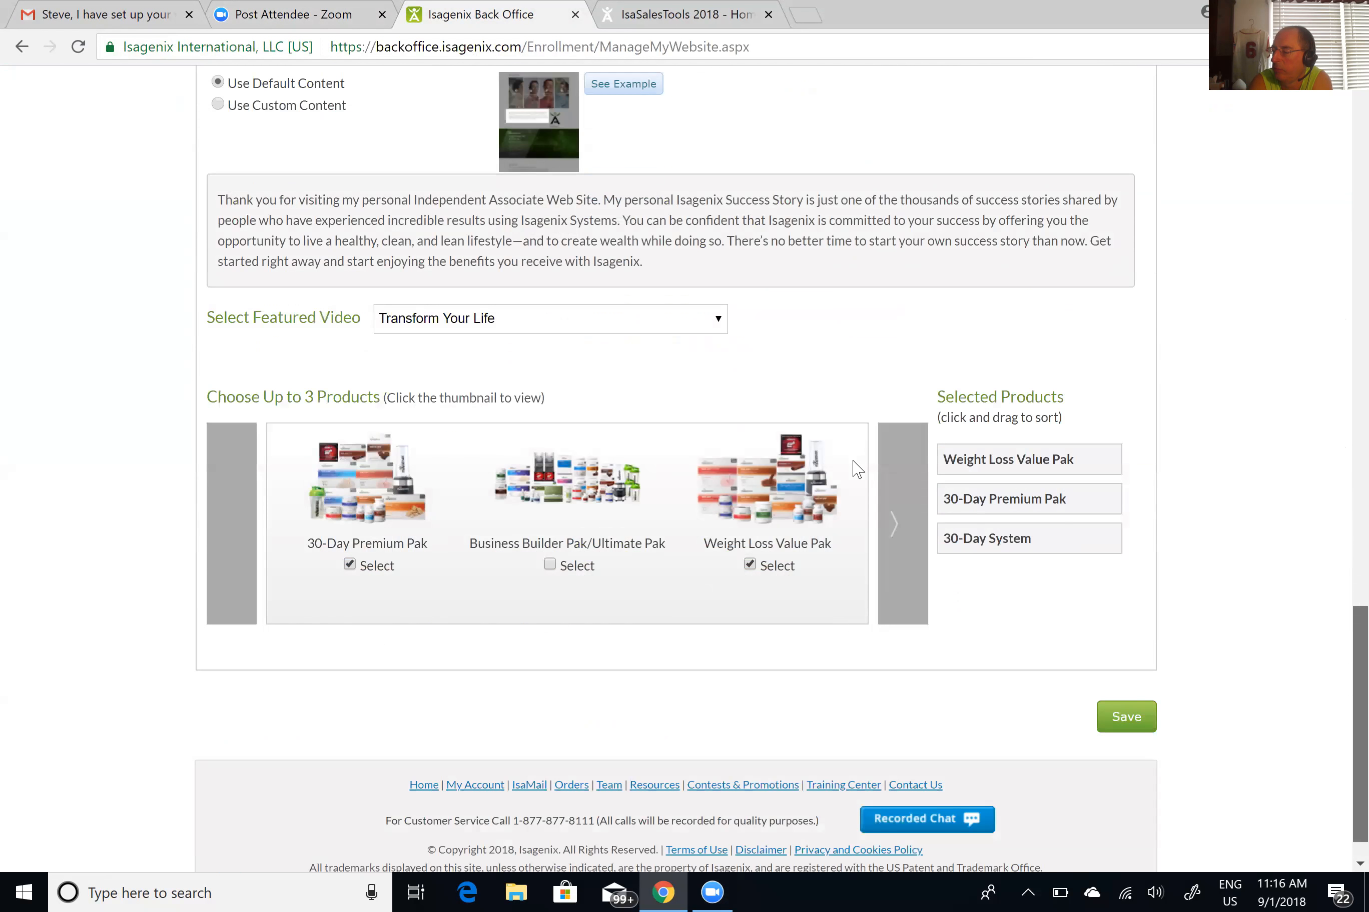
{"action": "mouse_move", "coordinate": [536, 570]}
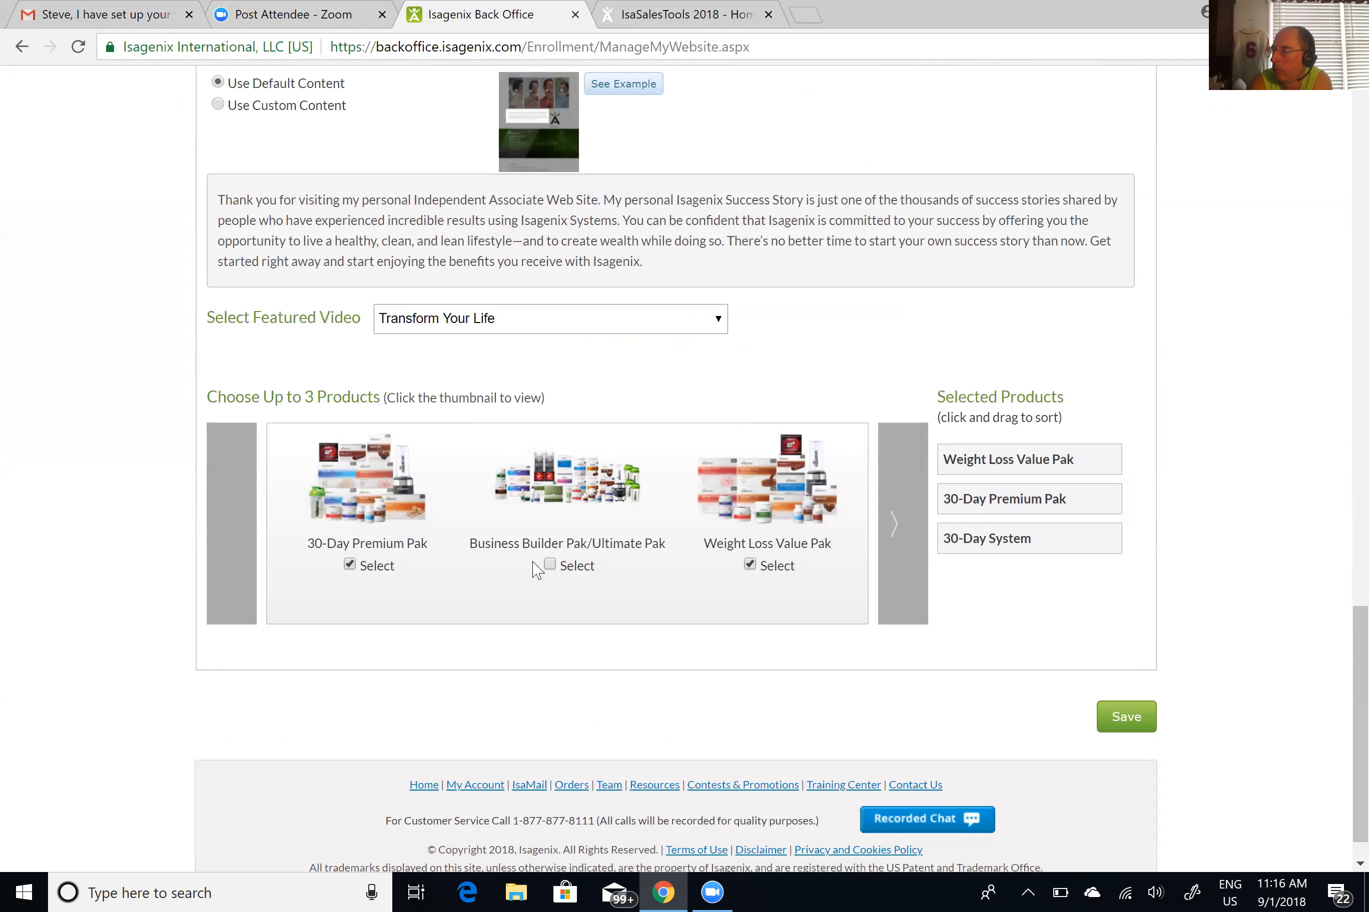
{"action": "left_click", "coordinate": [550, 318]}
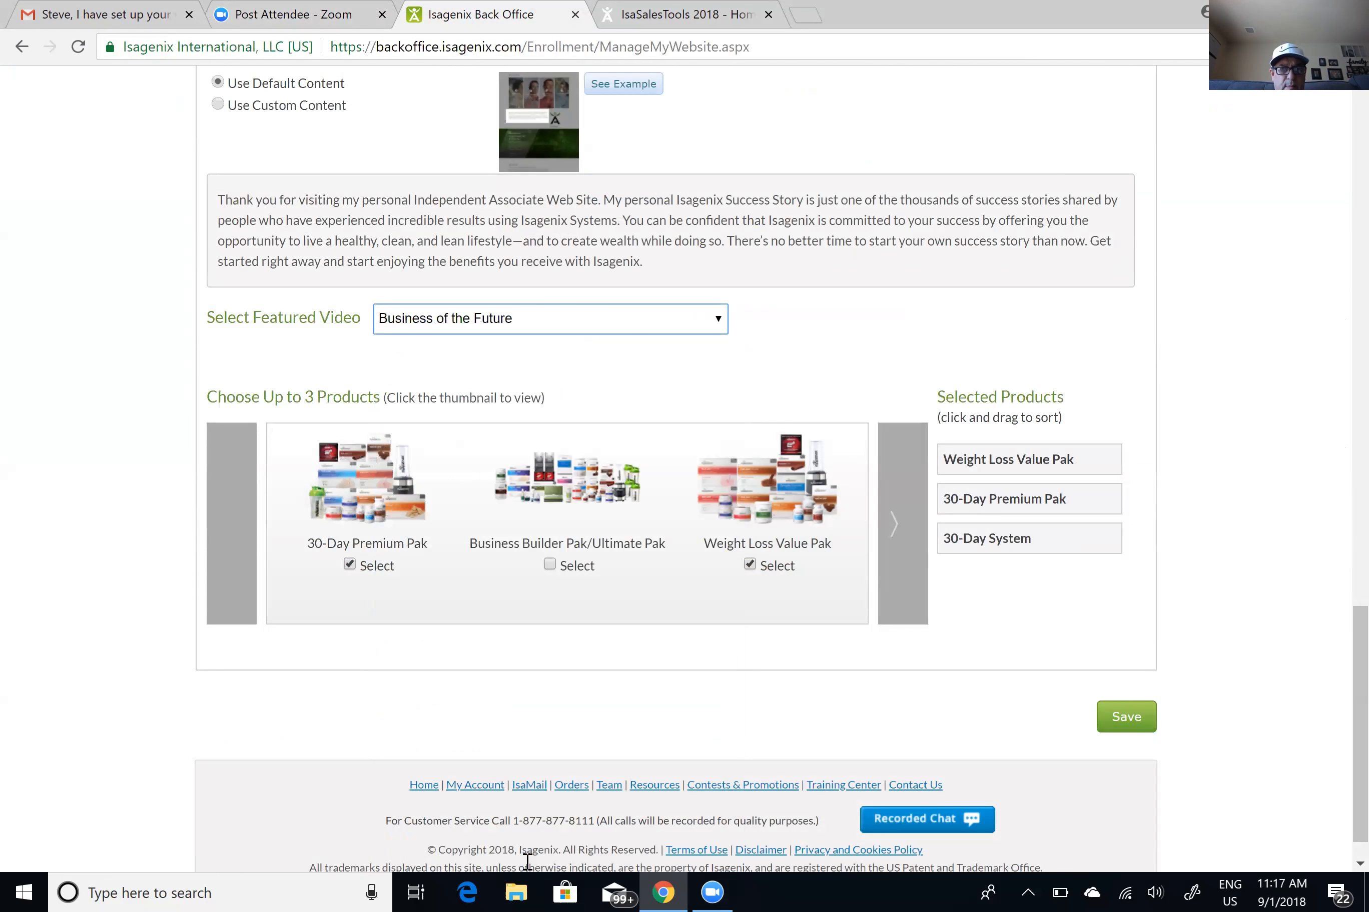
{"action": "mouse_move", "coordinate": [623, 595]}
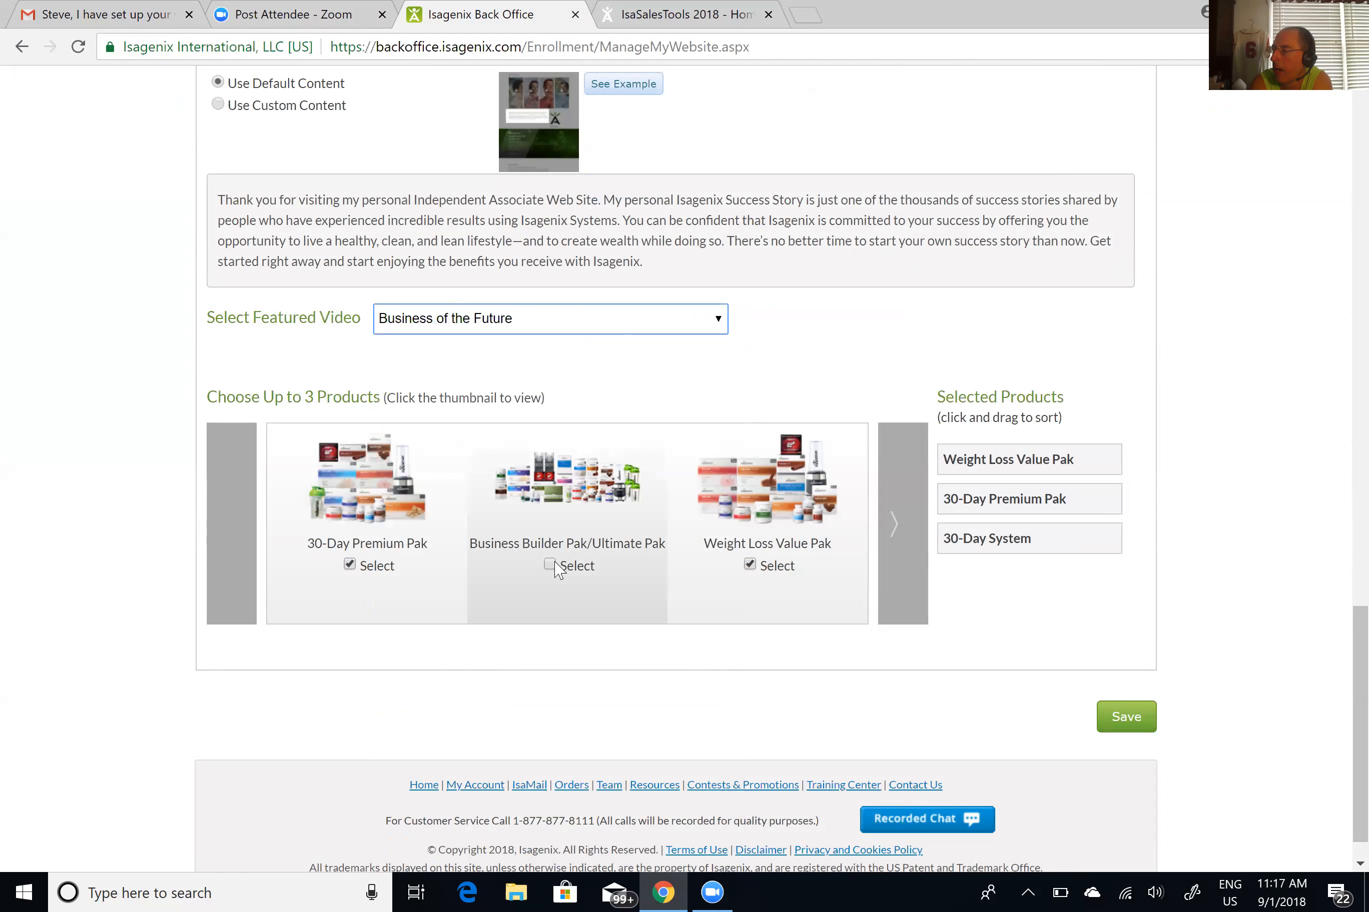
{"action": "left_click", "coordinate": [549, 566]}
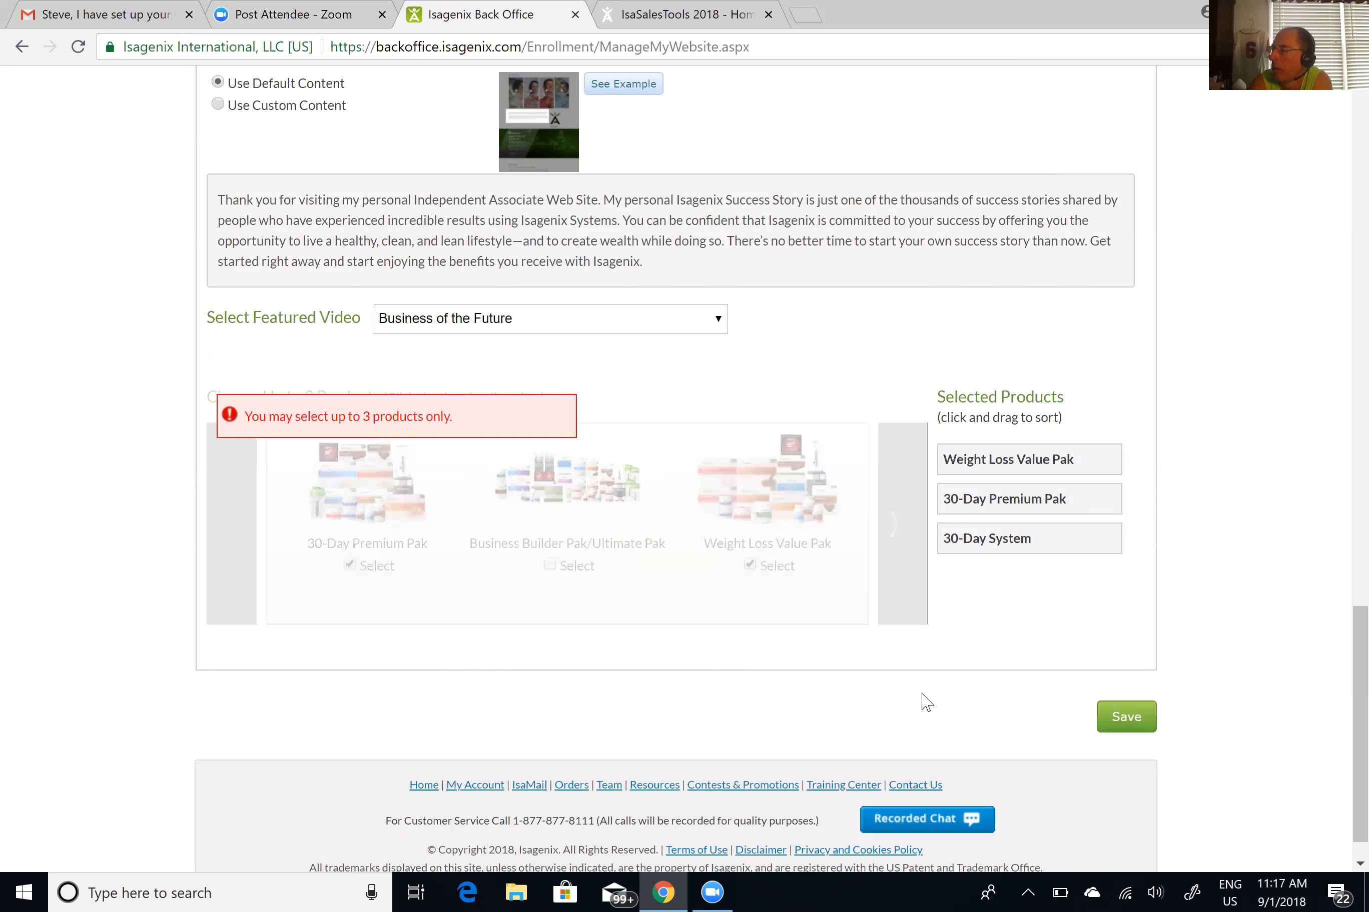
{"action": "left_click", "coordinate": [550, 564]}
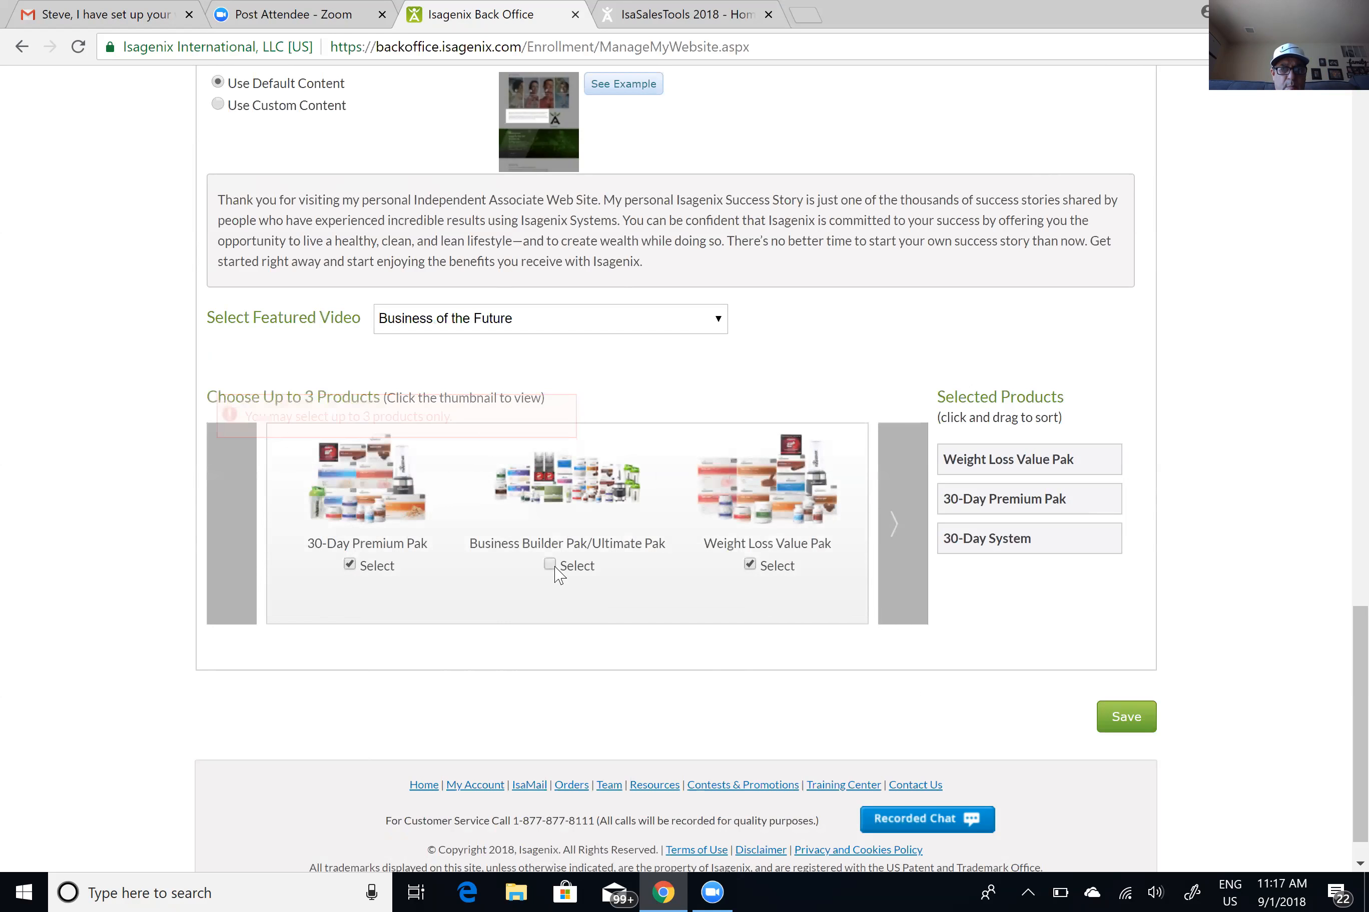
{"action": "left_click", "coordinate": [550, 565]}
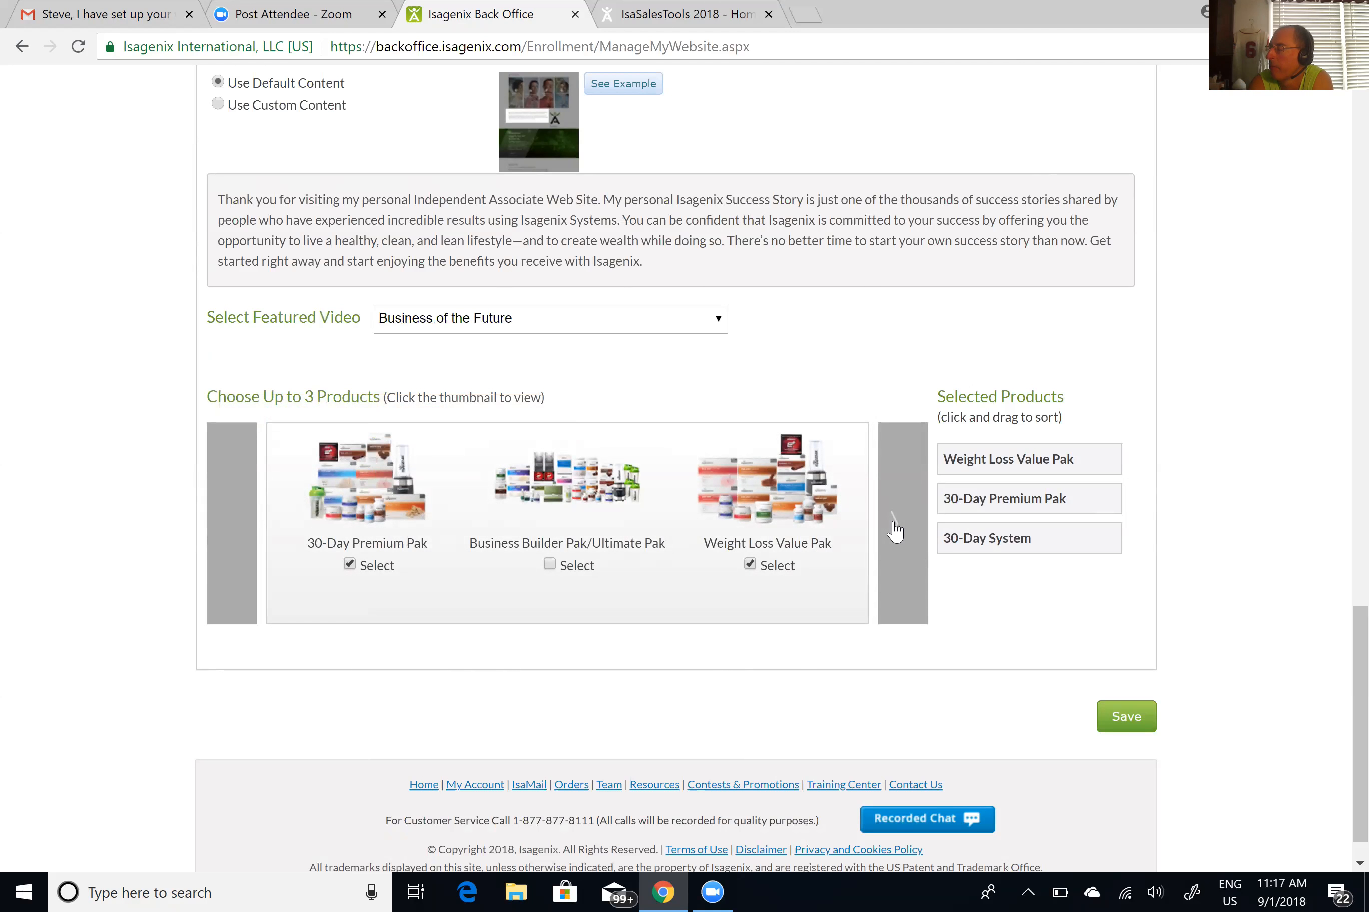
Browse the product carousel so 30-Day System is replaced among the three featured paks
{"action": "left_click", "coordinate": [901, 525]}
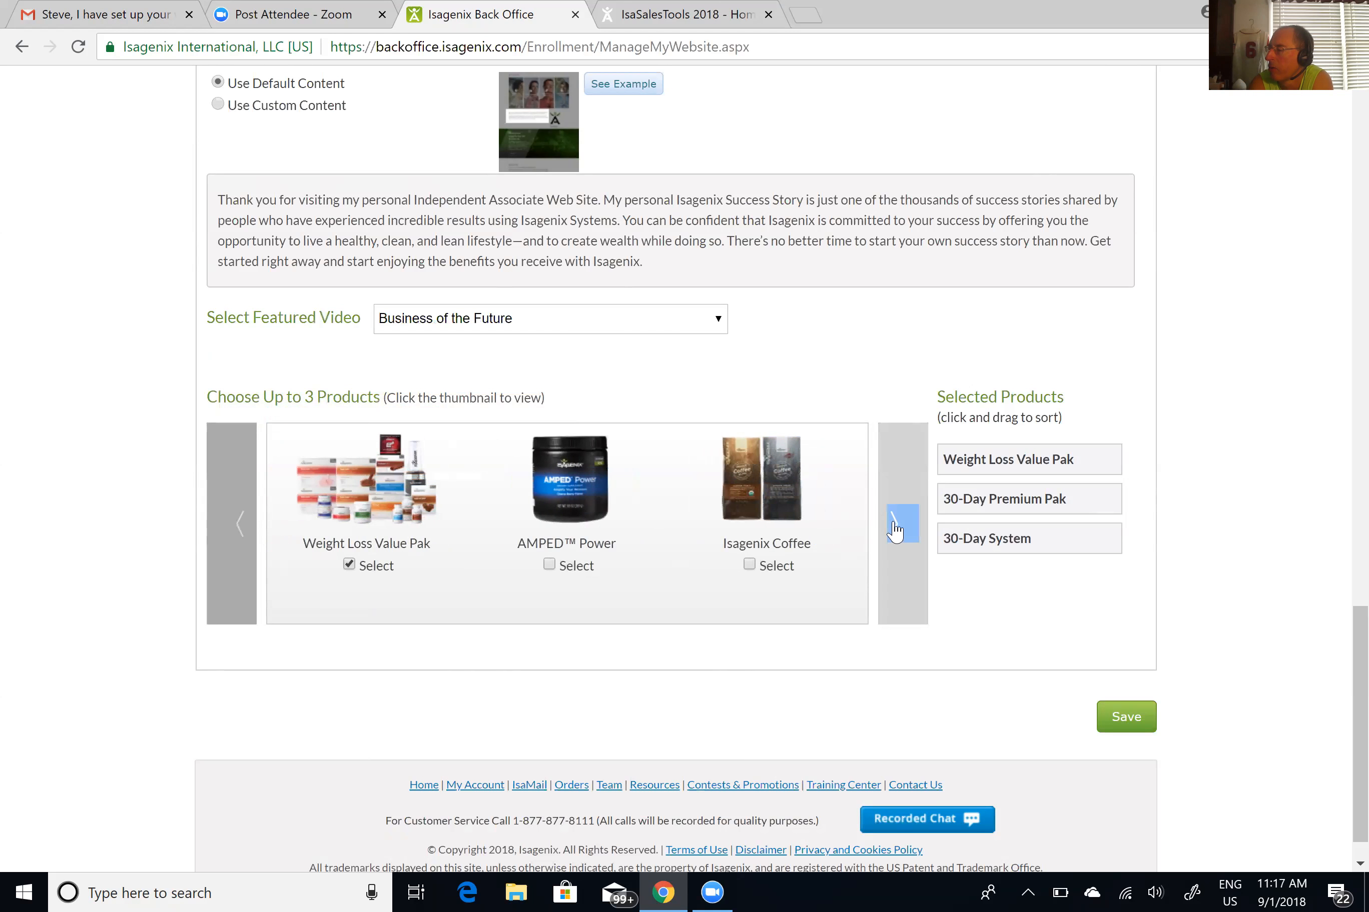
{"action": "left_click", "coordinate": [900, 525]}
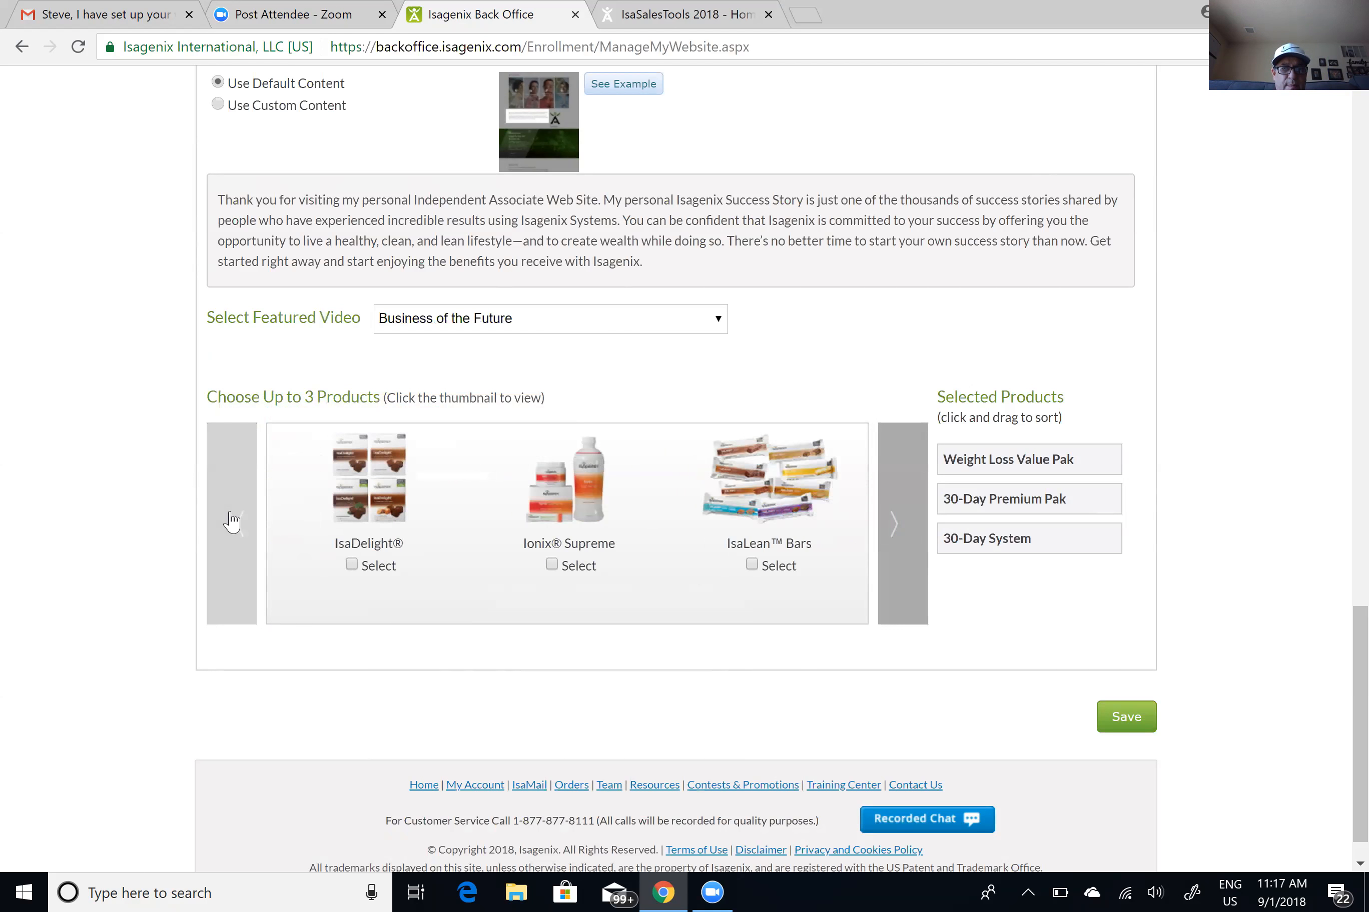
{"action": "left_click", "coordinate": [231, 522]}
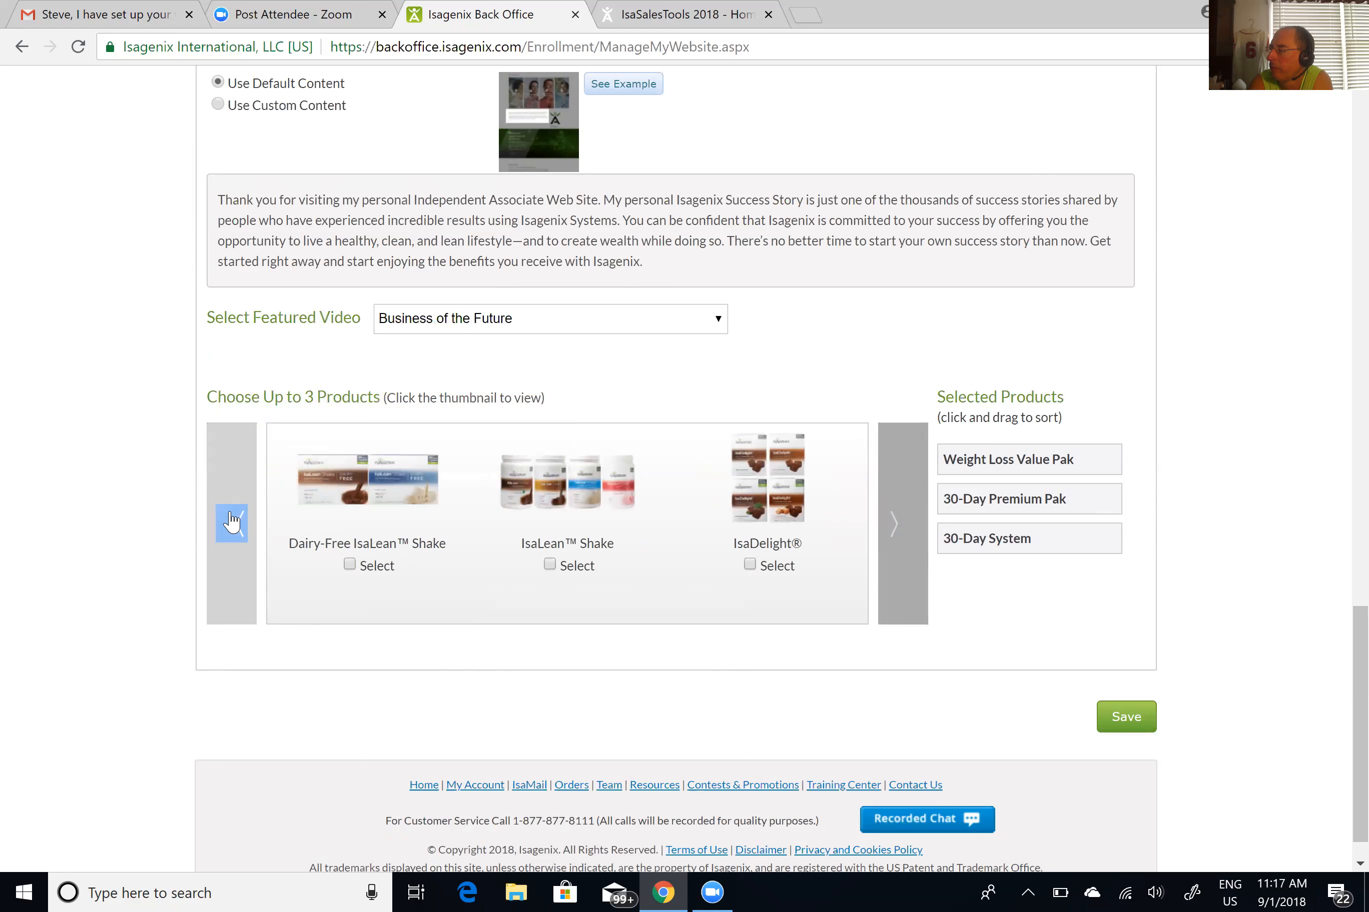
{"action": "left_click", "coordinate": [231, 521]}
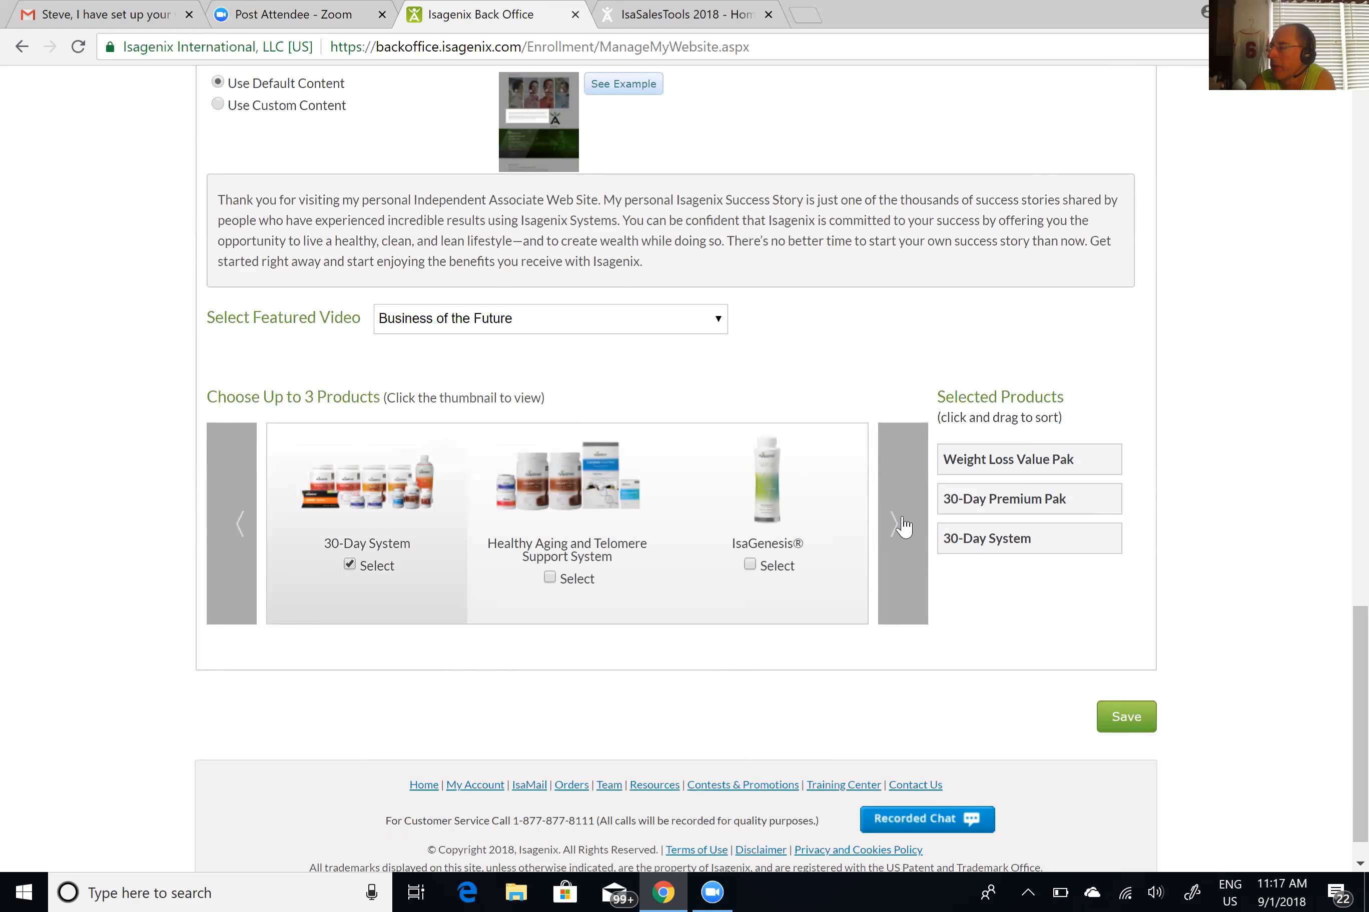
{"action": "left_click", "coordinate": [903, 523]}
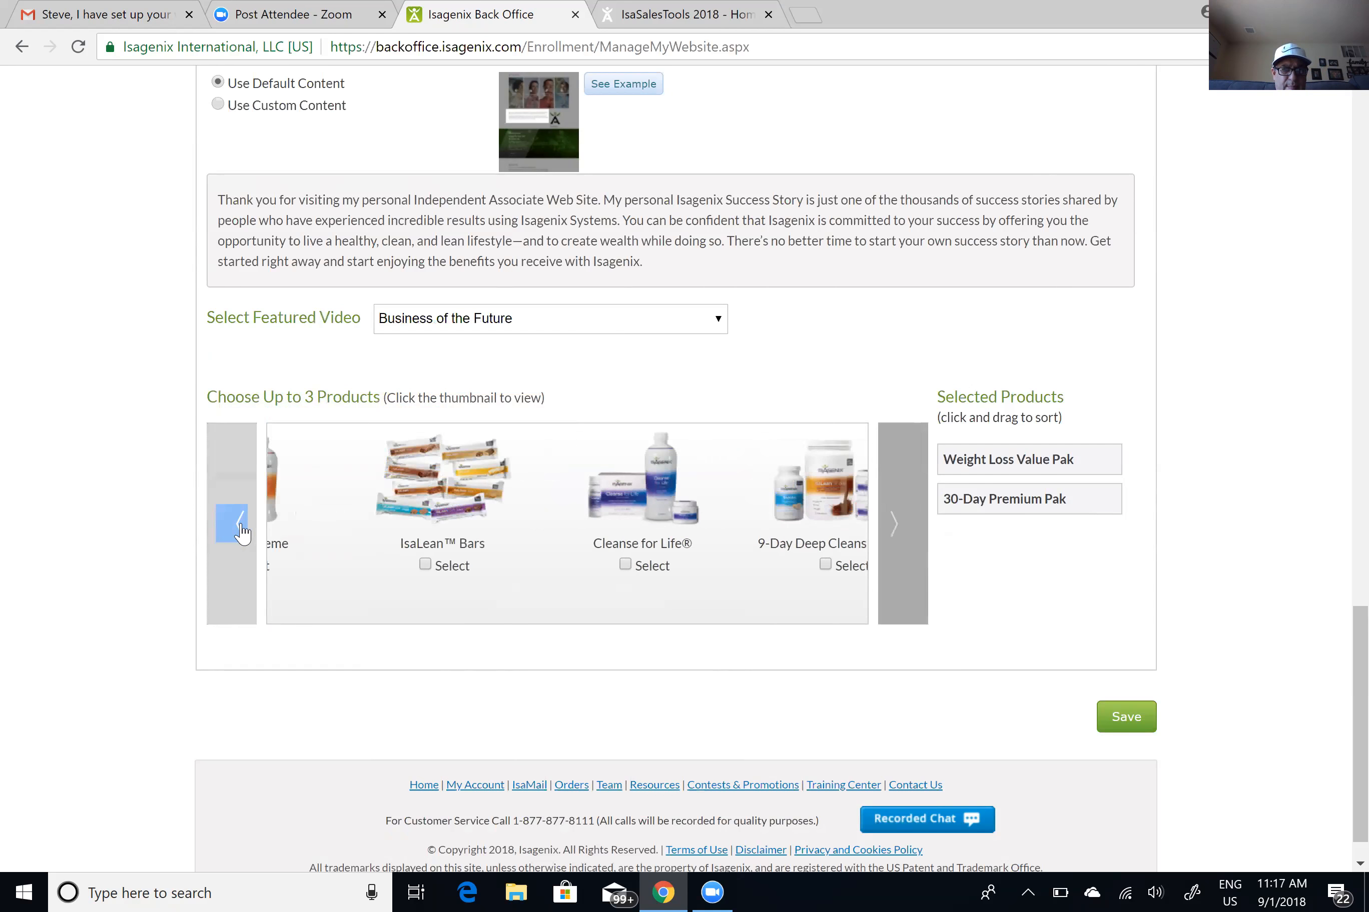
{"action": "left_click", "coordinate": [232, 524]}
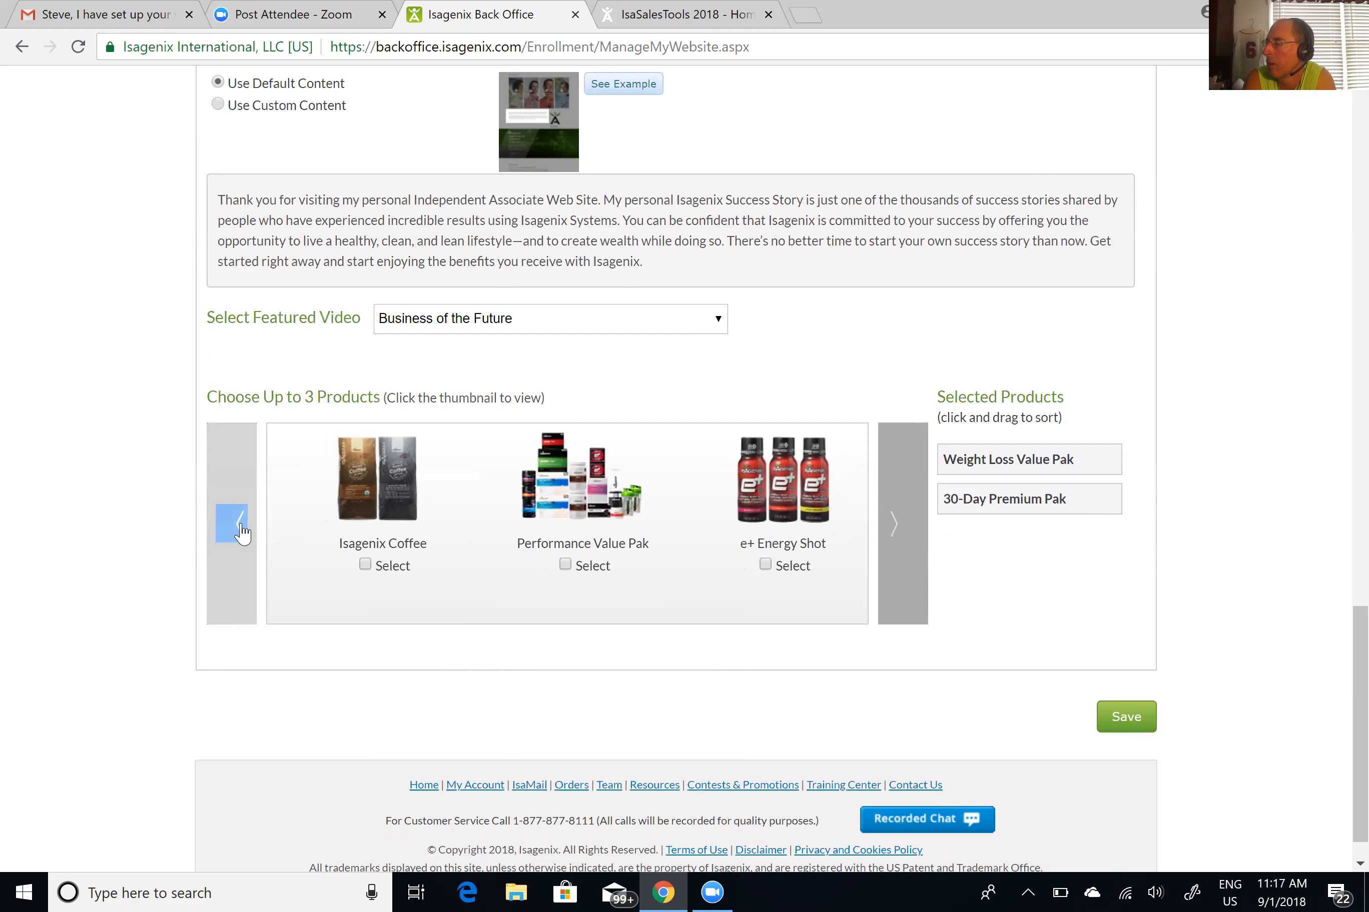
{"action": "left_click", "coordinate": [232, 524]}
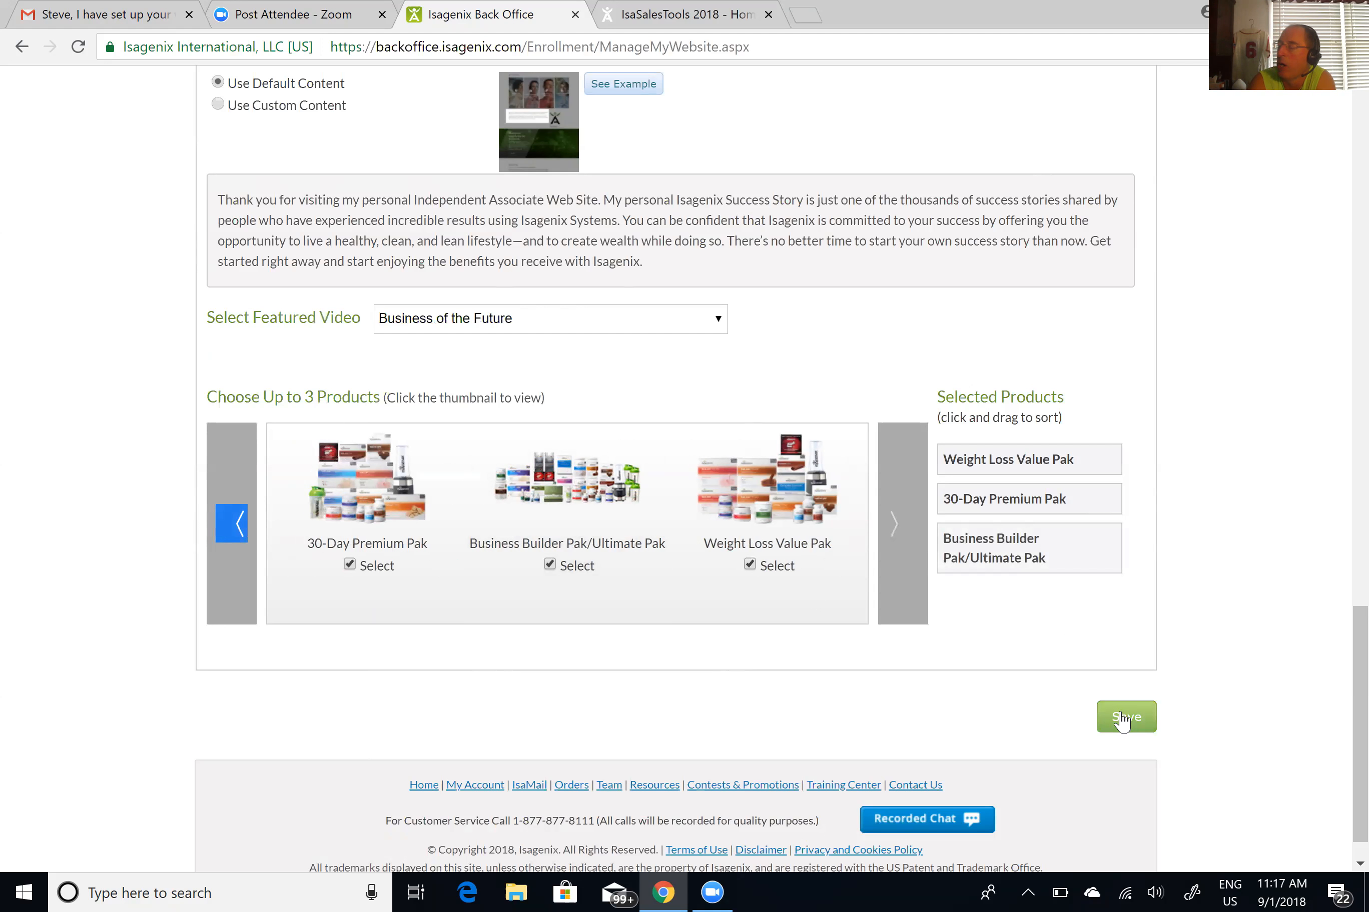
Save the website settings and launch chrissolario.isagenix.com from the Associate Web site URL
{"action": "left_click", "coordinate": [1126, 717]}
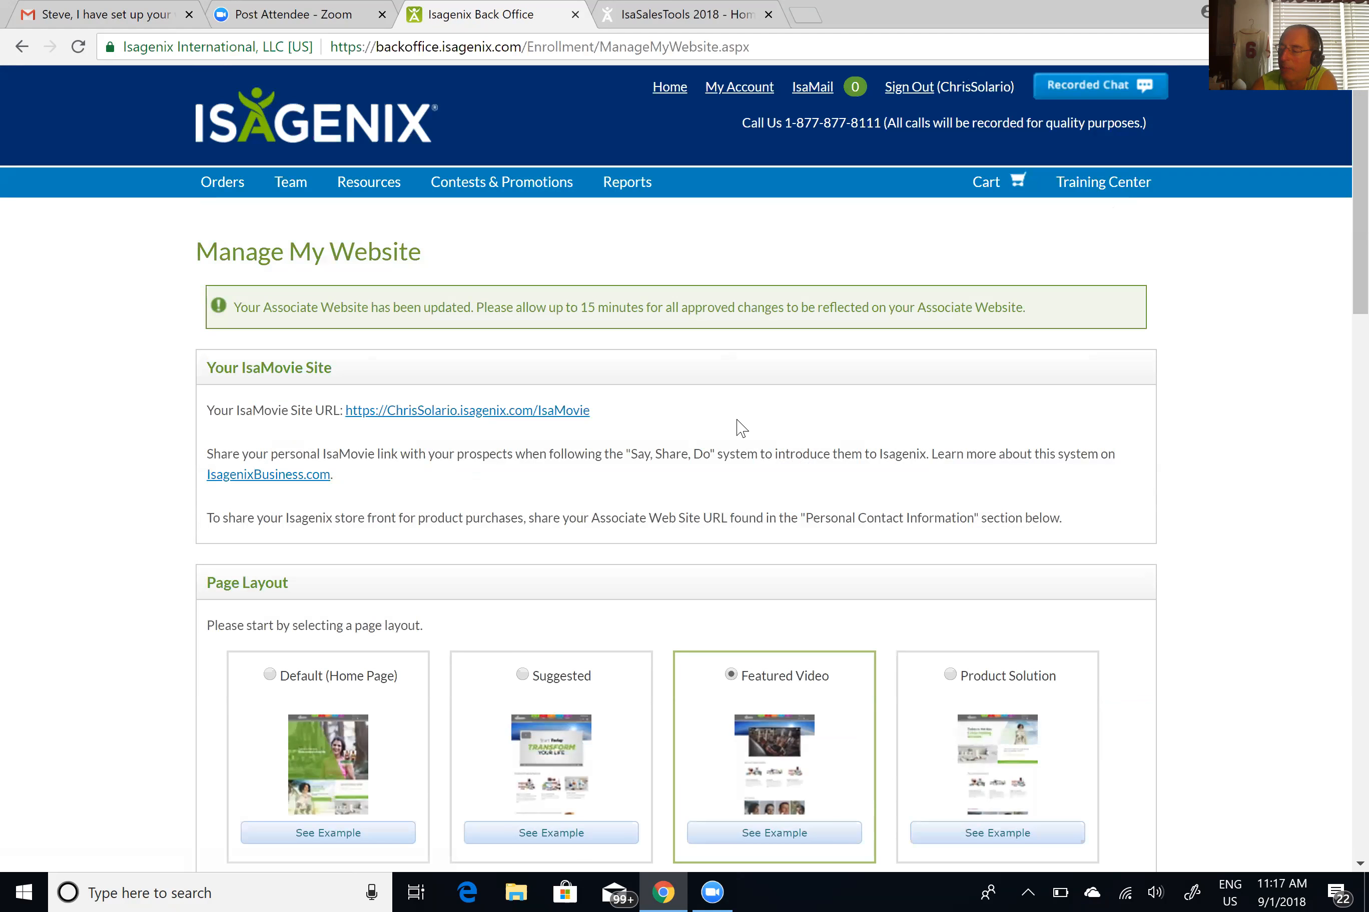
{"action": "mouse_move", "coordinate": [322, 487]}
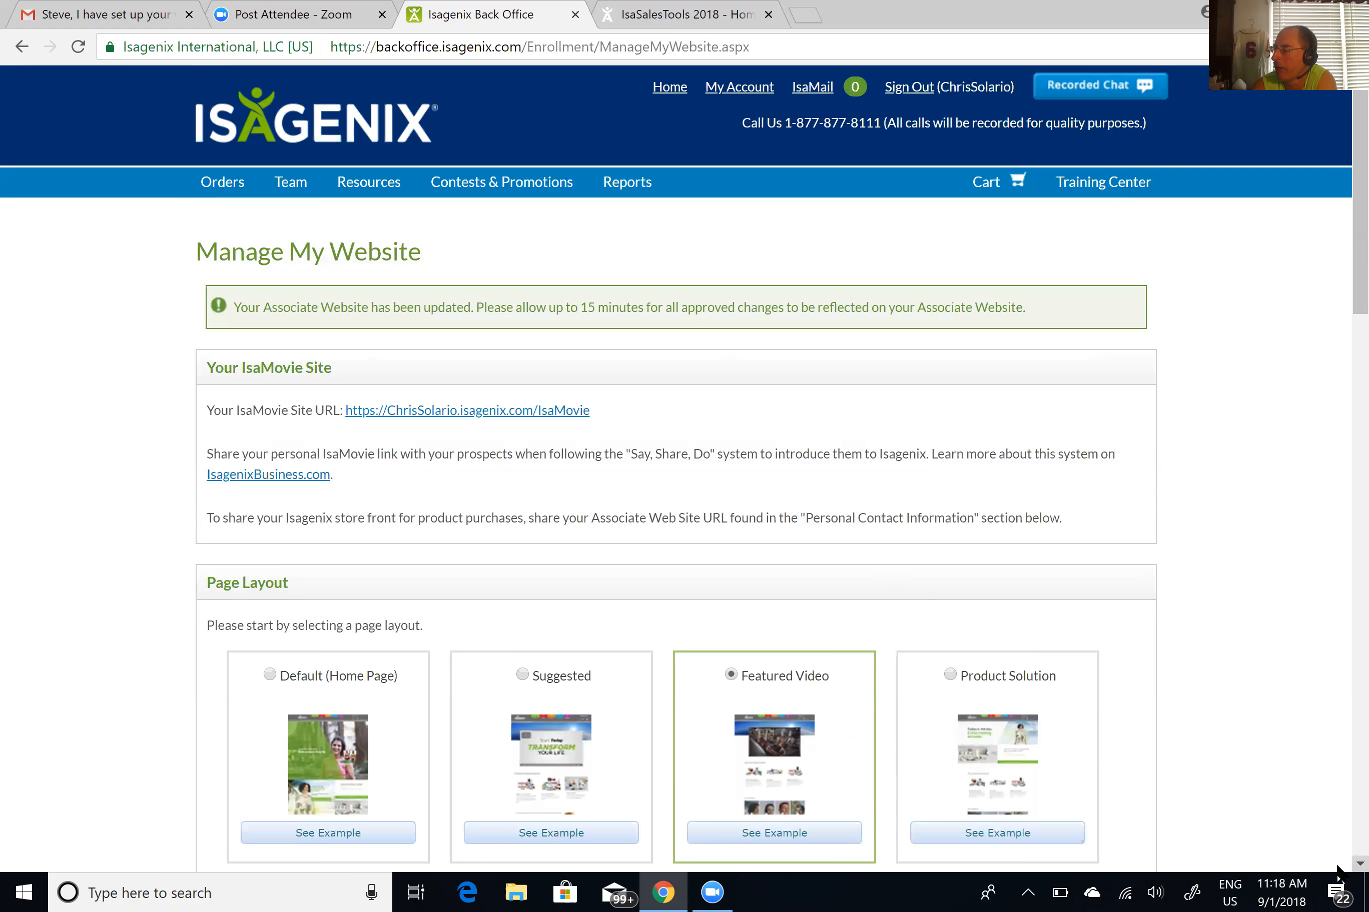
{"action": "scroll", "scroll_direction": "down", "scroll_amount": 3}
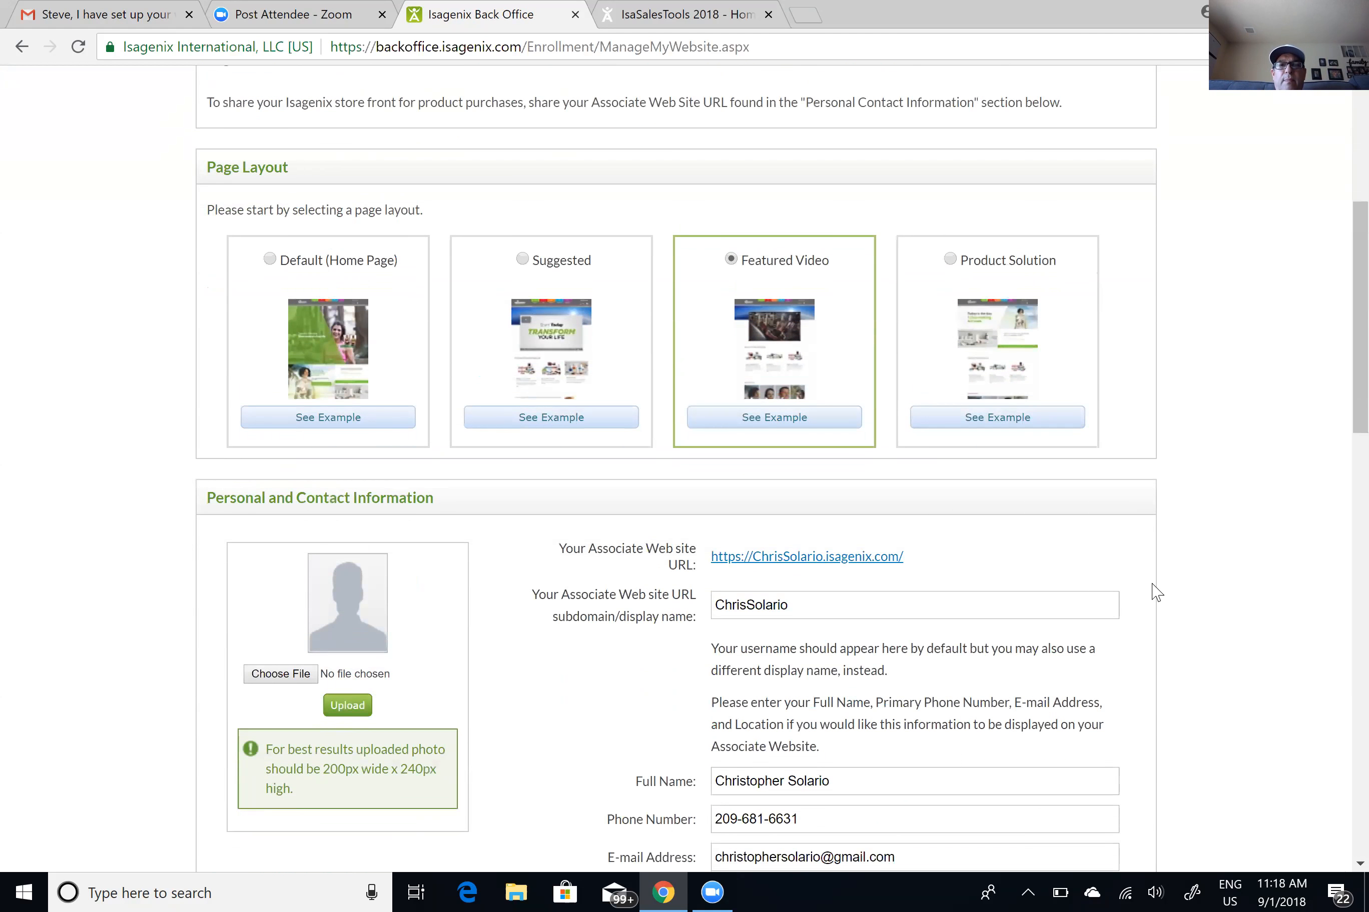
{"action": "scroll", "scroll_direction": "down", "scroll_amount": 3}
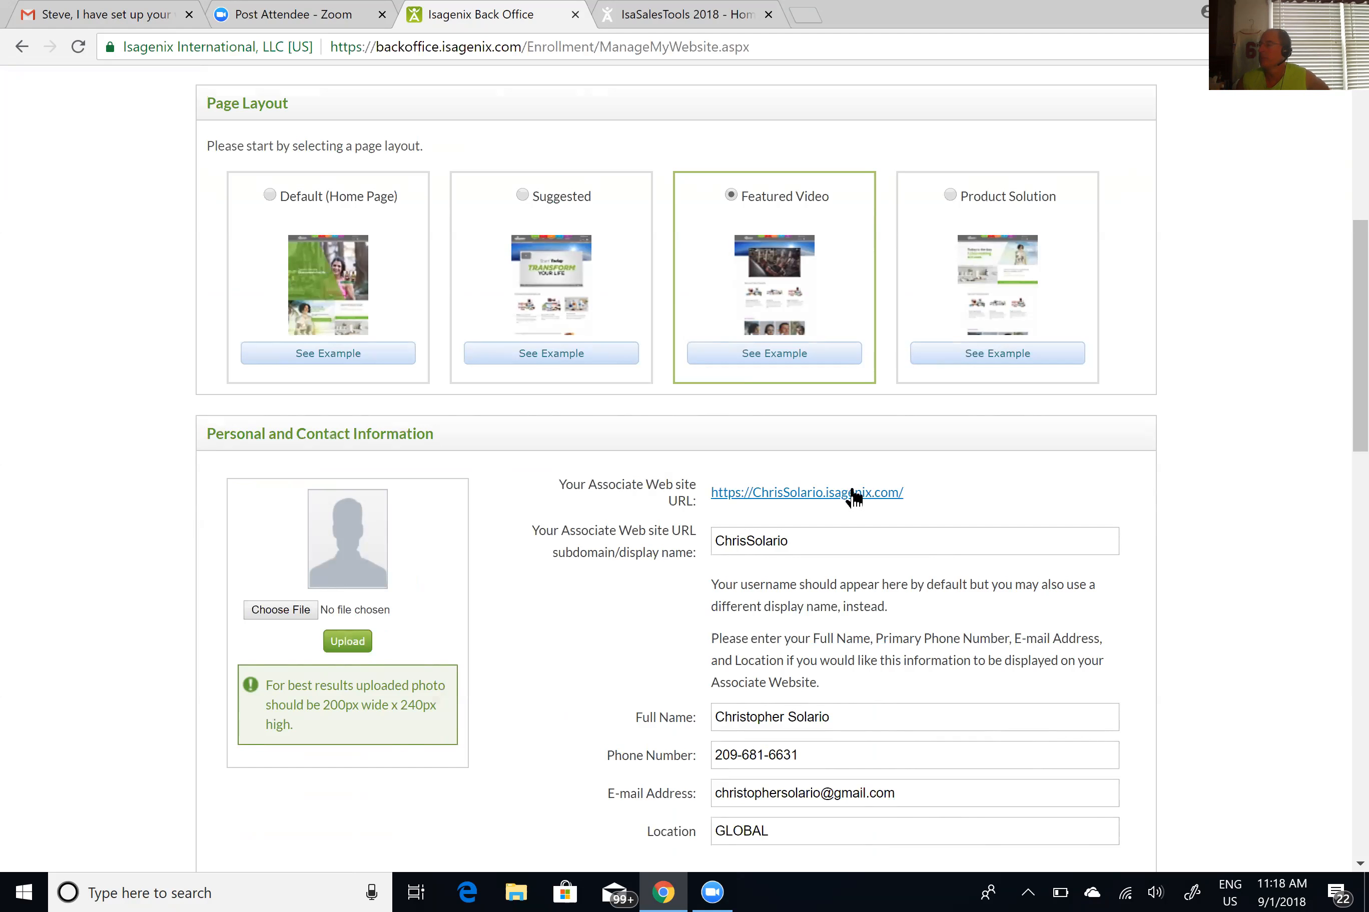
{"action": "left_click", "coordinate": [806, 492]}
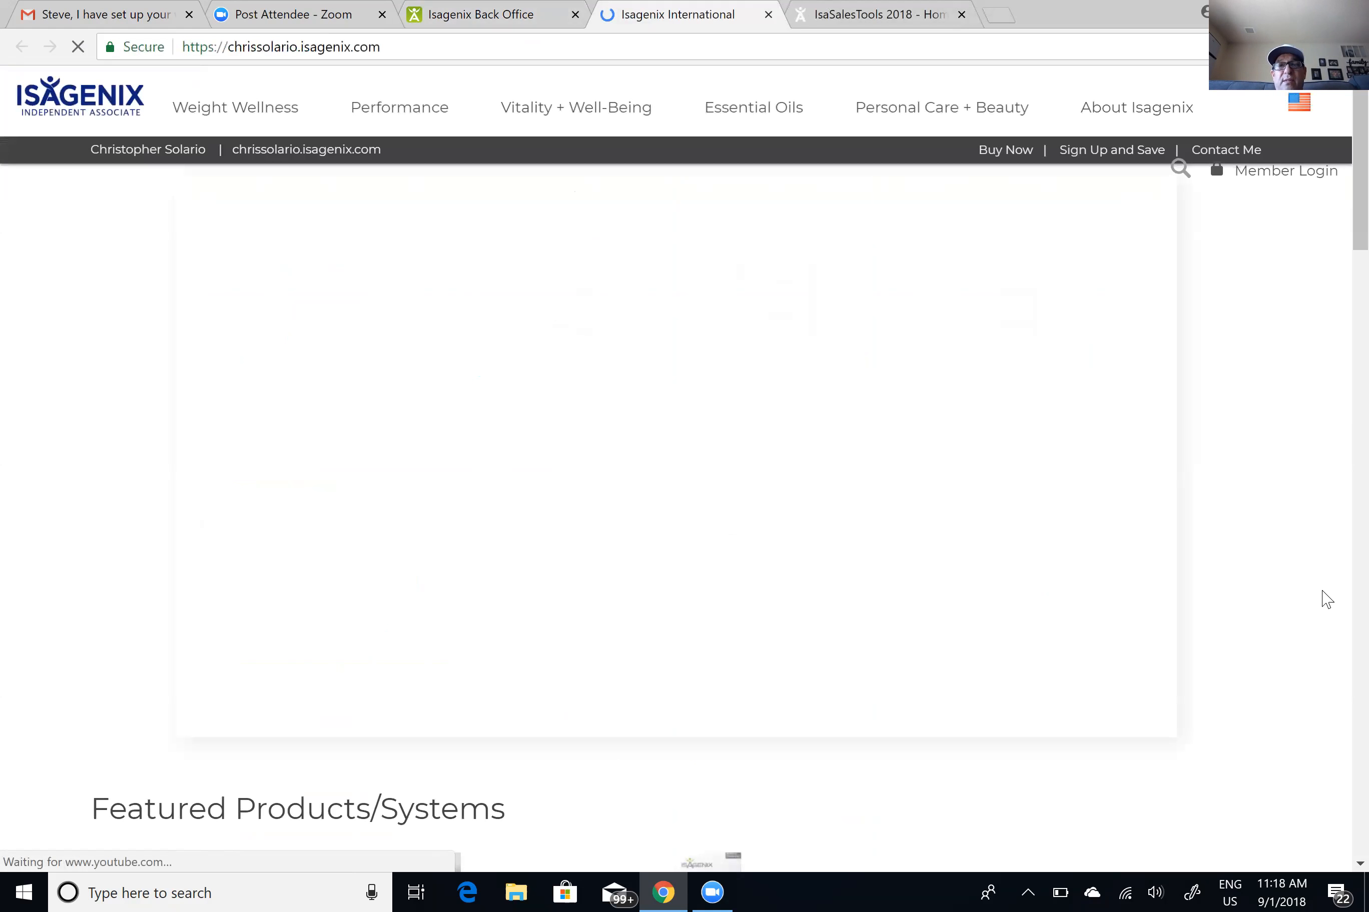